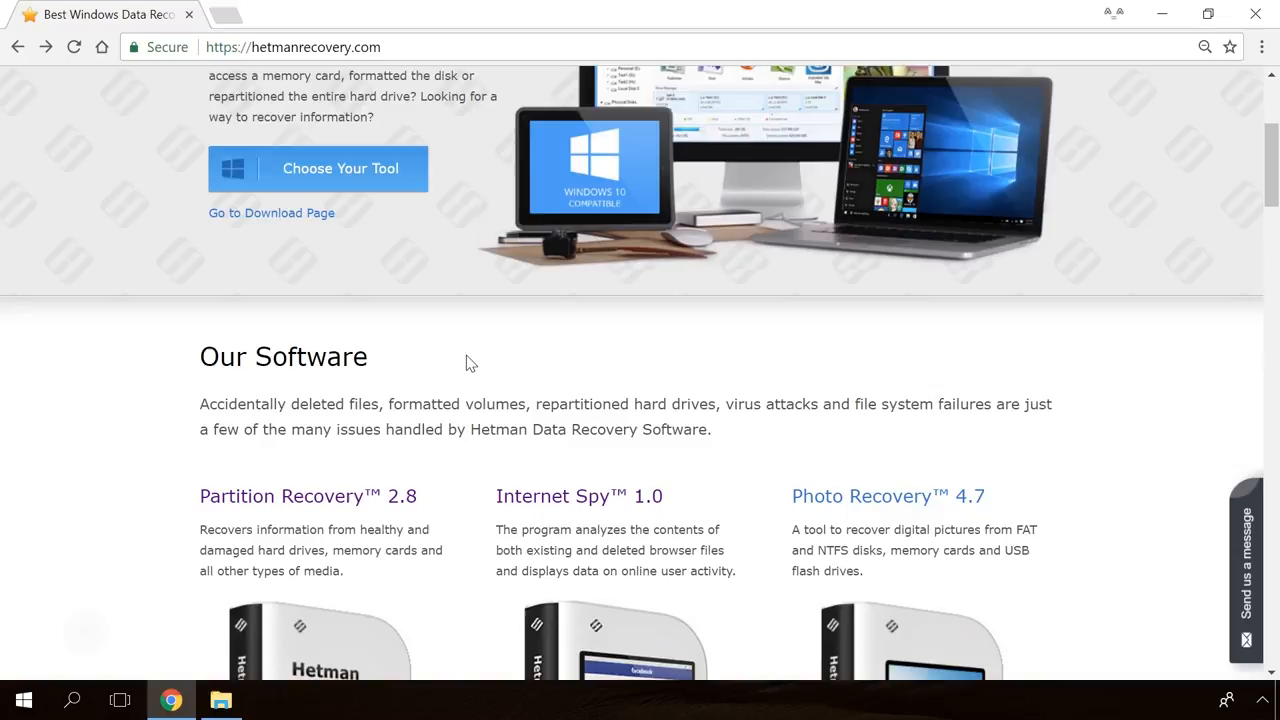
Step: From Our Software on hetmanrecovery.com, reach the Partition Recovery 2.8 product page
scroll(down, 3)
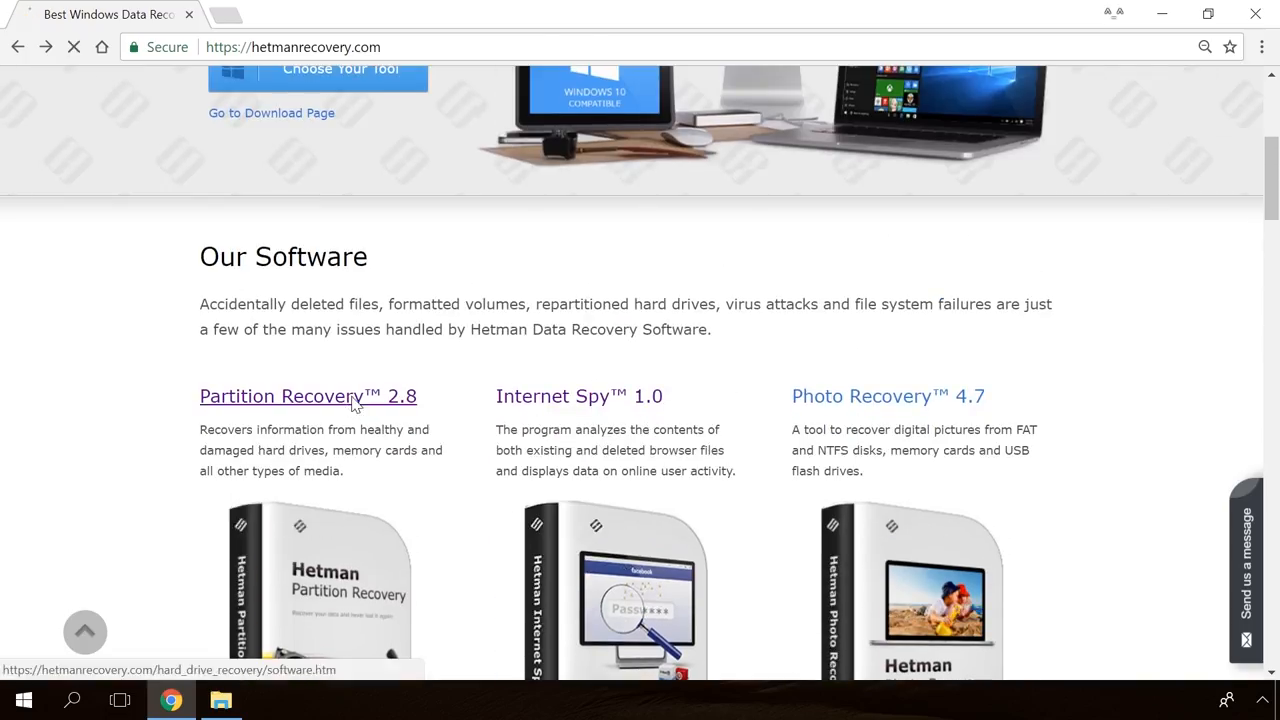
click(308, 396)
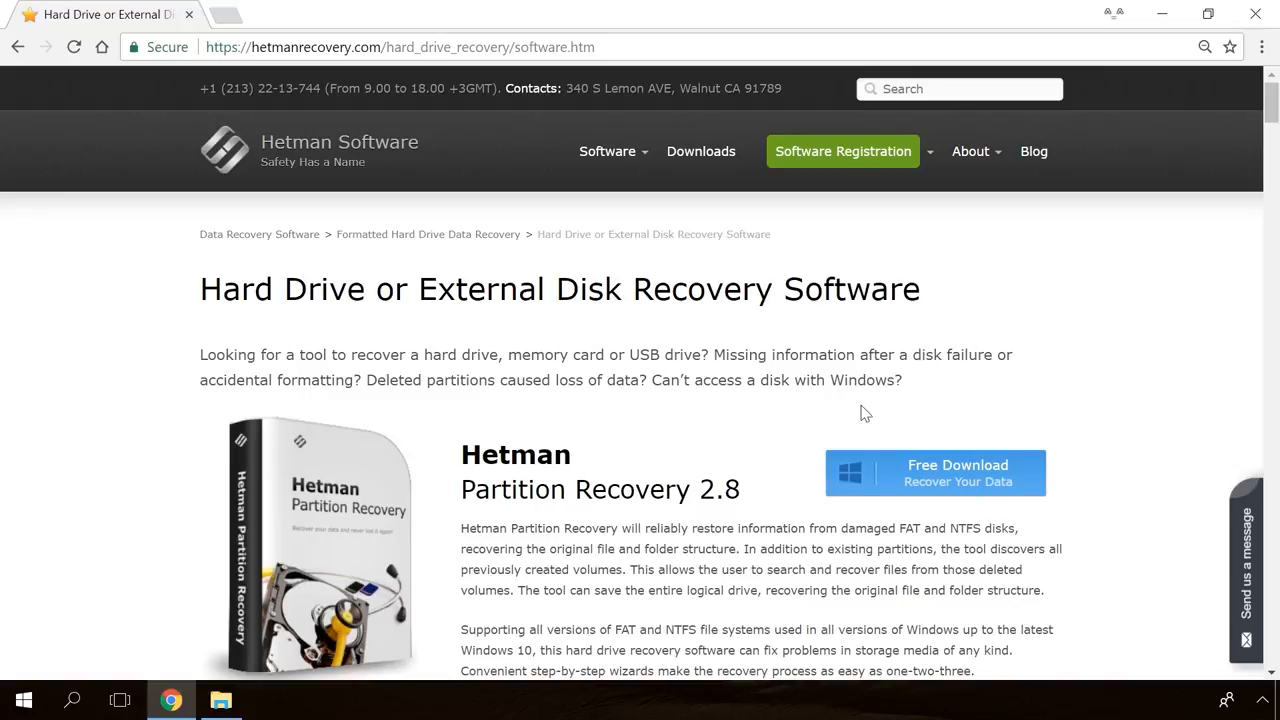
click(936, 472)
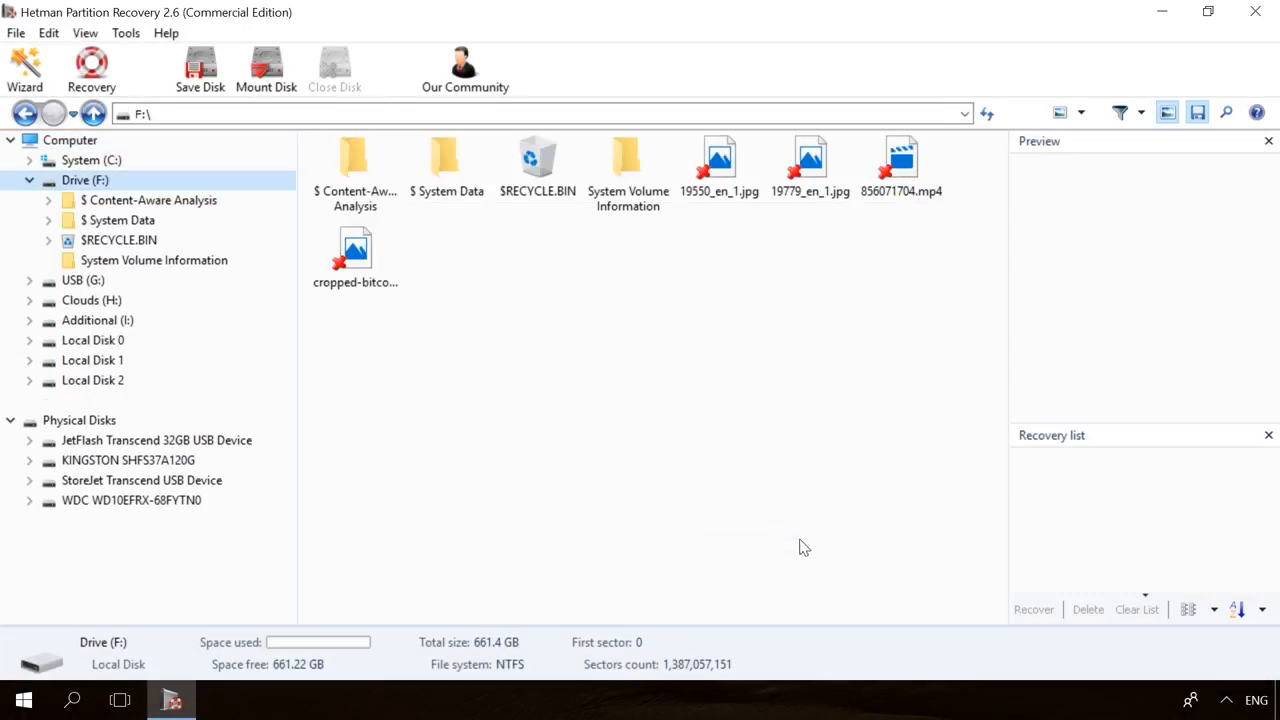
Step: Show Drive (F:) contents with its recoverable images and video in Hetman Partition Recovery
click(900, 160)
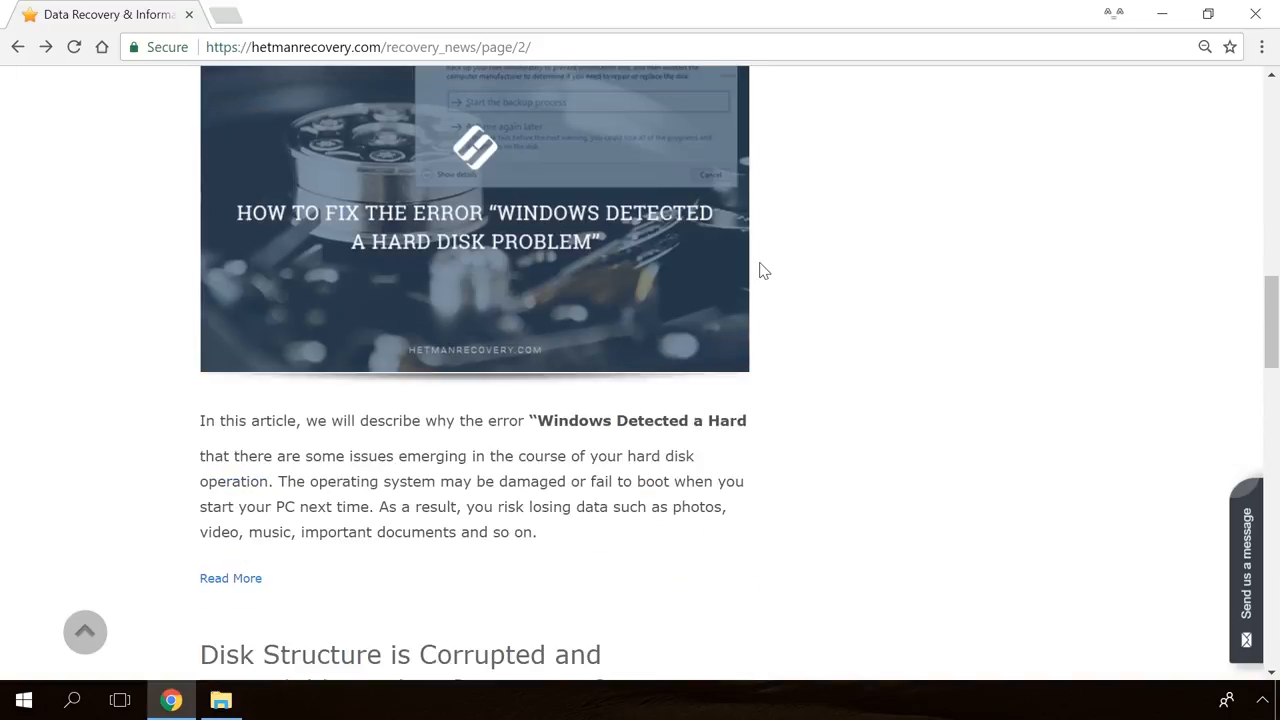
Step: Read the 'Windows Detected a Hard Disk Problem' article down to the How to Fix the Error section
click(232, 578)
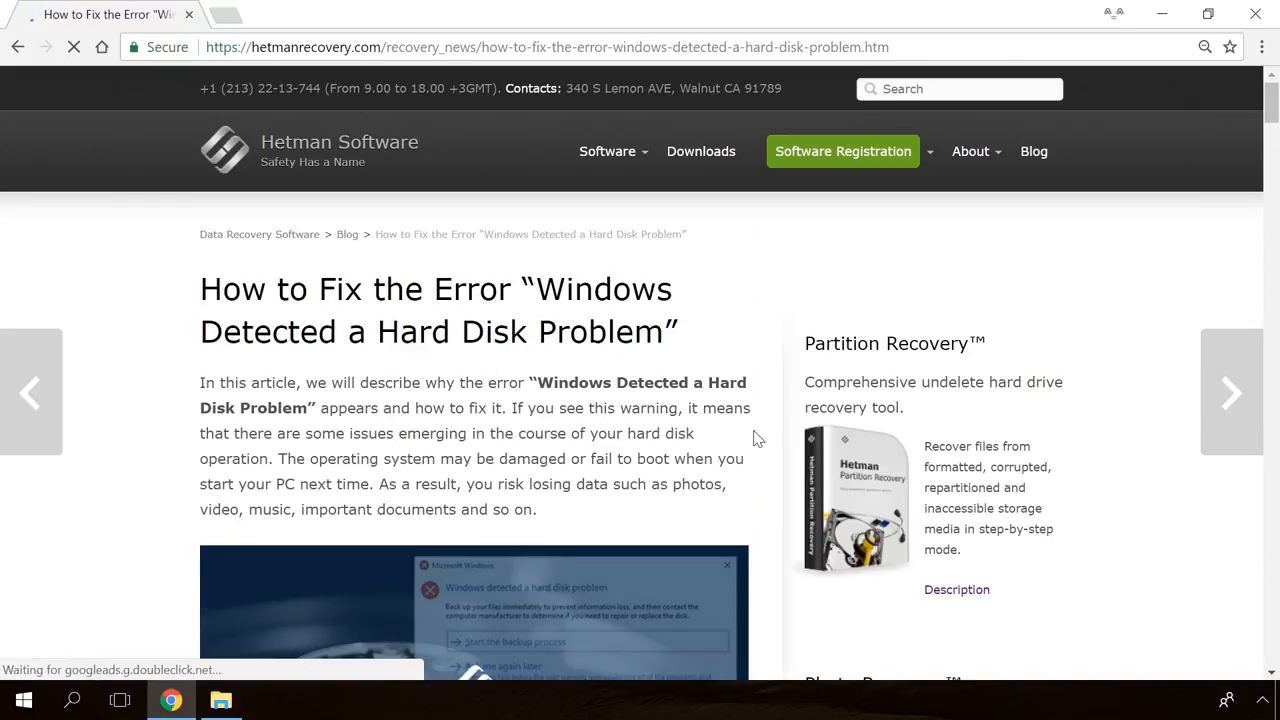
scroll(down, 3)
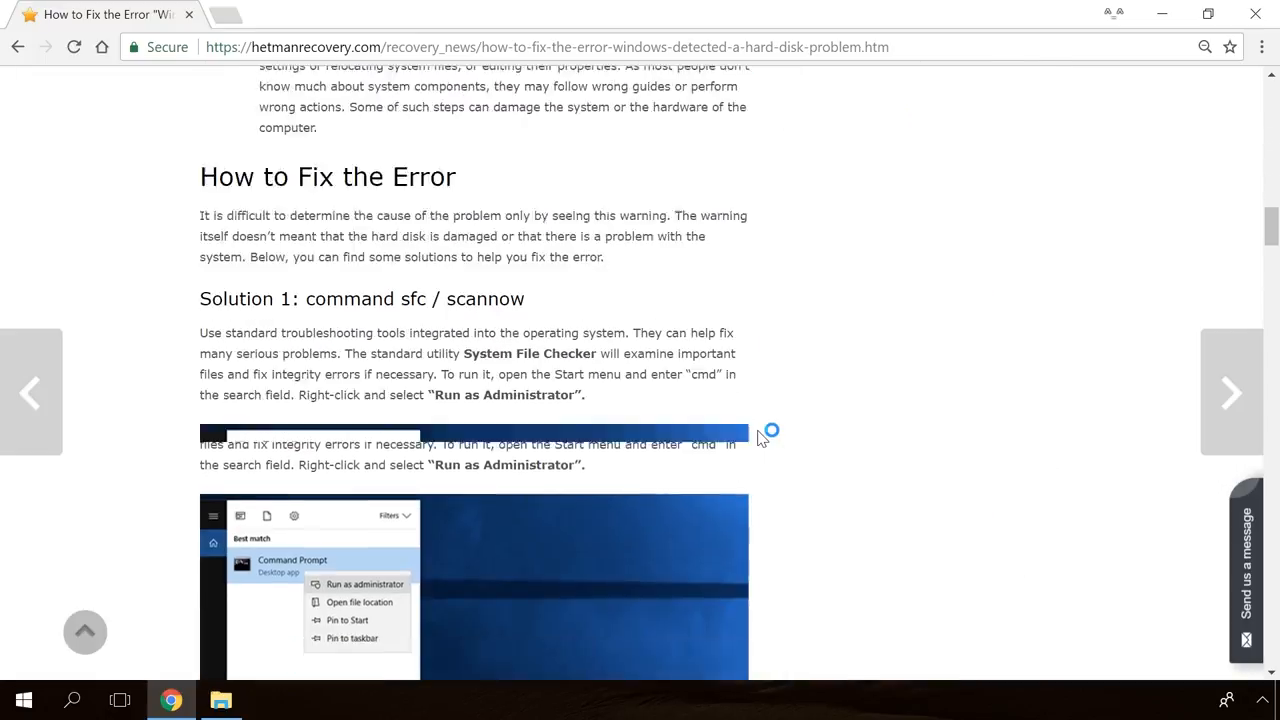
scroll(down, 3)
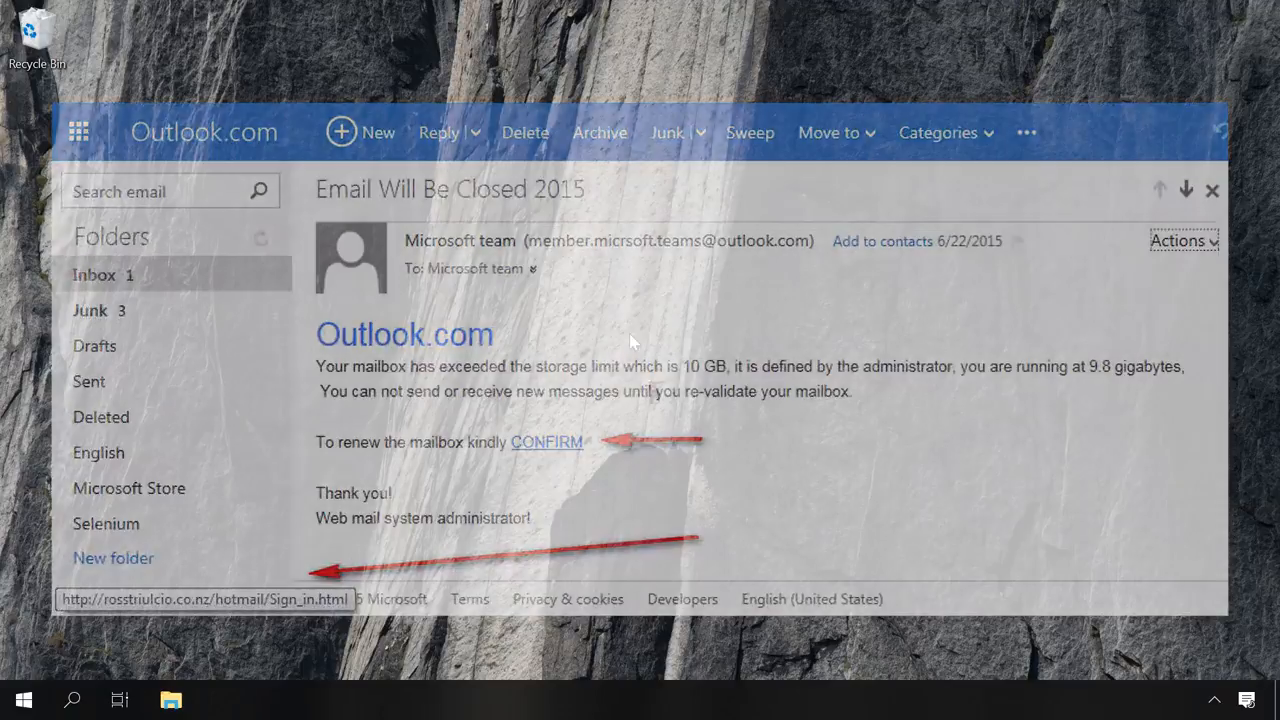
click(544, 442)
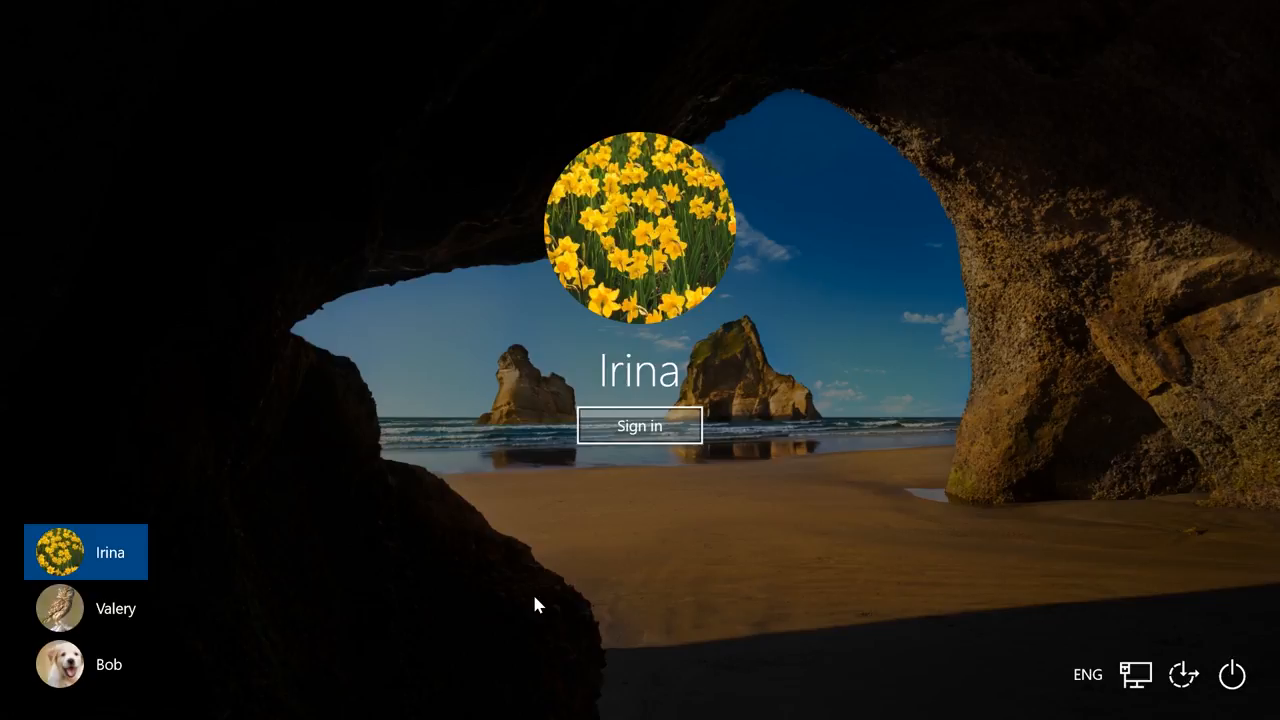
mouse_move(656, 436)
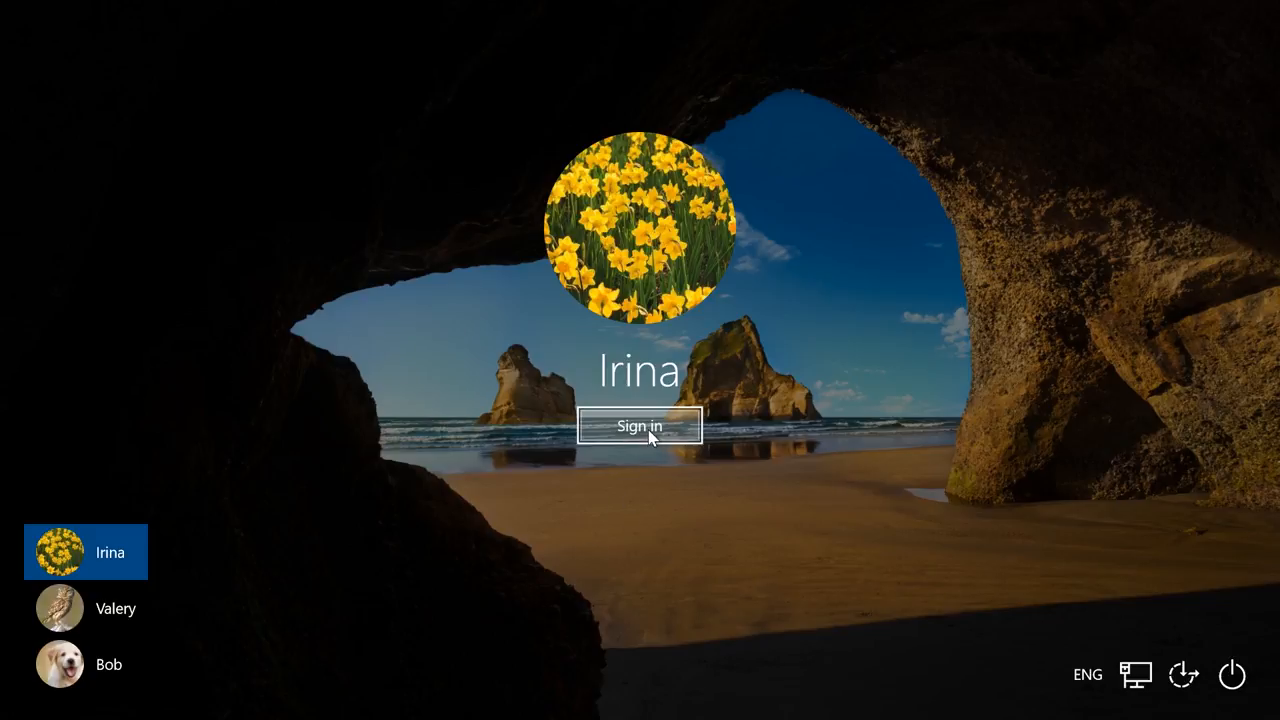
Step: Sign in to the Irina account from the Windows lock screen
click(644, 424)
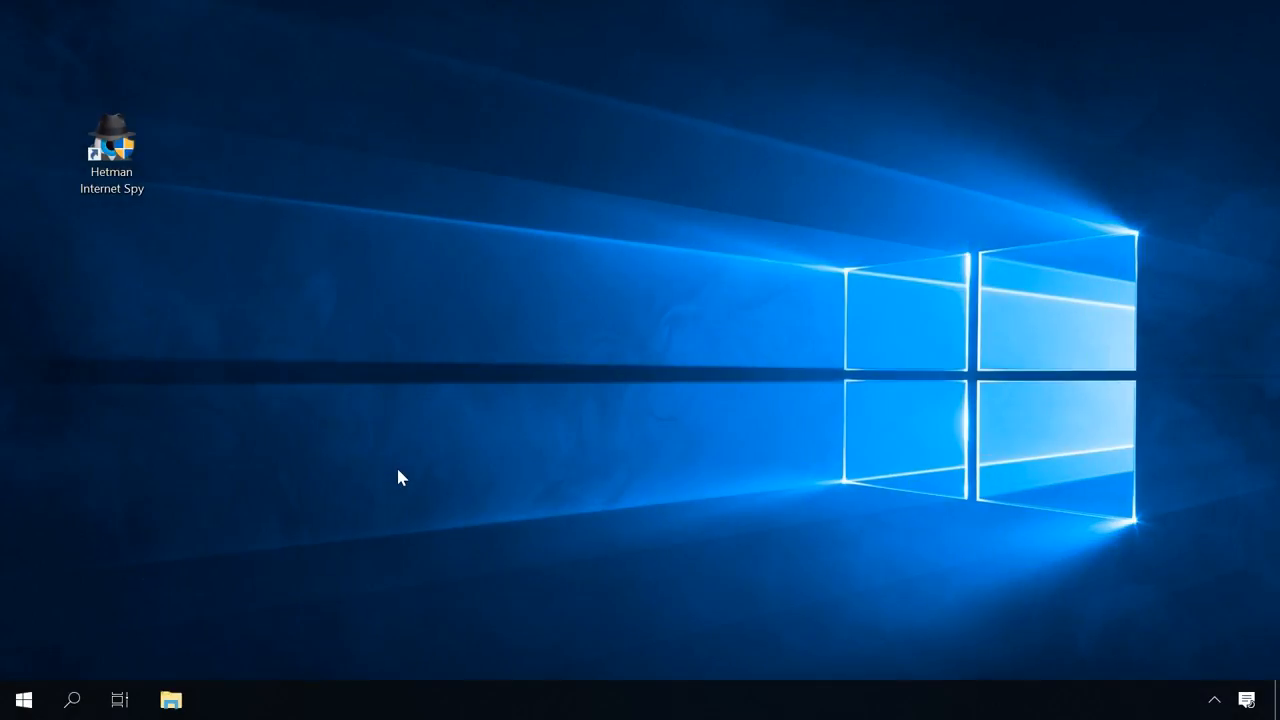
Step: Launch Hetman Internet Spy from the desktop and run the System analysis
click(112, 144)
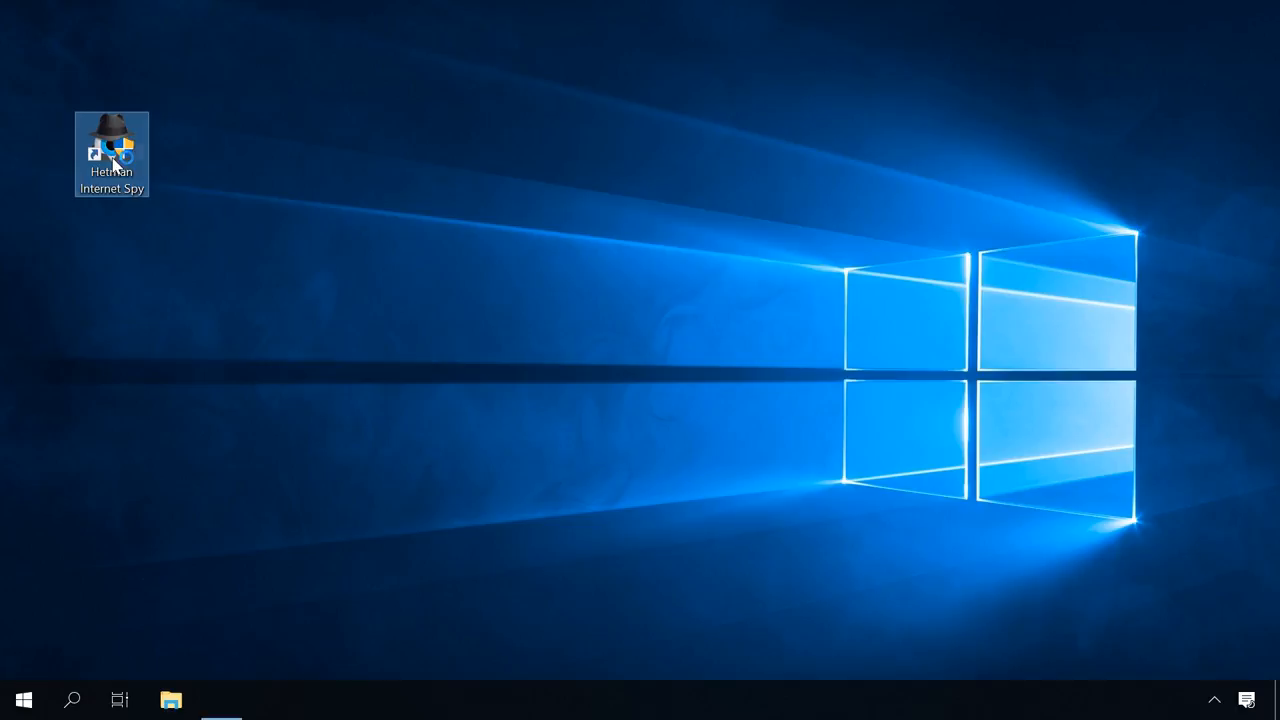
double_click(112, 152)
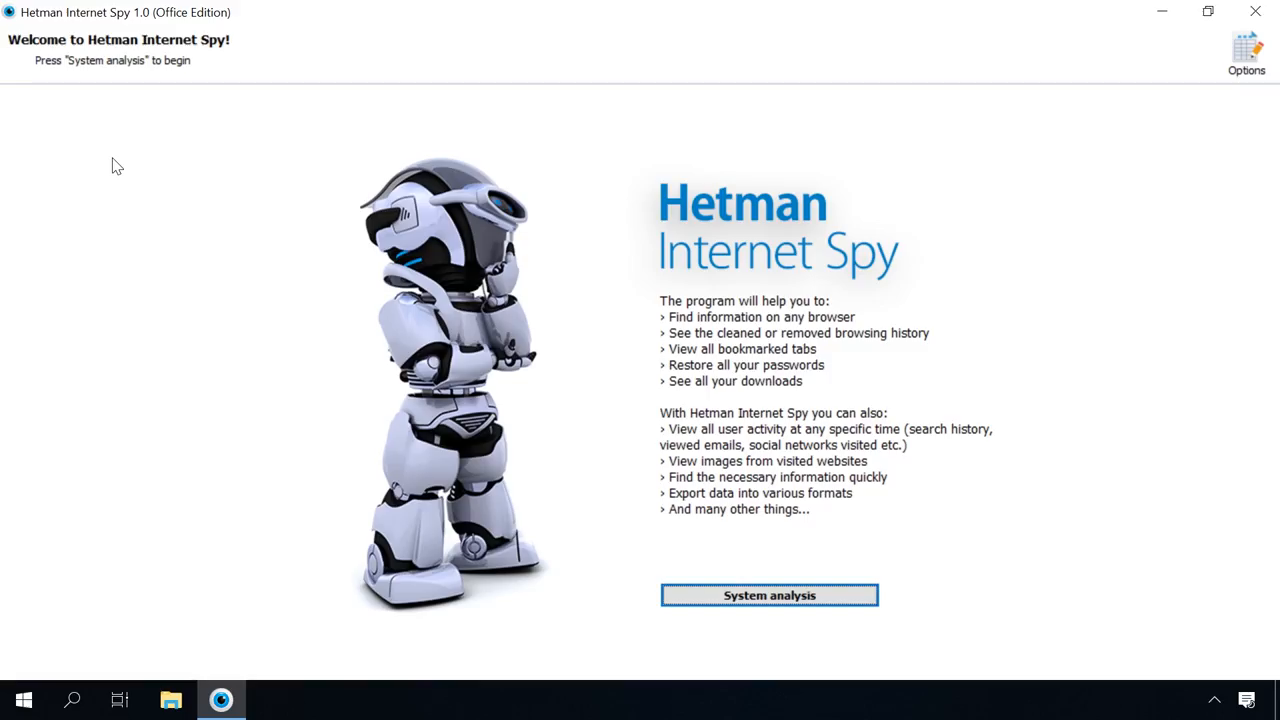
mouse_move(768, 596)
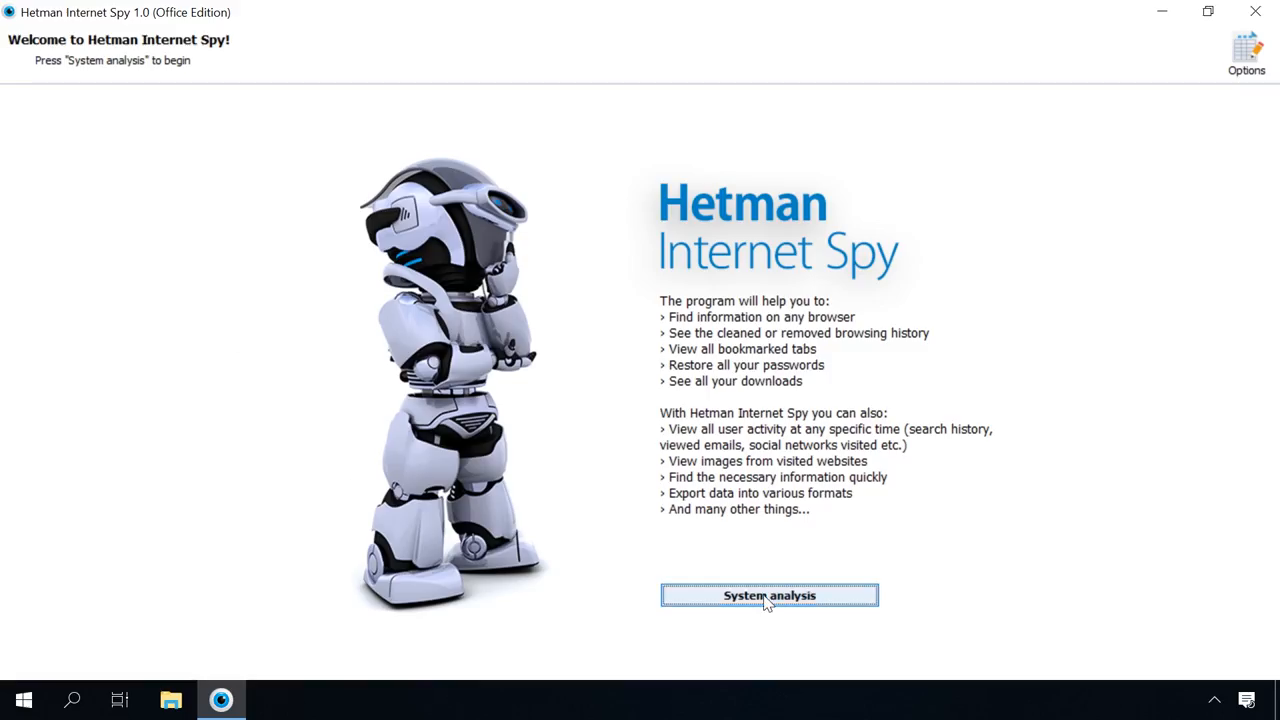
click(768, 596)
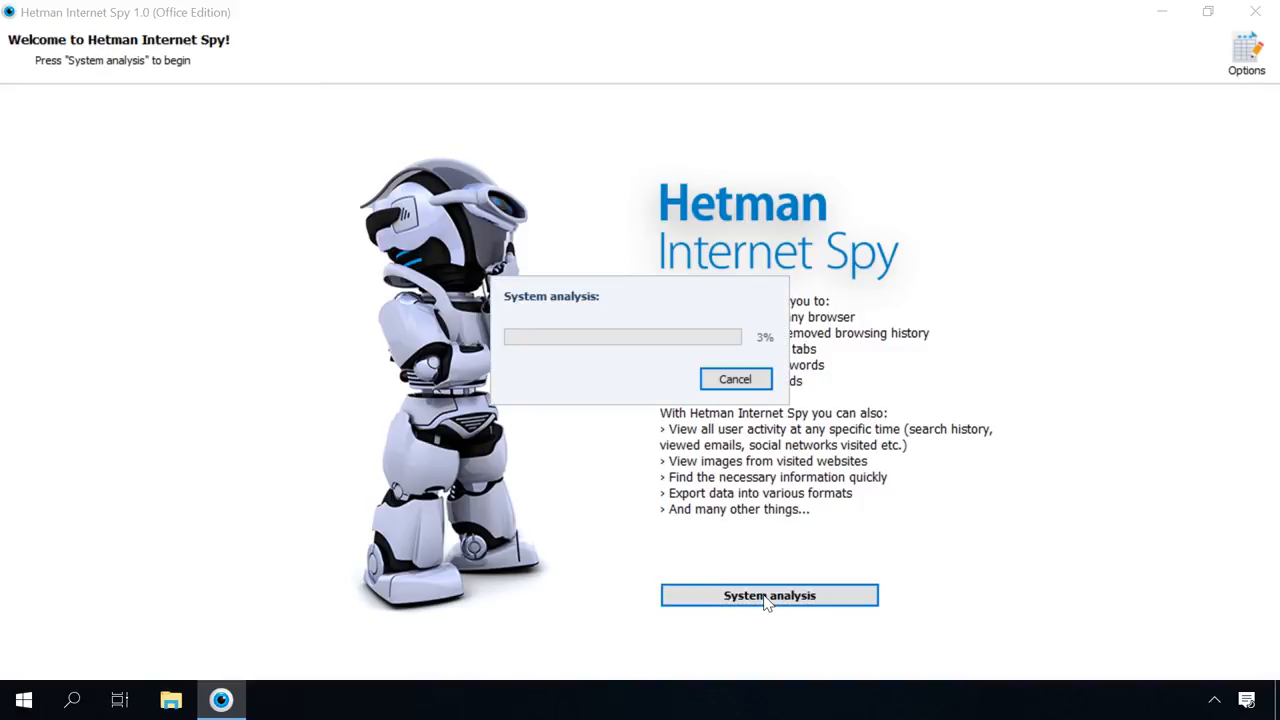
click(768, 596)
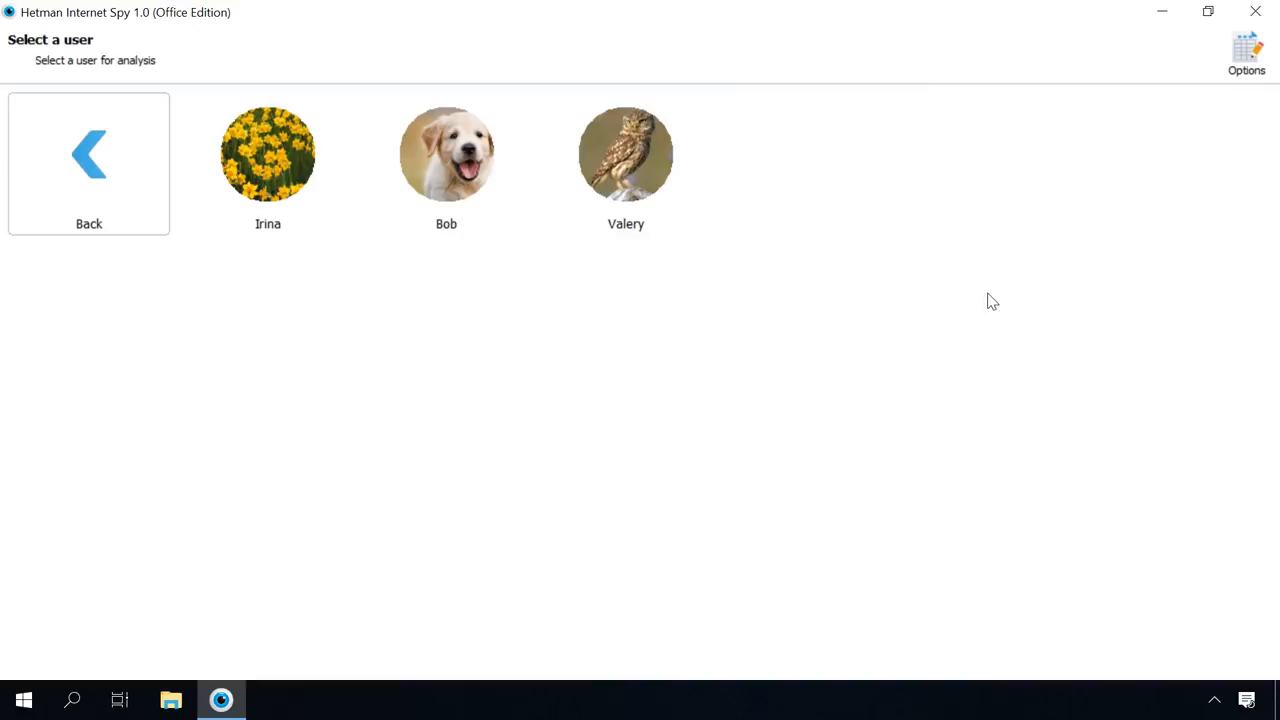
mouse_move(314, 316)
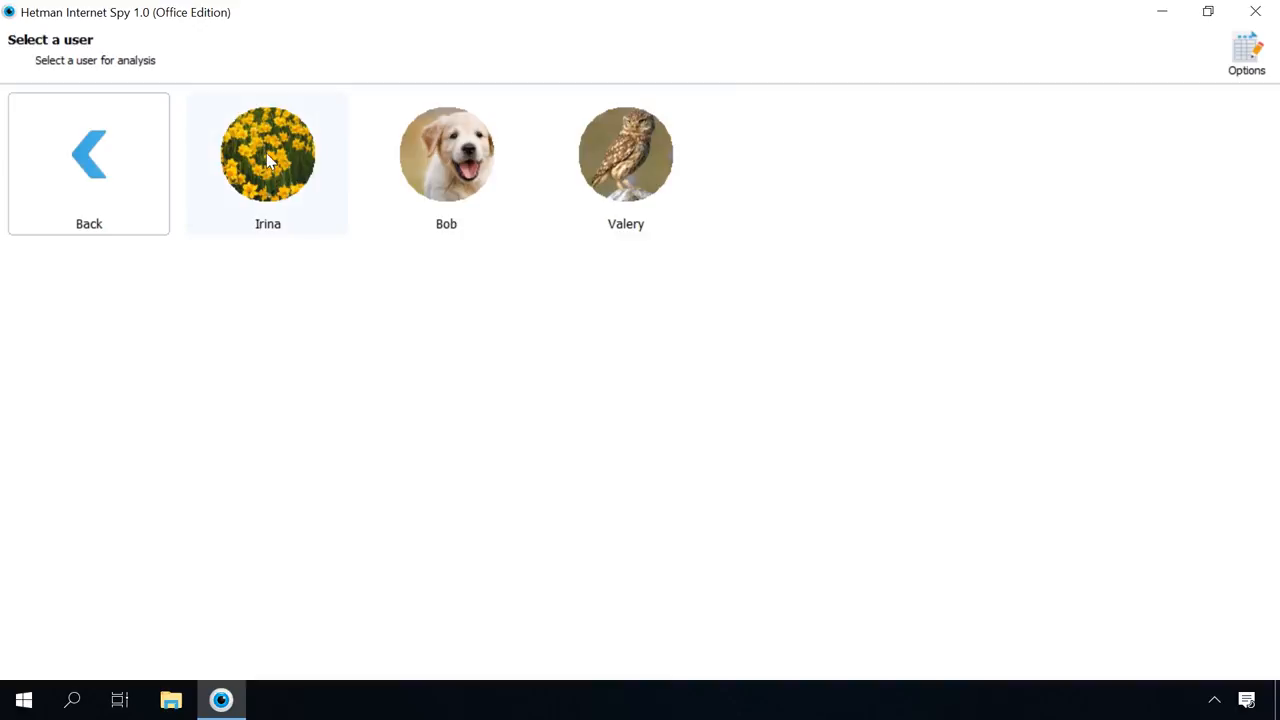
Step: Choose Irina as the user to analyse, then bring up the Windows Start app list
click(268, 160)
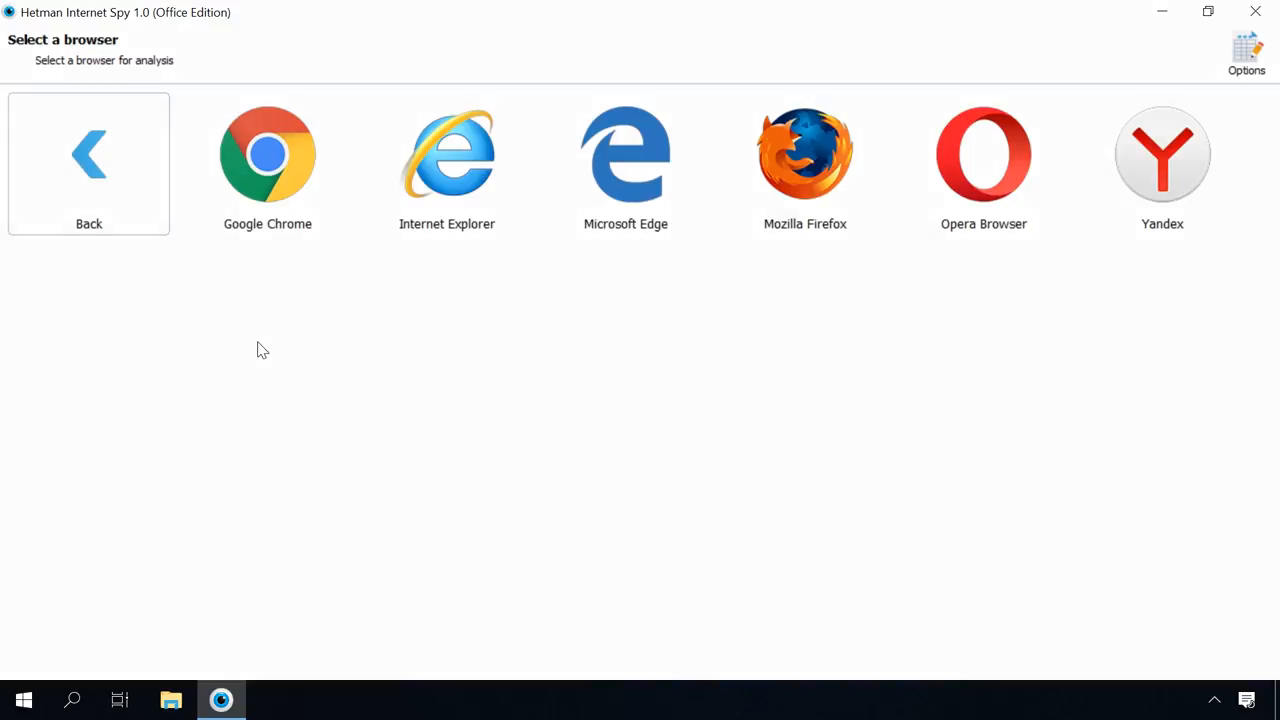
click(24, 700)
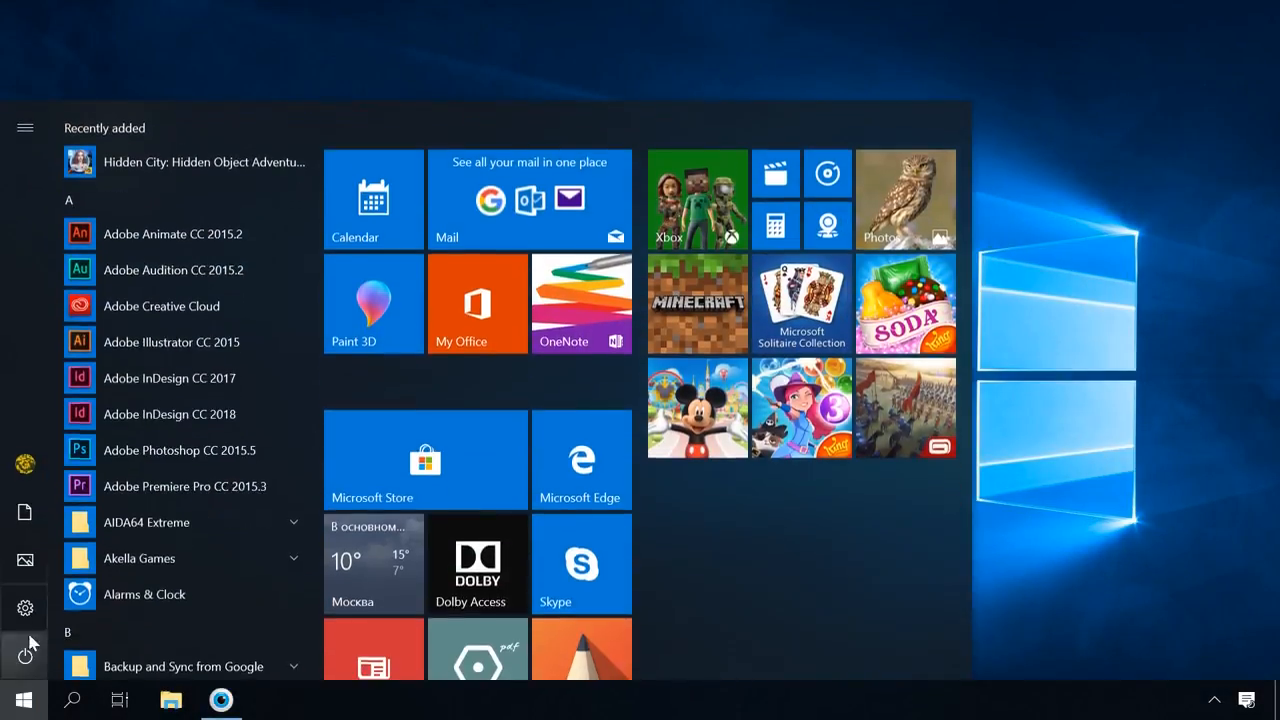
Step: Visit Apps & features in Windows Settings and return to the browser-selection list
click(24, 608)
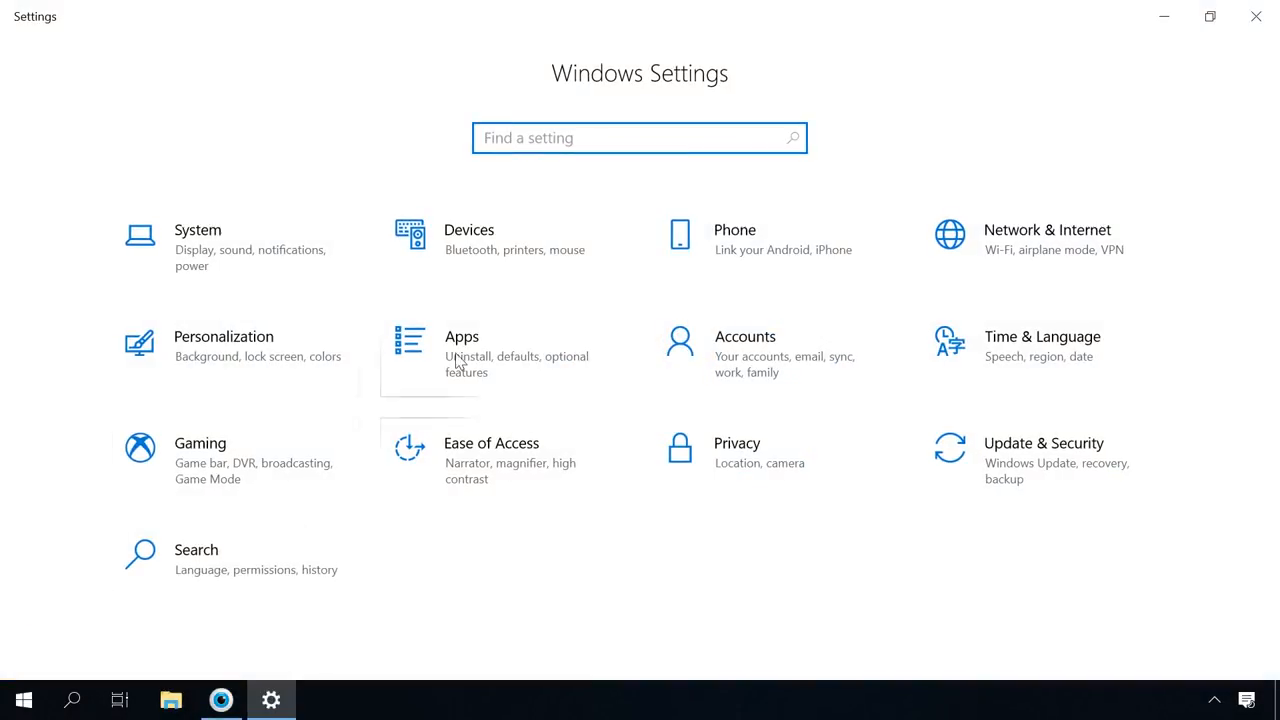
click(460, 344)
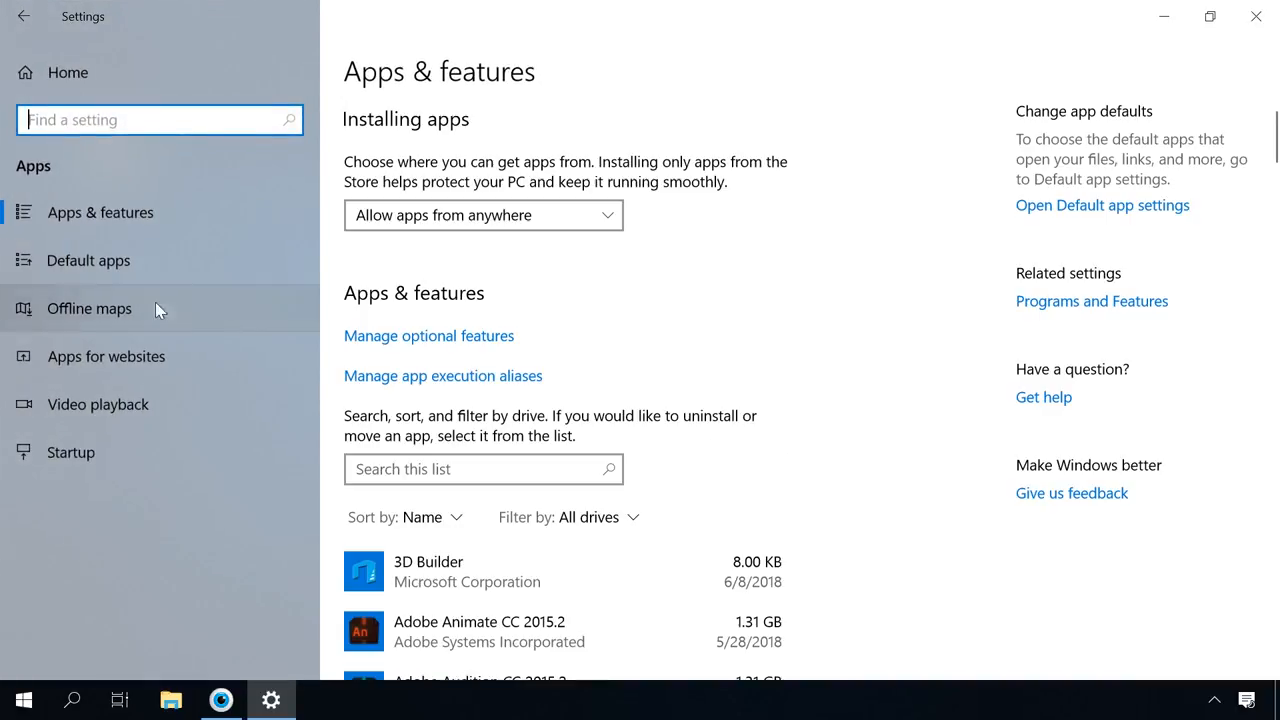
click(86, 260)
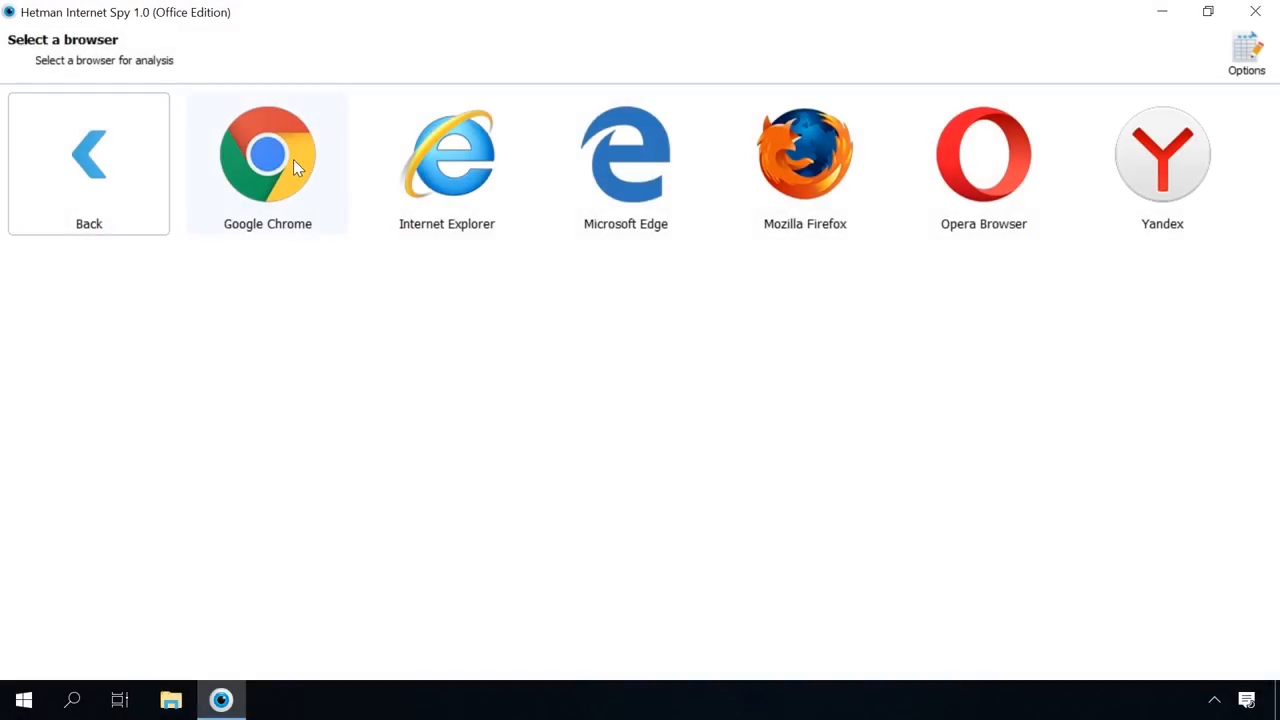
Step: Analyse Google Chrome for Irina and browse the 728 recovered history visits including twitter.com
click(268, 156)
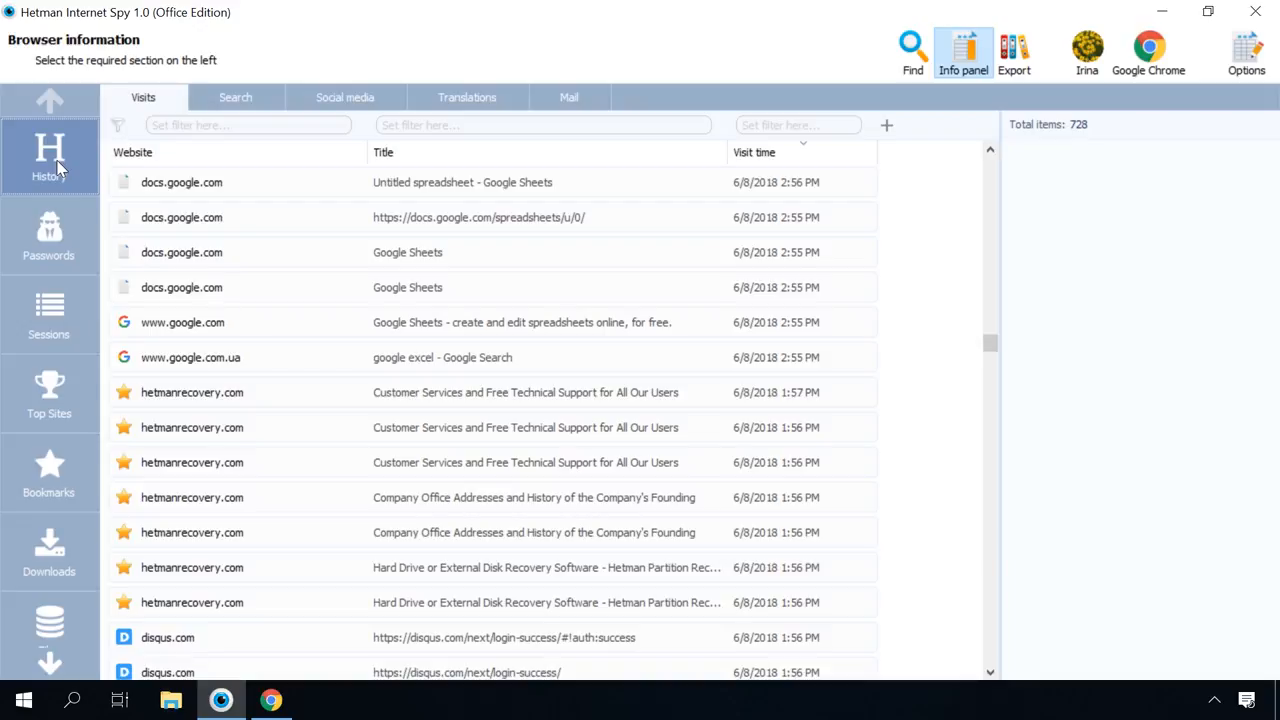
mouse_move(62, 168)
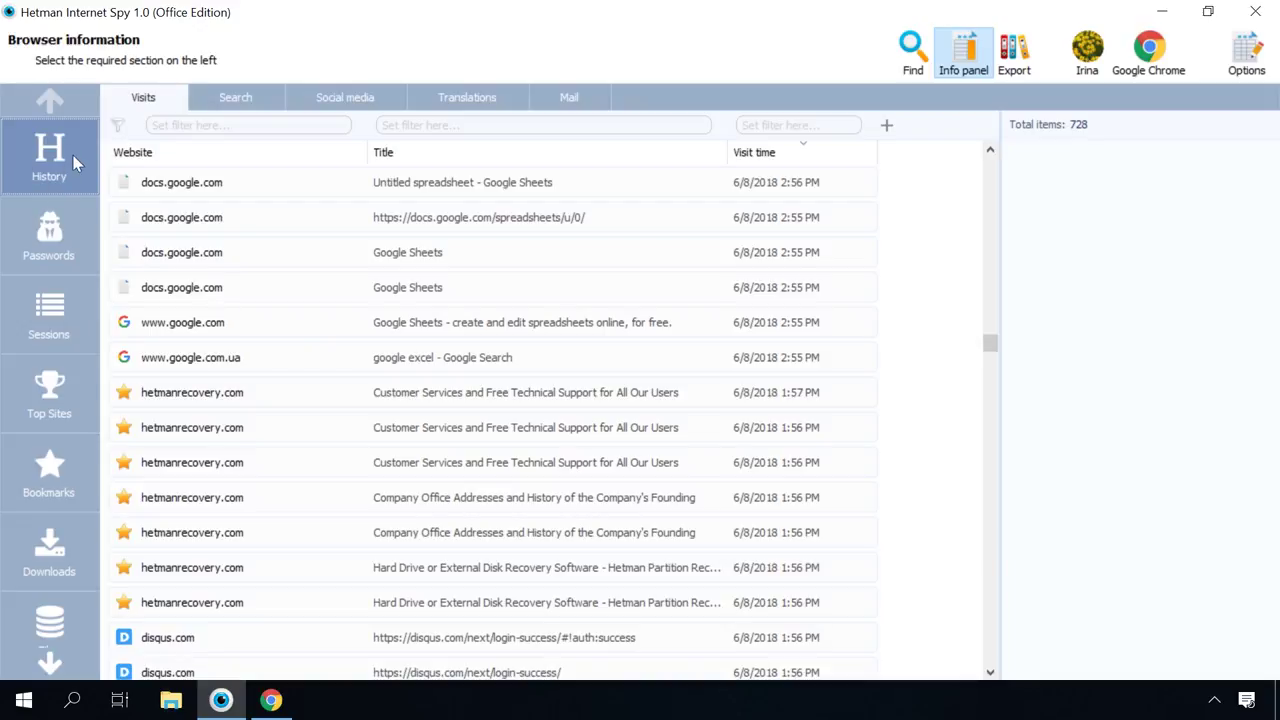
mouse_move(220, 278)
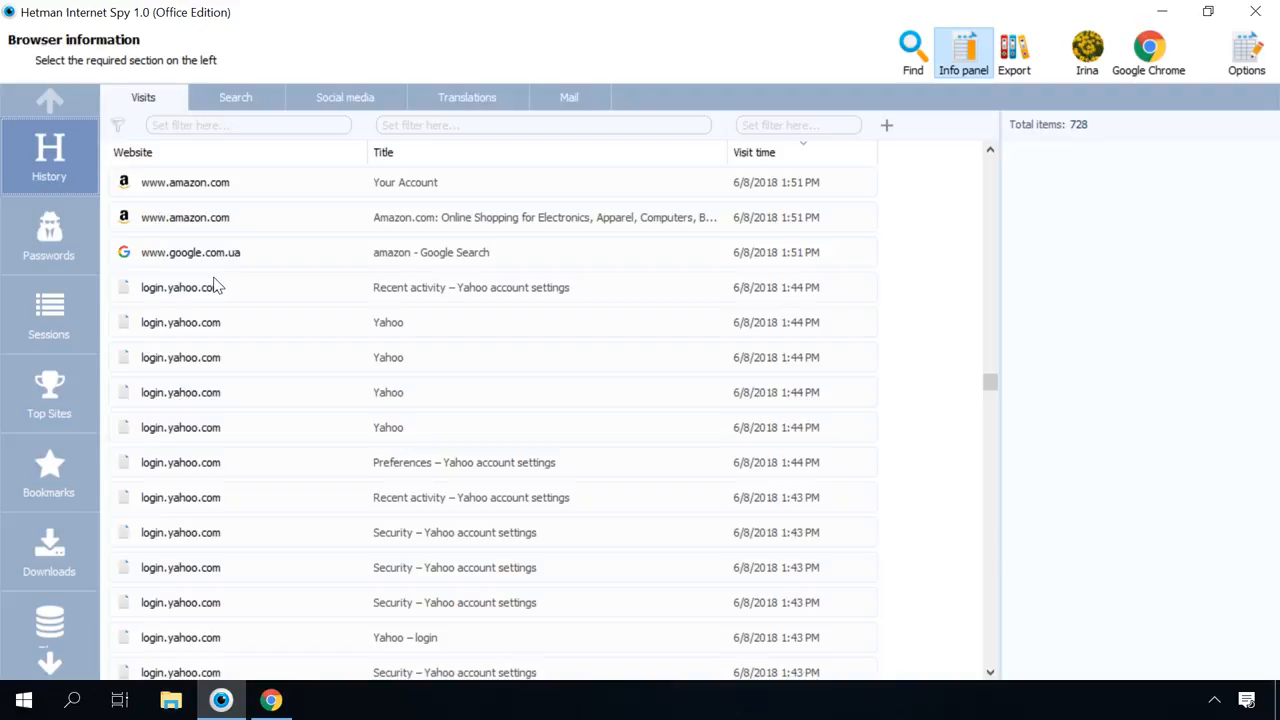
scroll(down, 3)
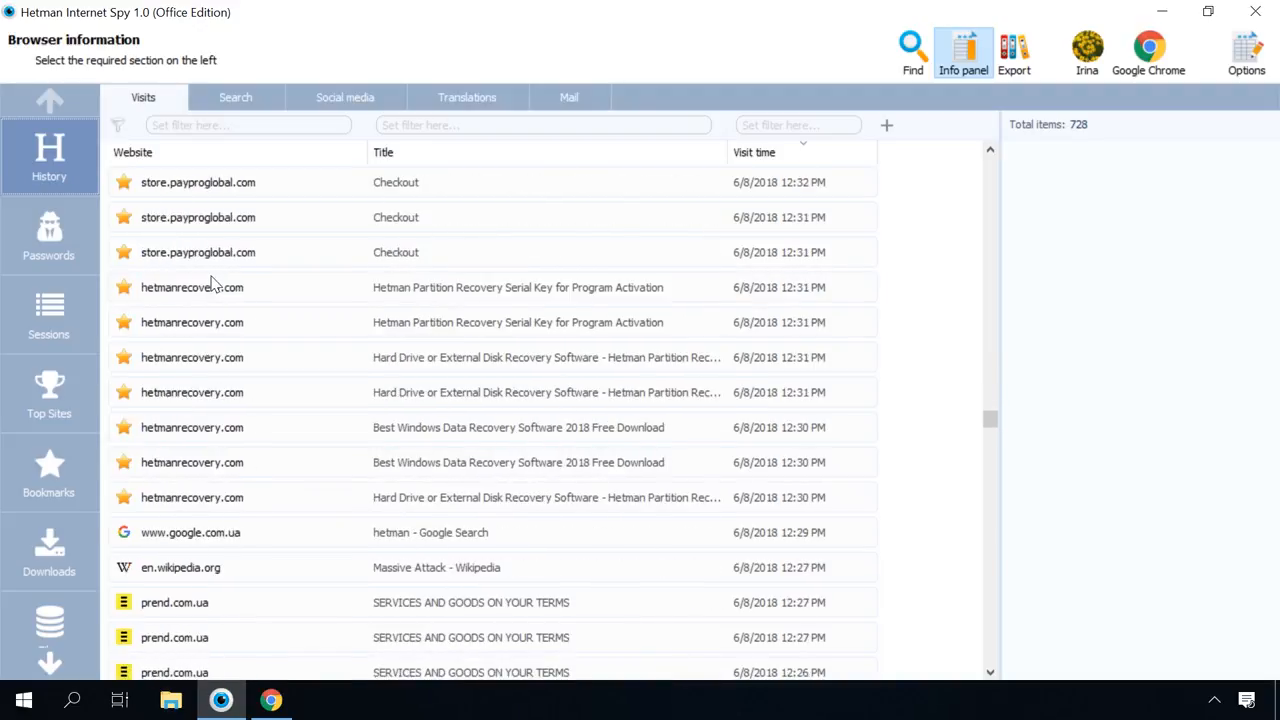
scroll(down, 3)
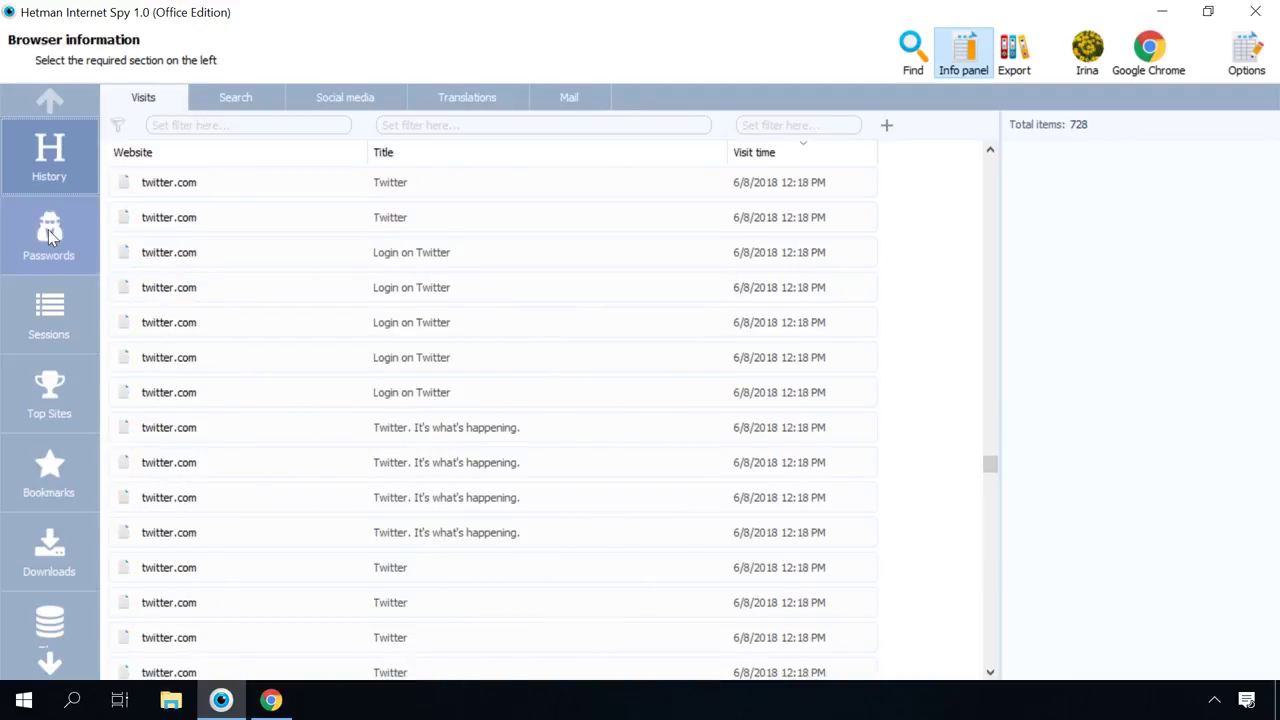
Step: List the seven recovered passwords, inspect the login.yahoo.com entry, and switch to Yahoo in Chrome
click(48, 236)
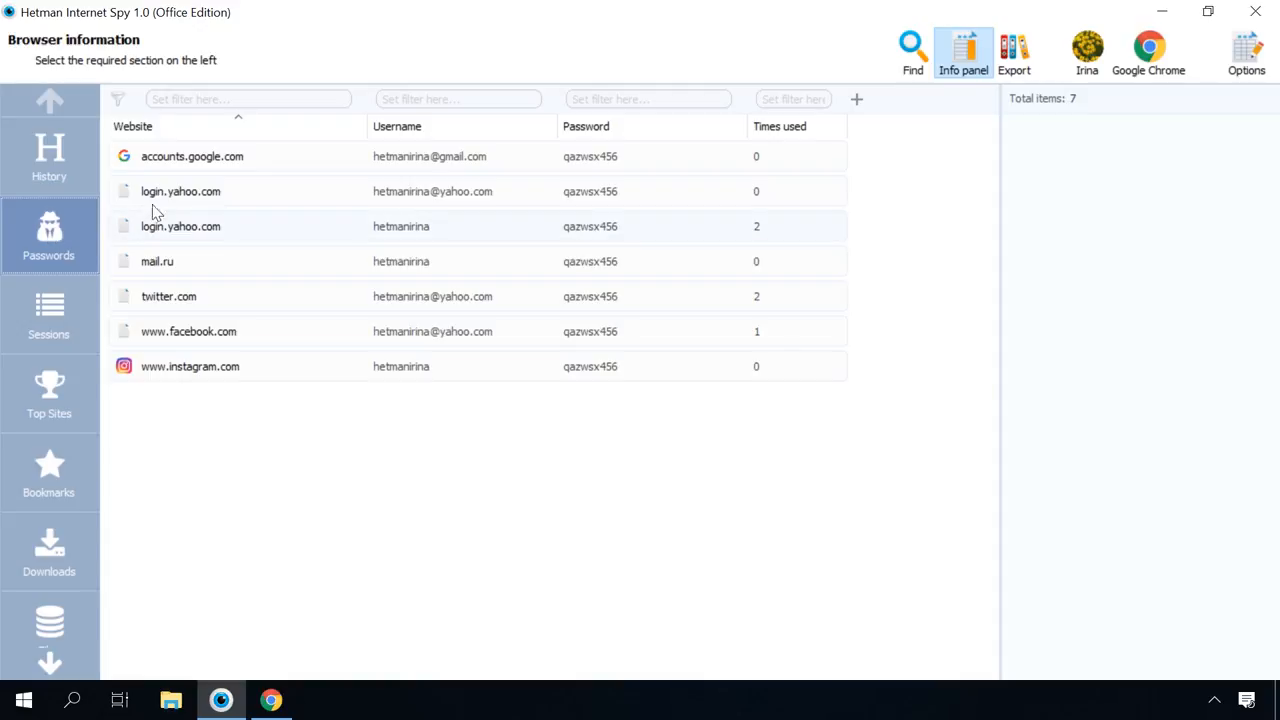
mouse_move(204, 330)
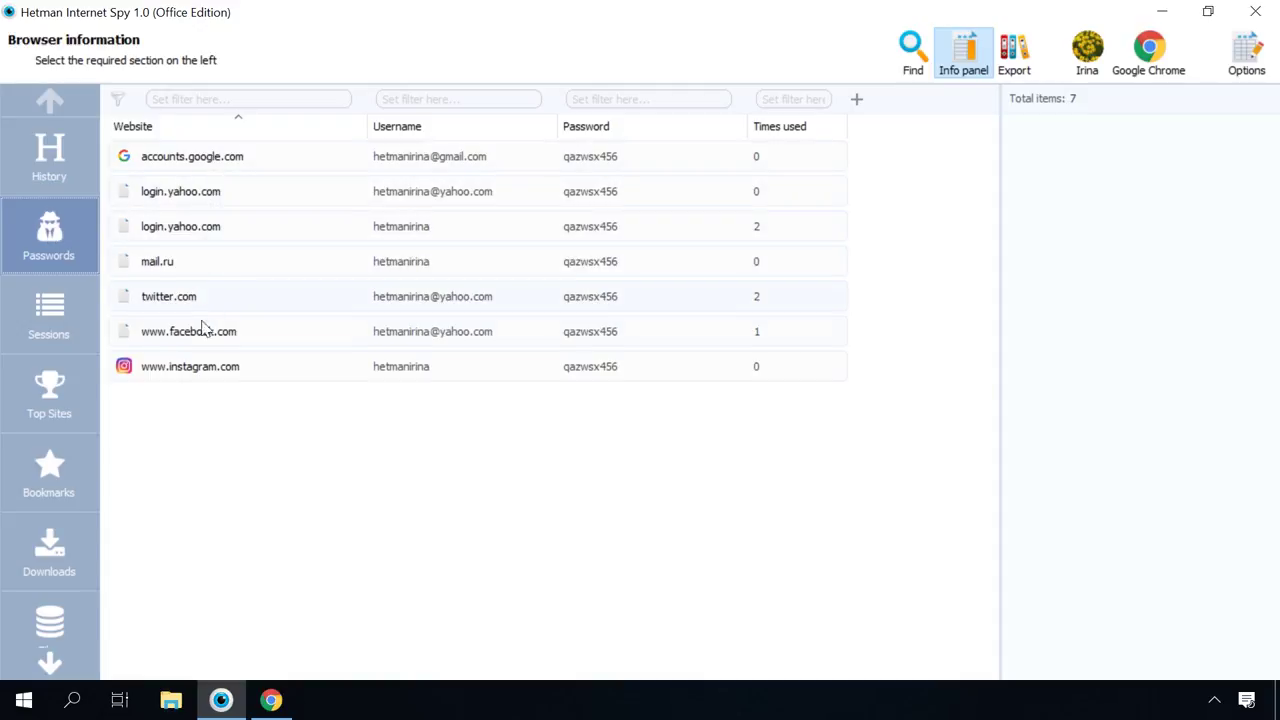
mouse_move(204, 440)
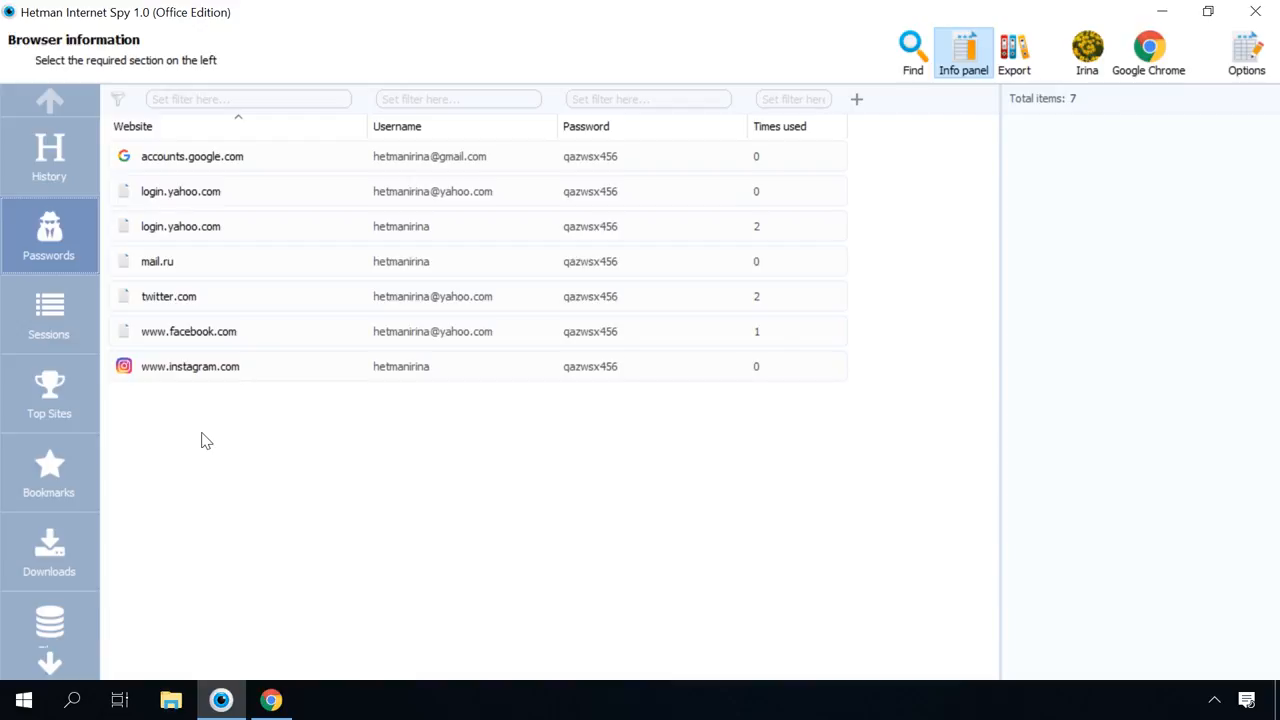
mouse_move(232, 232)
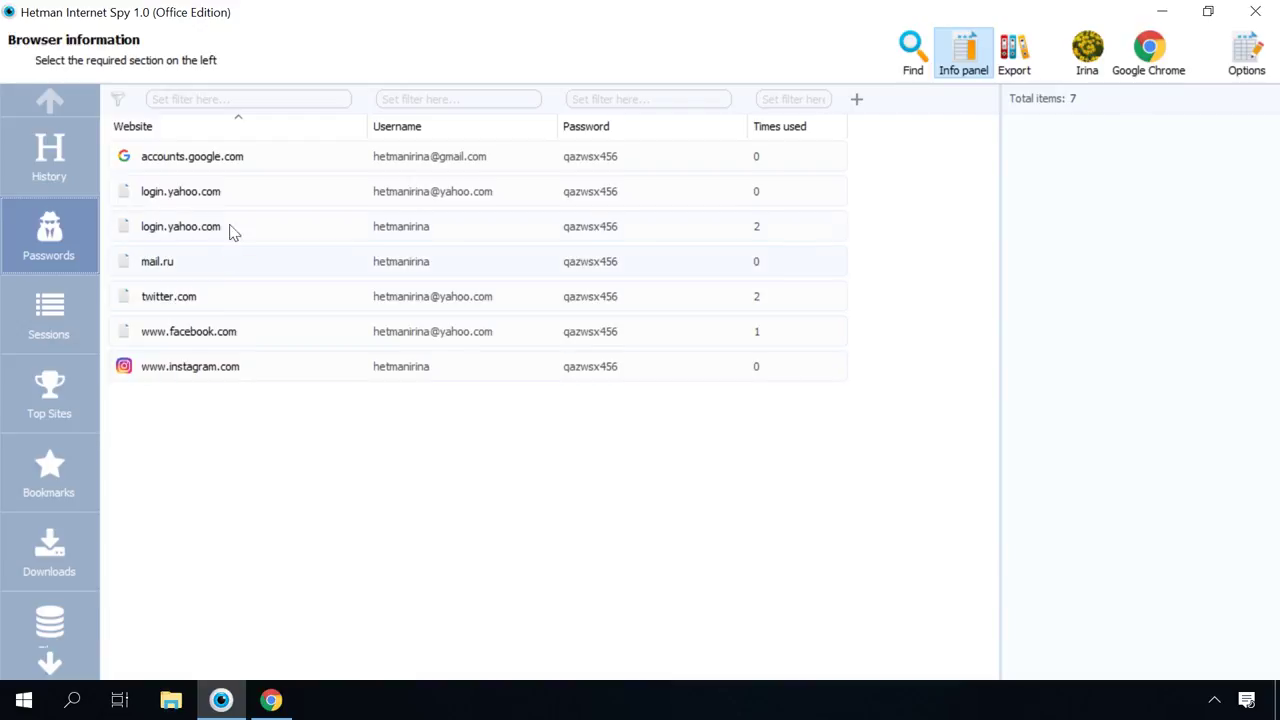
click(180, 192)
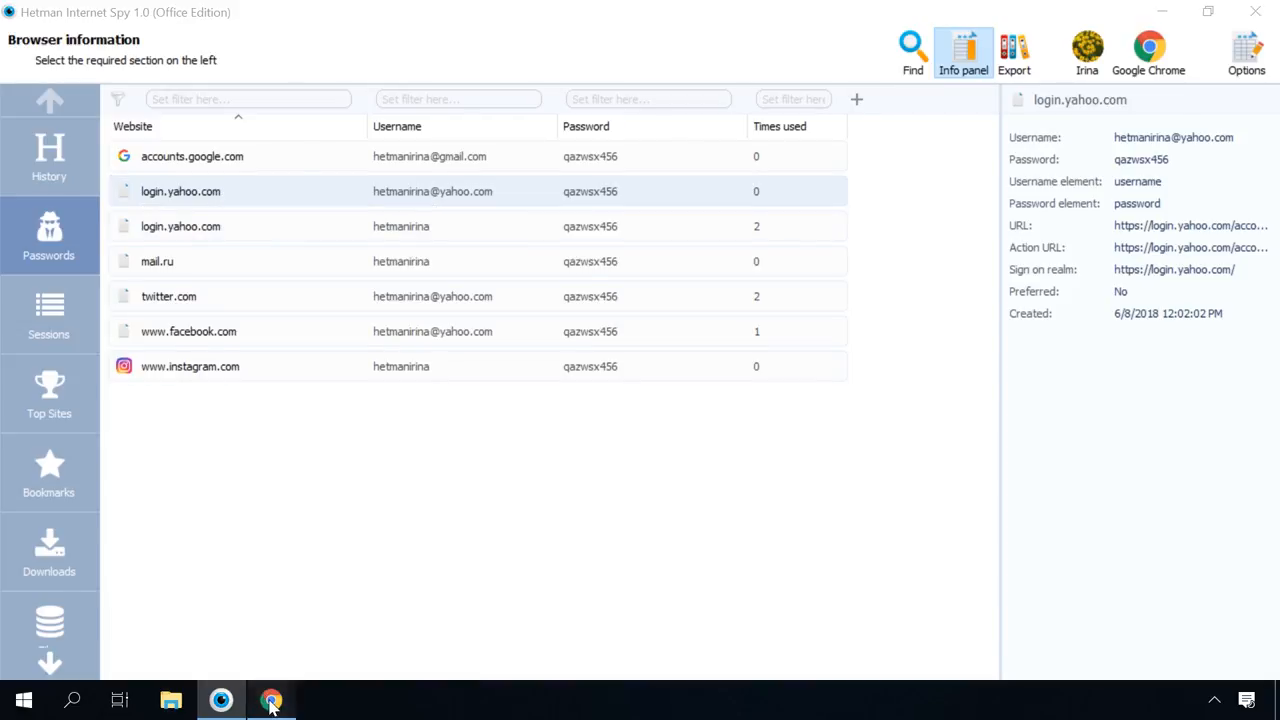
click(270, 700)
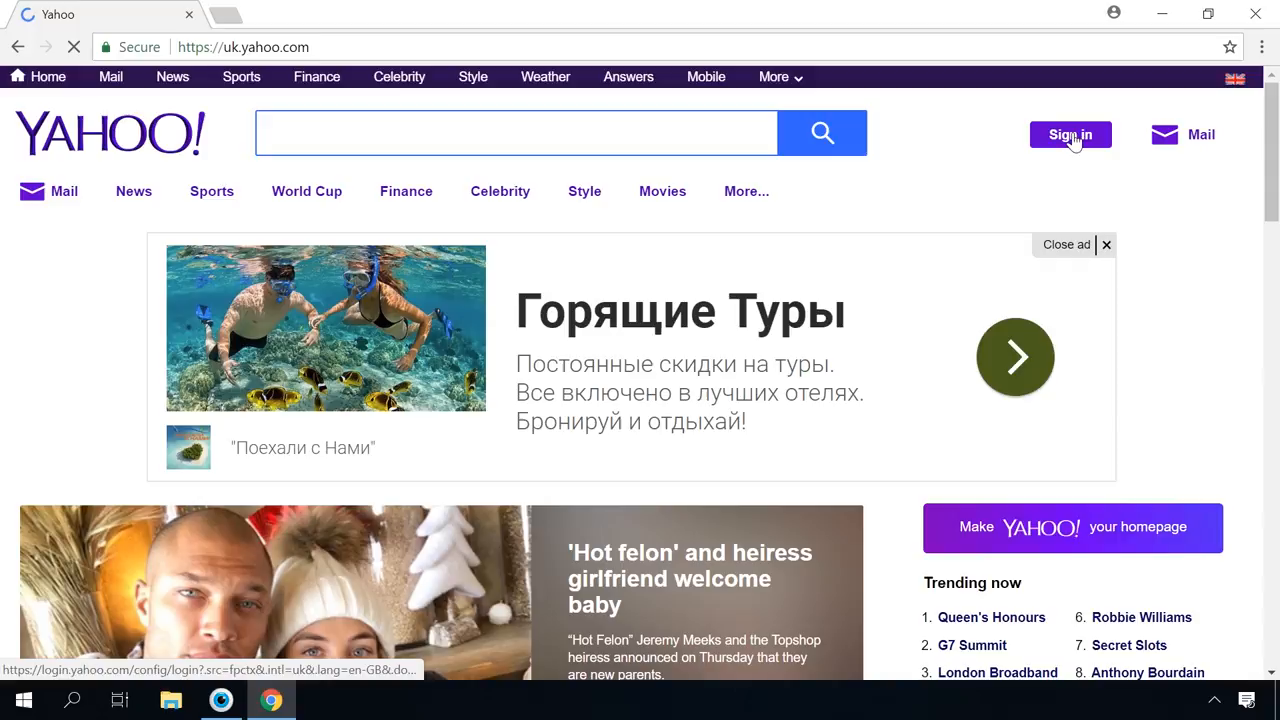
click(1070, 134)
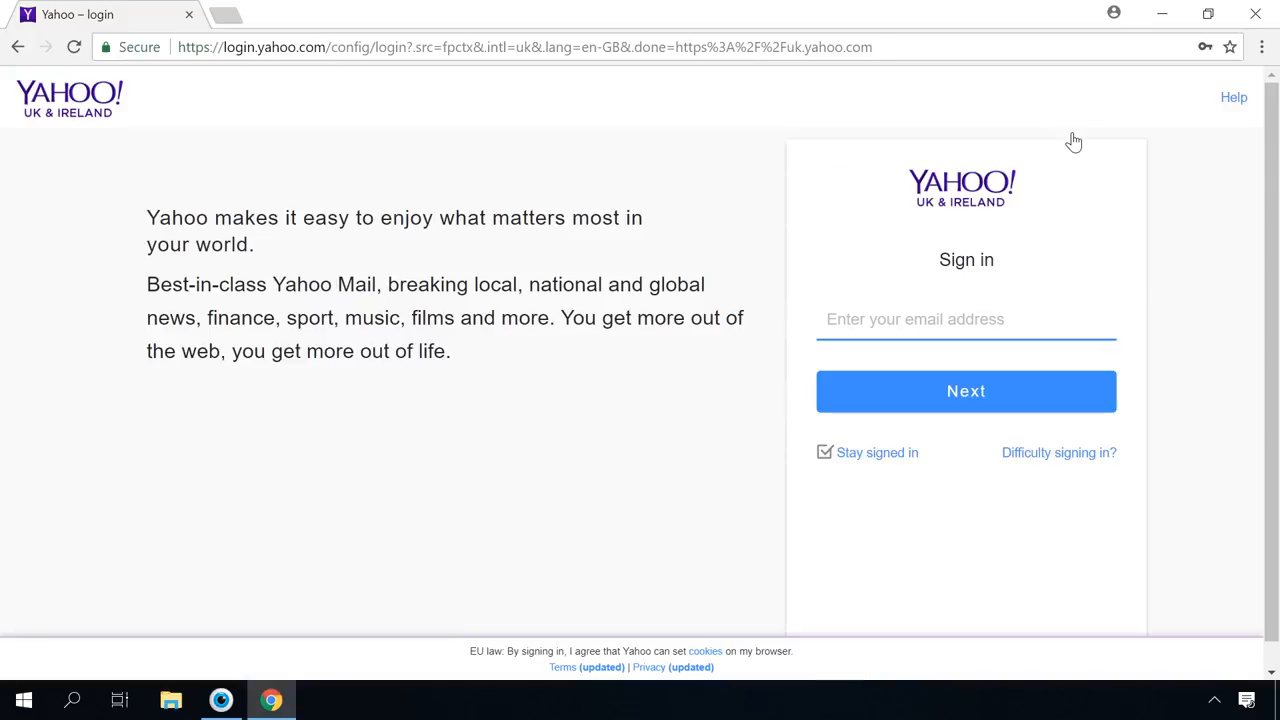
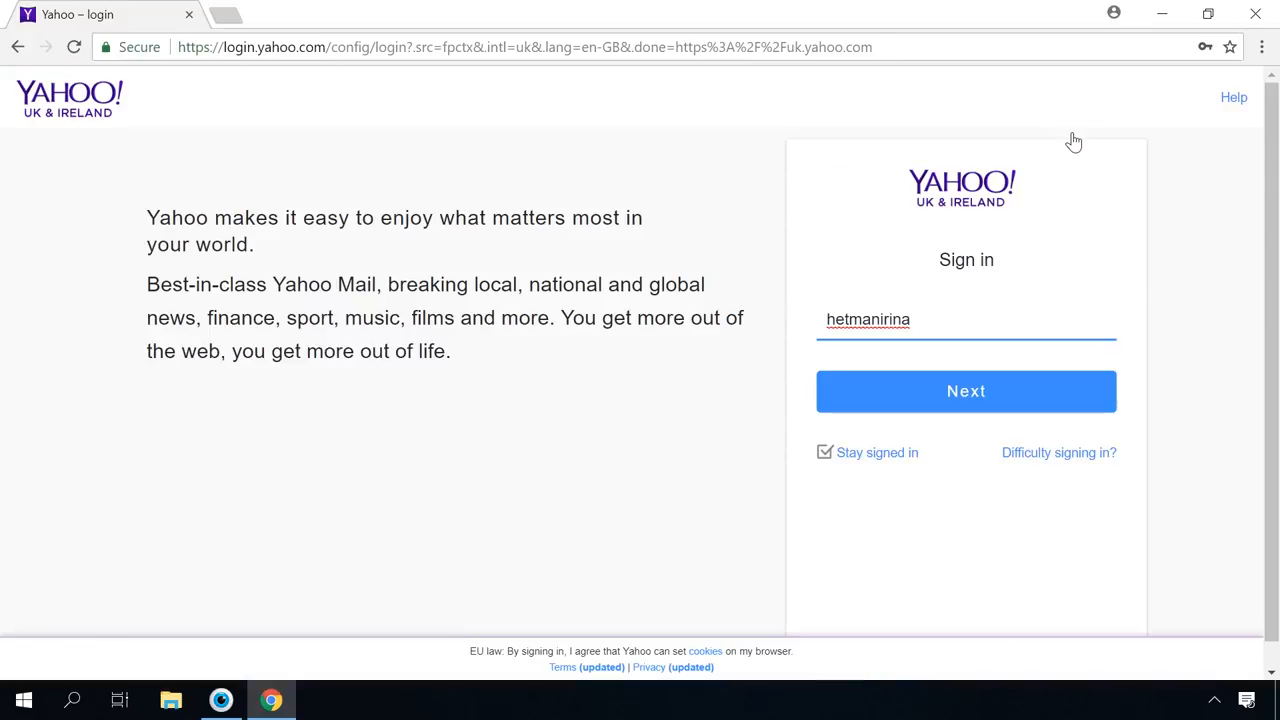
click(966, 390)
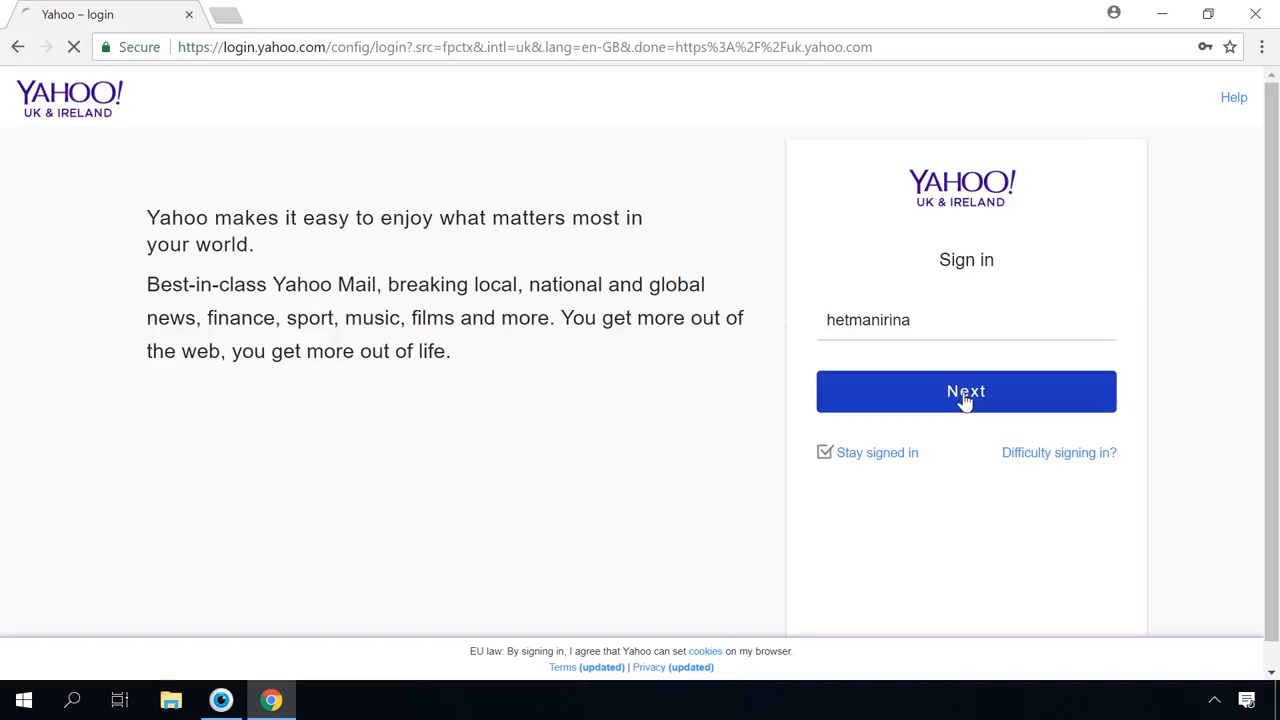
click(966, 390)
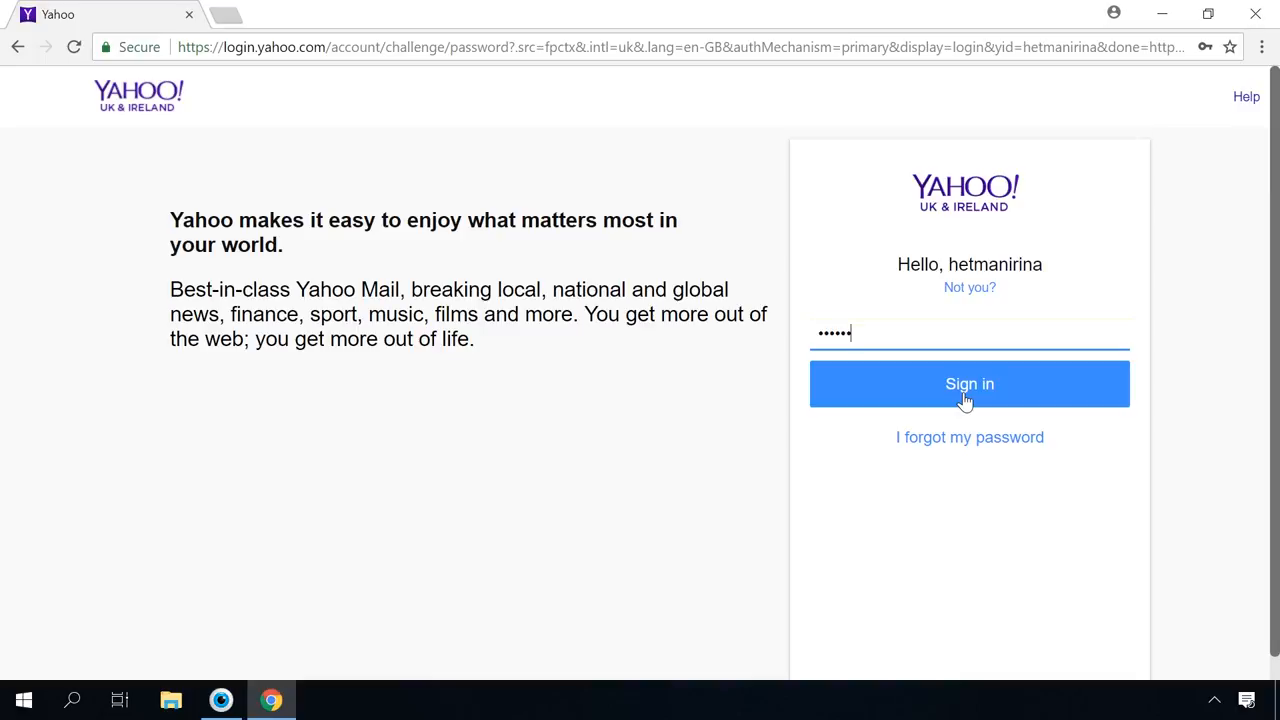
click(968, 384)
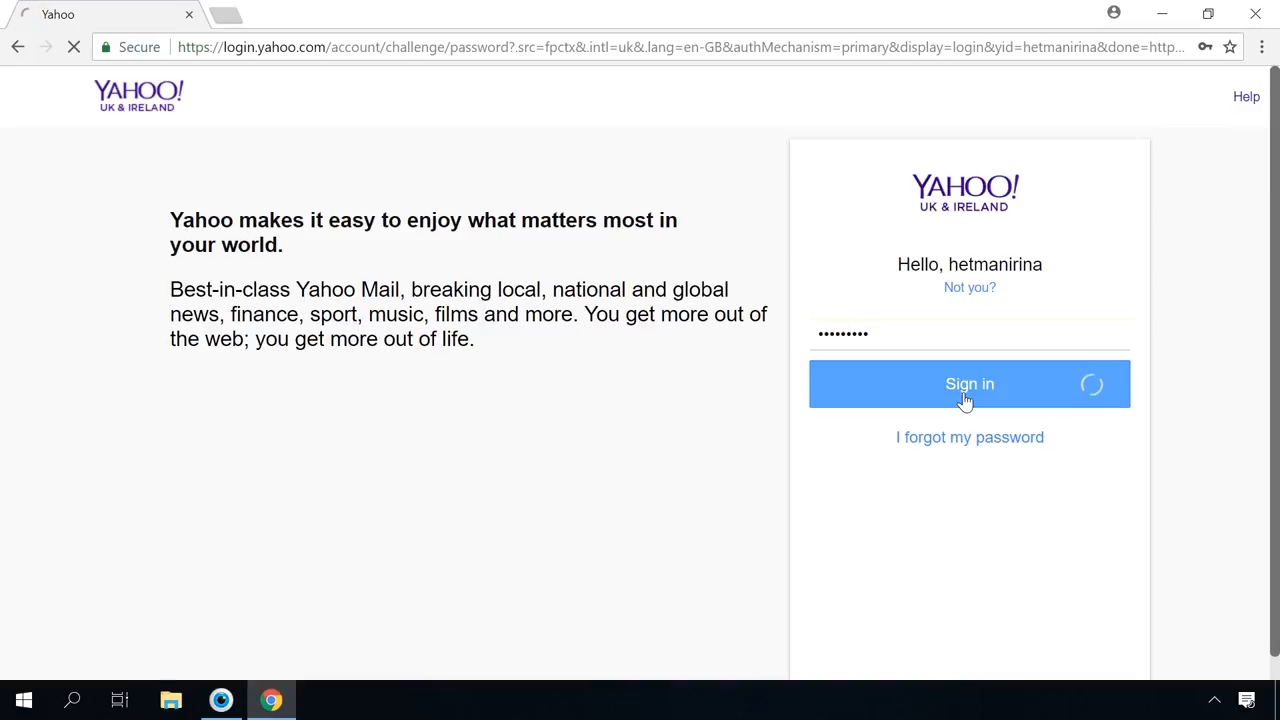
click(968, 384)
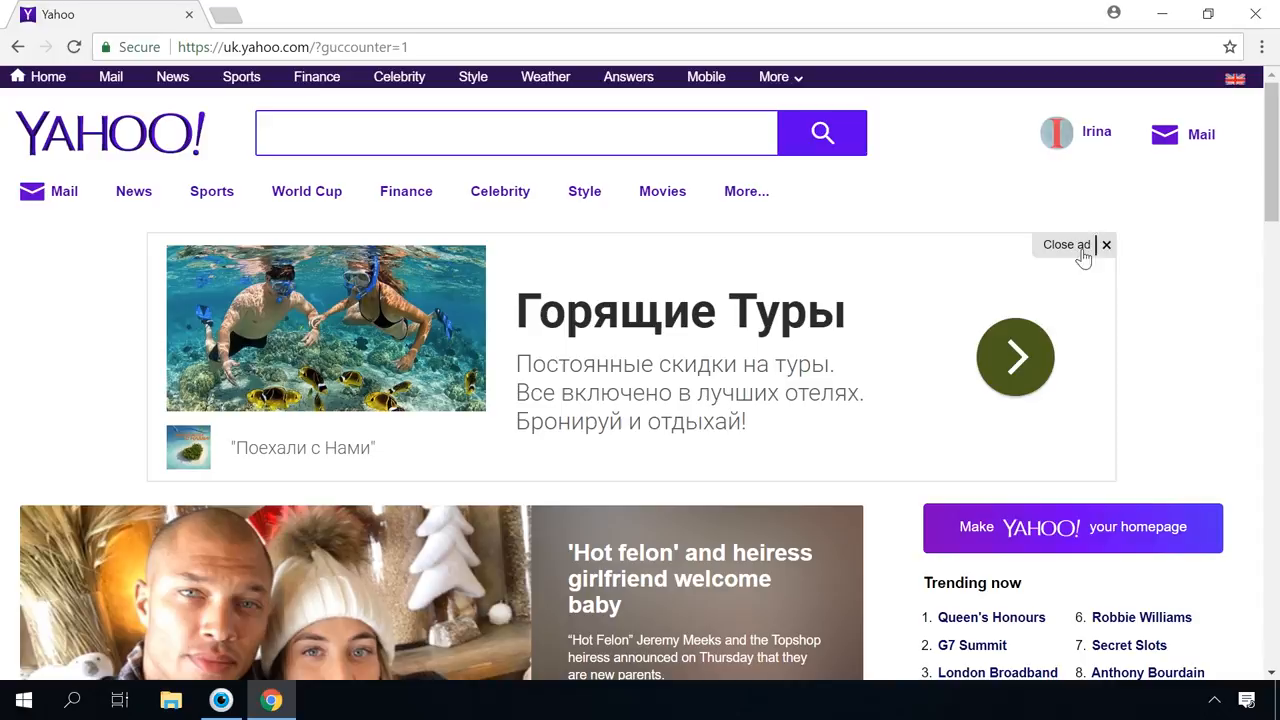
Step: Open the Yahoo Mail inbox with its 164 unread messages and look through it
click(1164, 134)
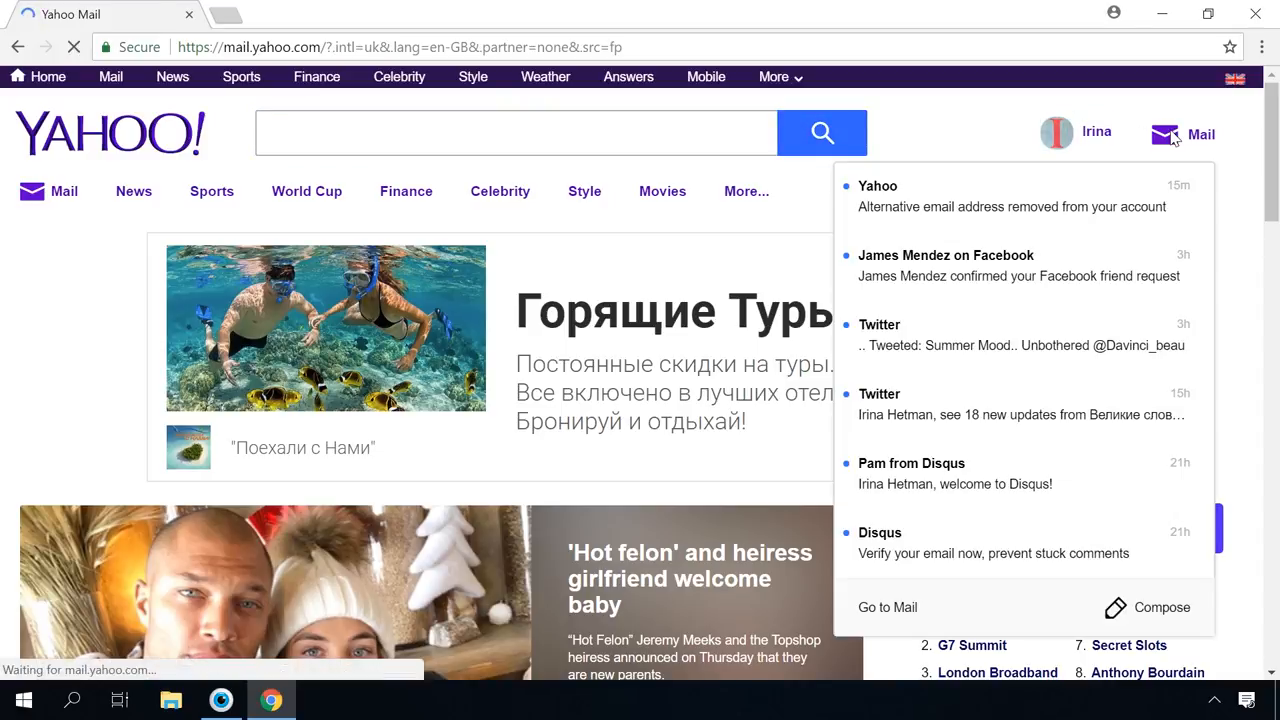
click(888, 608)
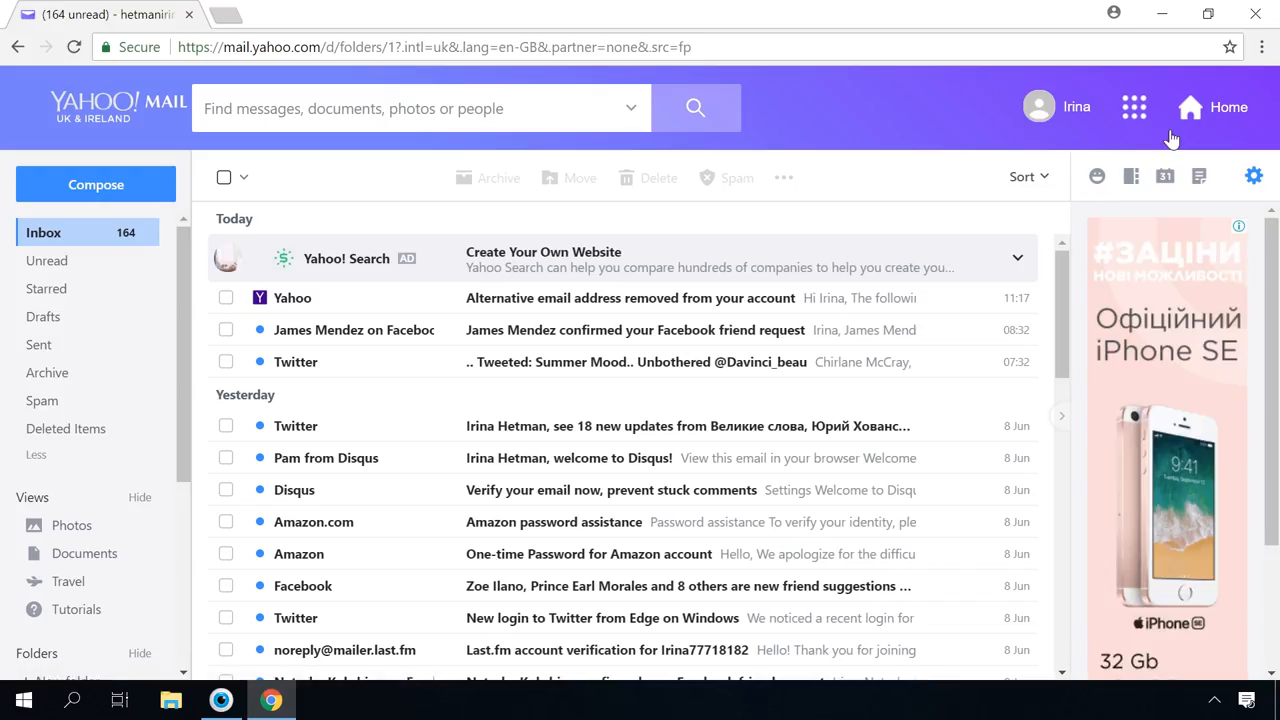
scroll(down, 3)
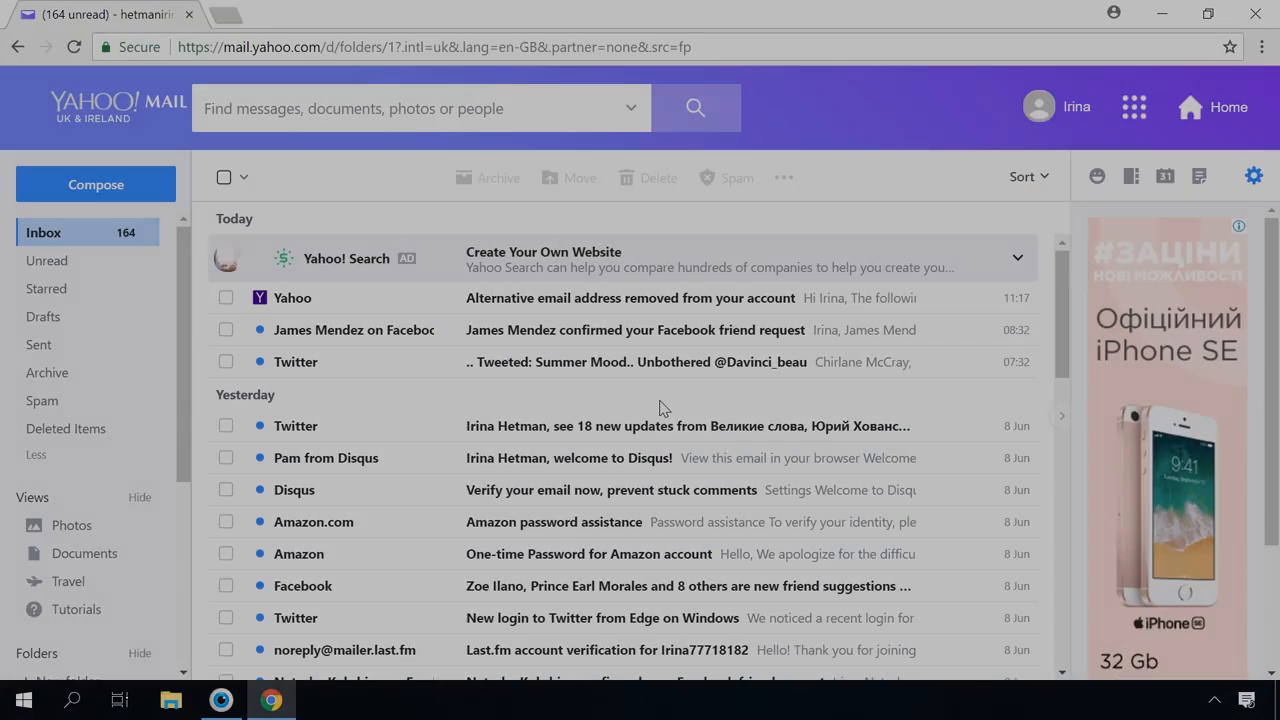
click(220, 700)
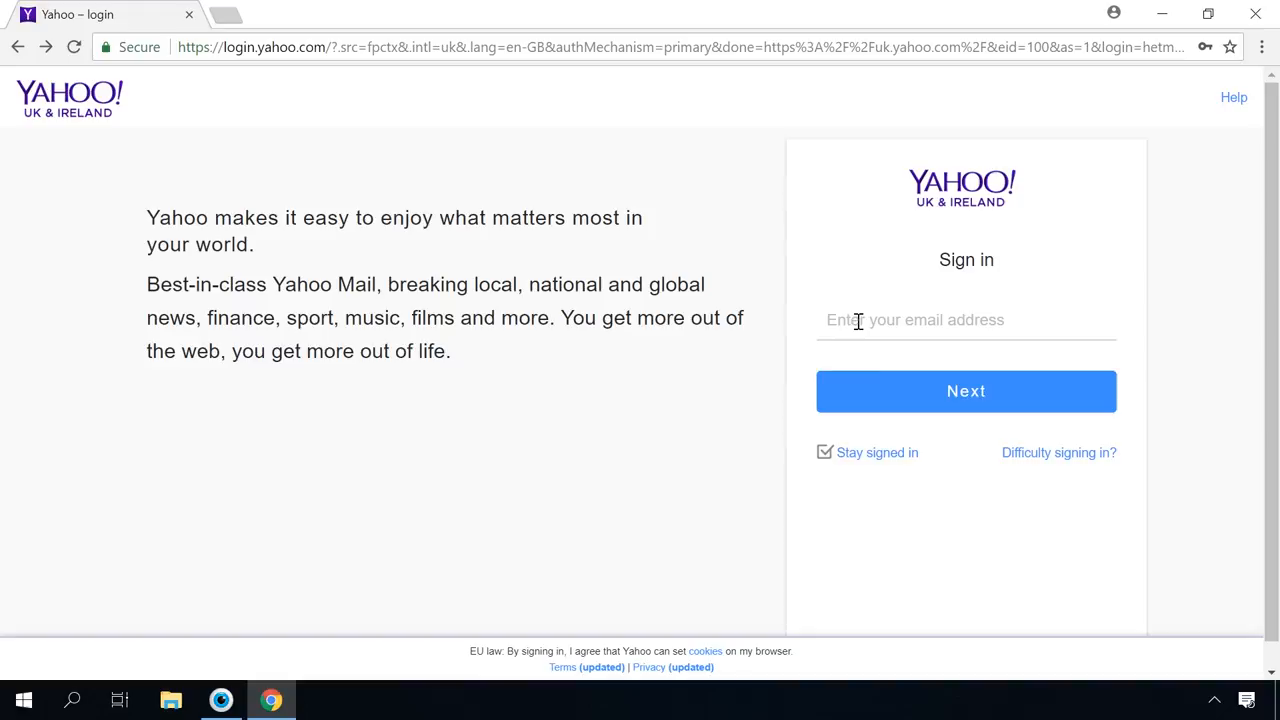
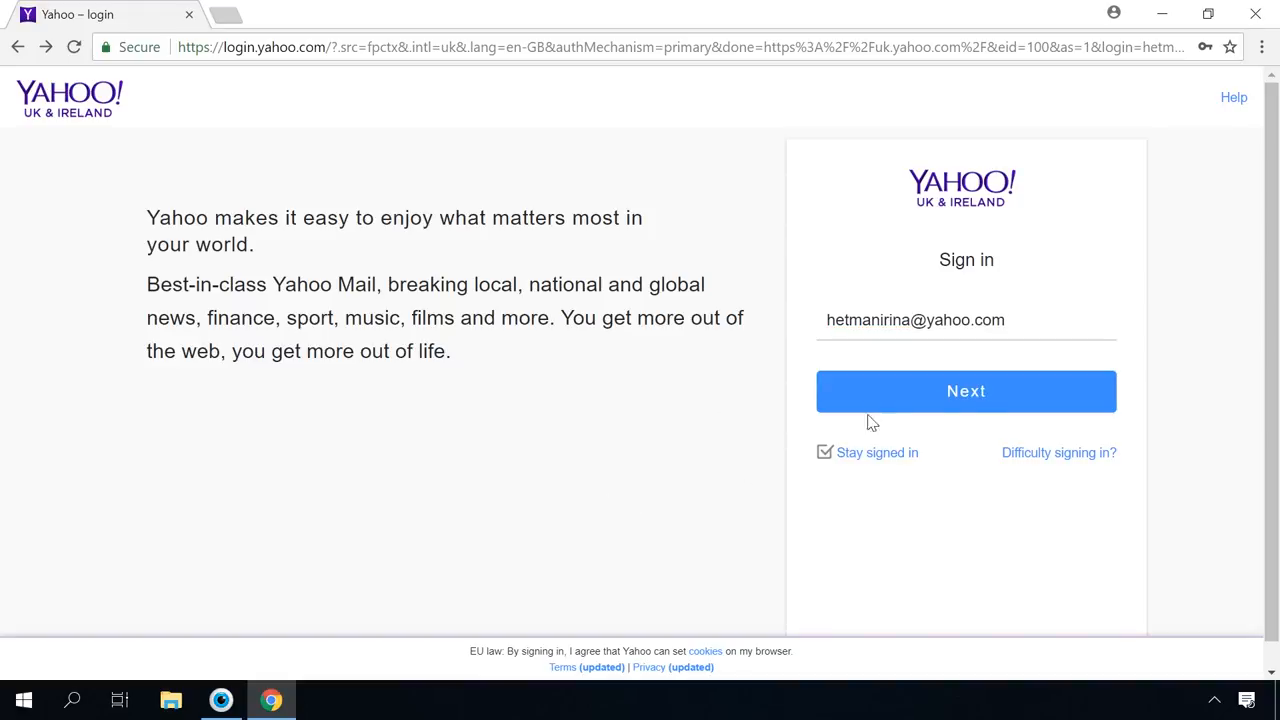
click(966, 390)
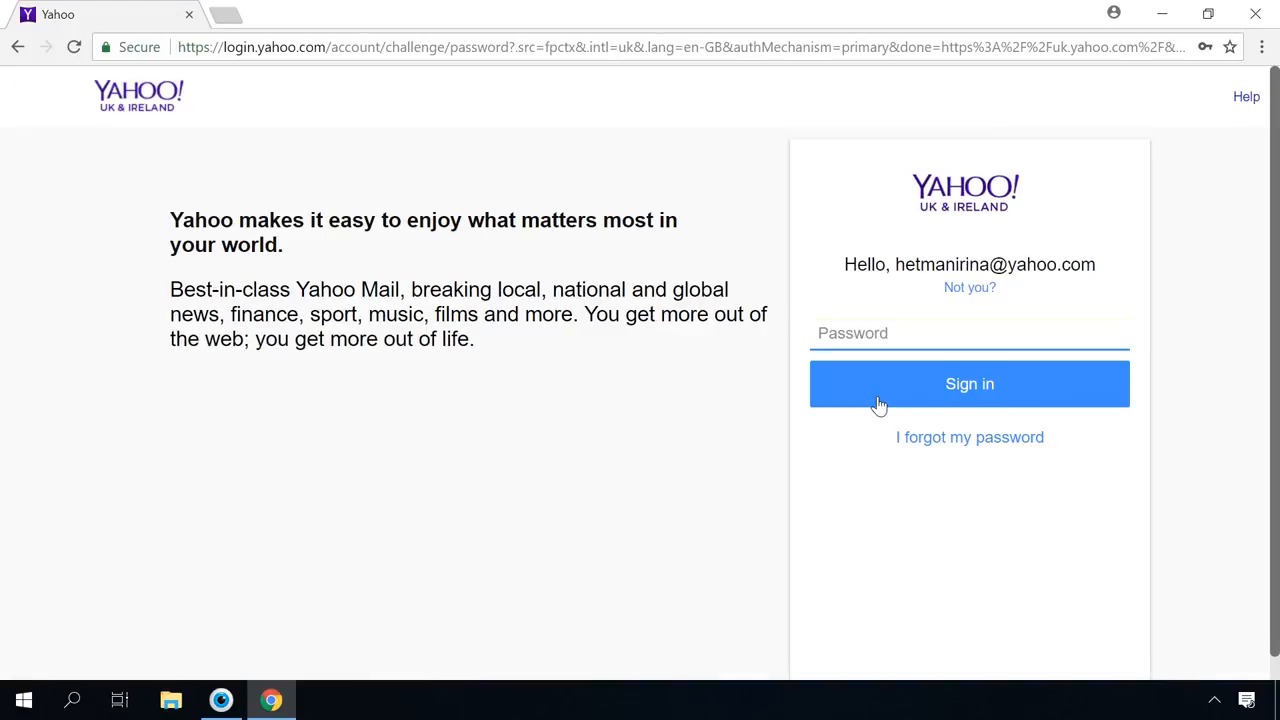
mouse_move(986, 436)
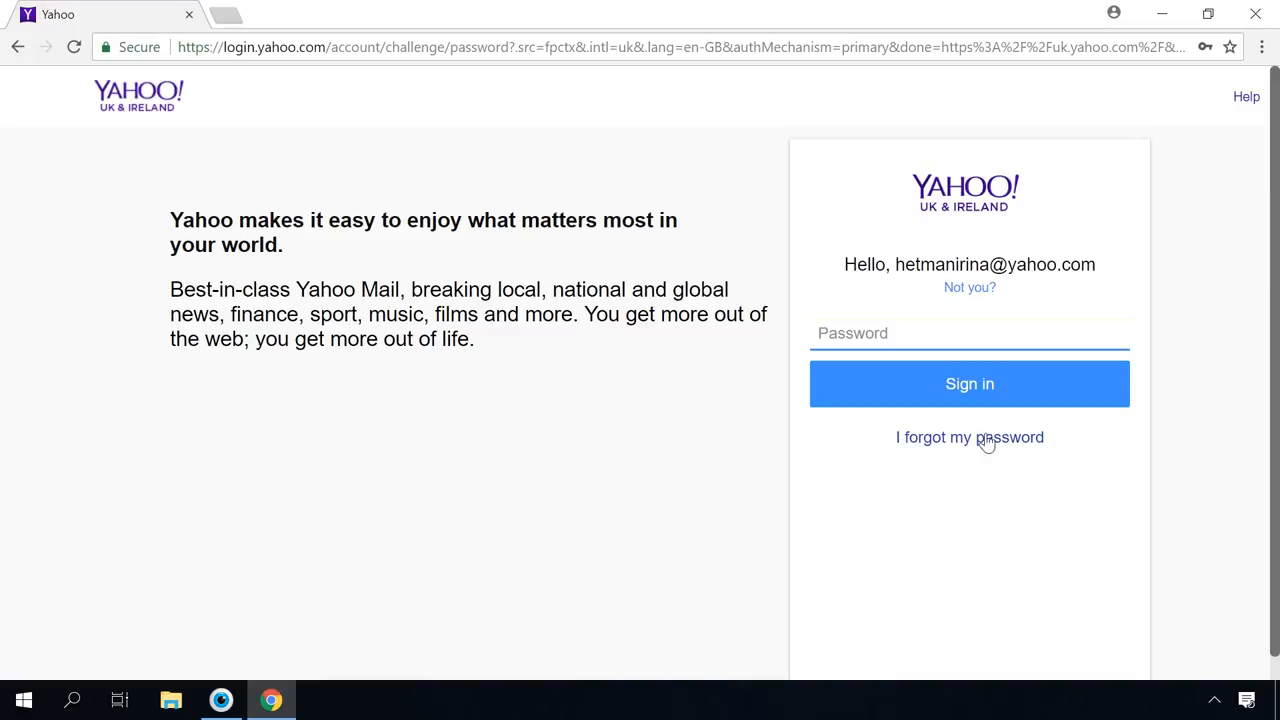
mouse_move(964, 450)
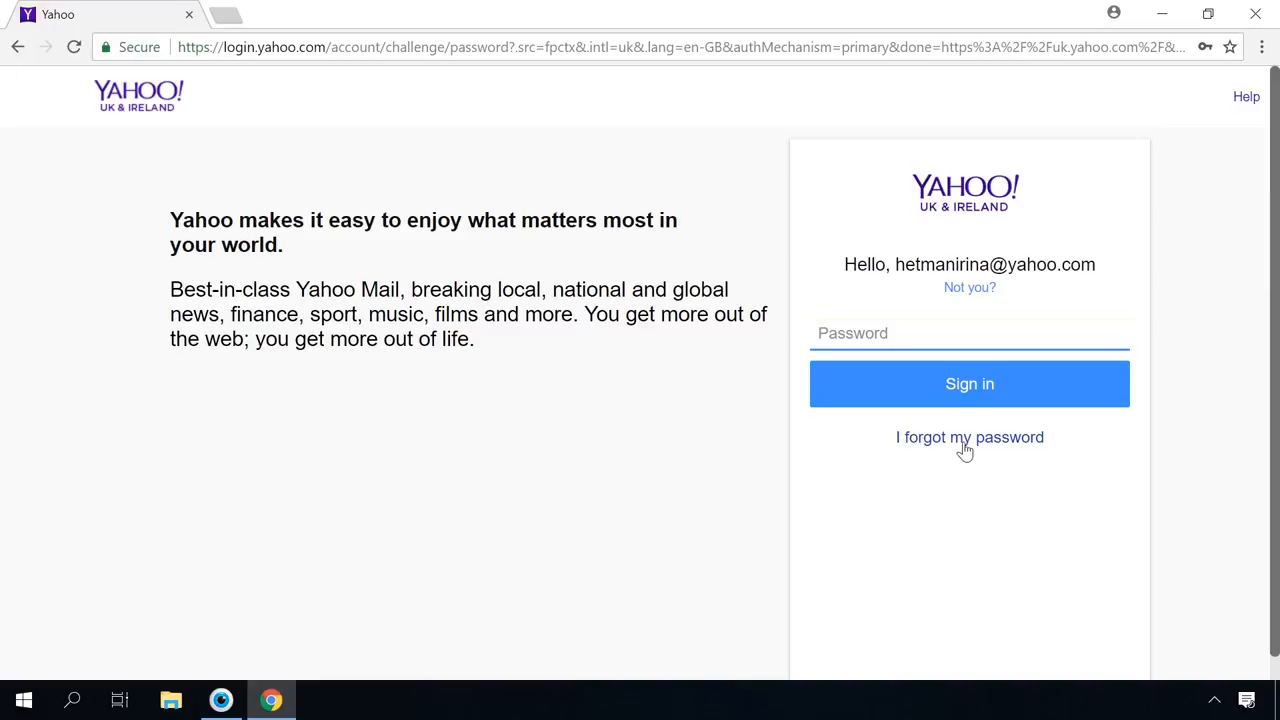
click(968, 436)
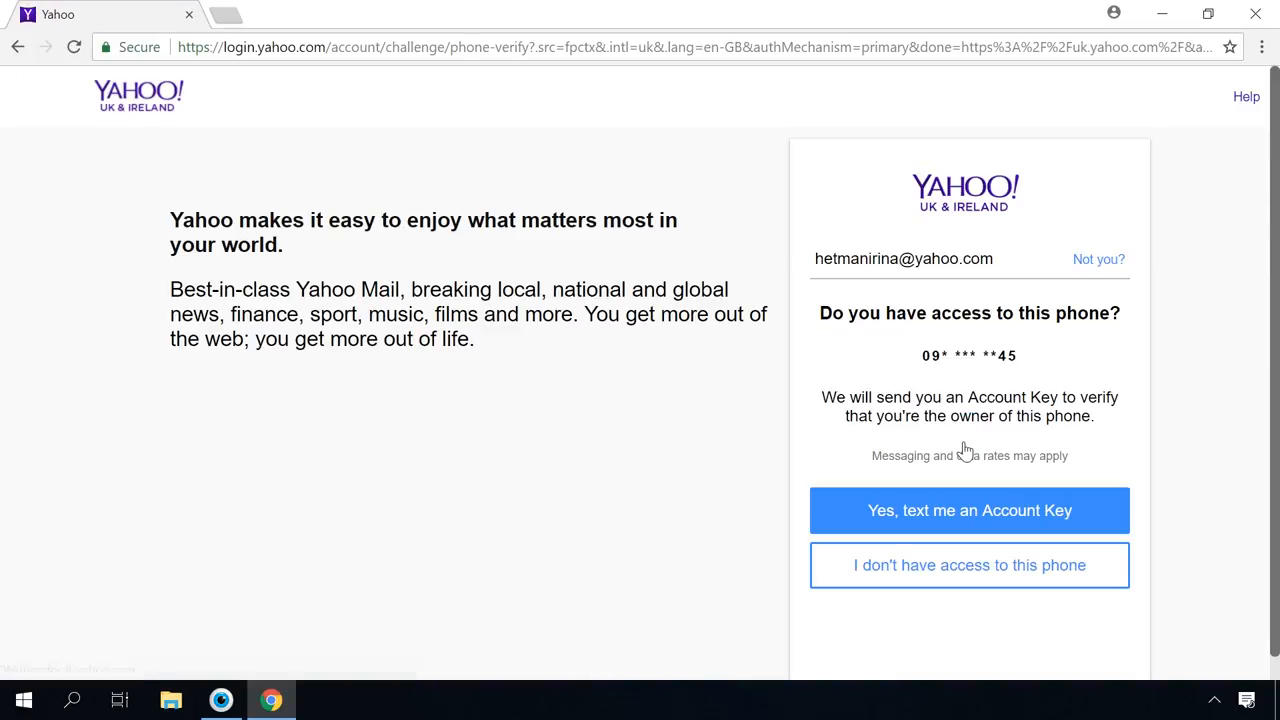
mouse_move(944, 576)
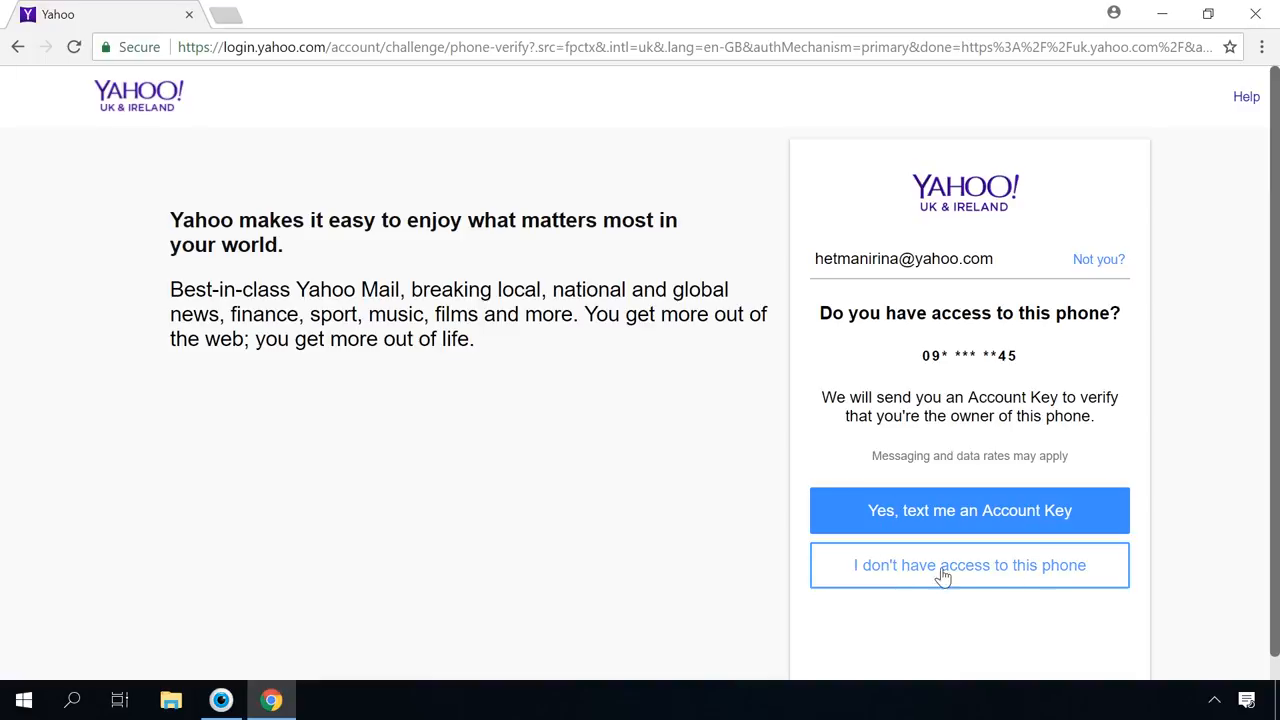
Step: Mark the recovery phone unavailable and have Yahoo send an Account Key to the recovery Gmail
click(968, 564)
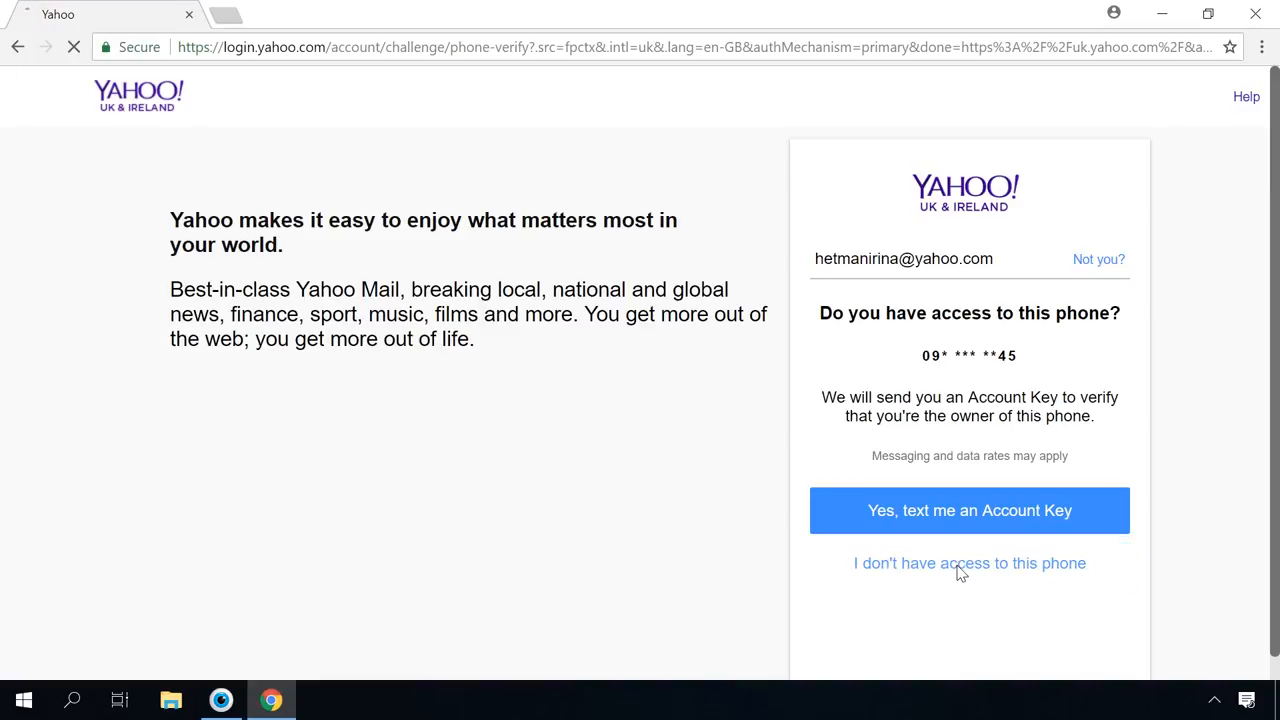
click(968, 564)
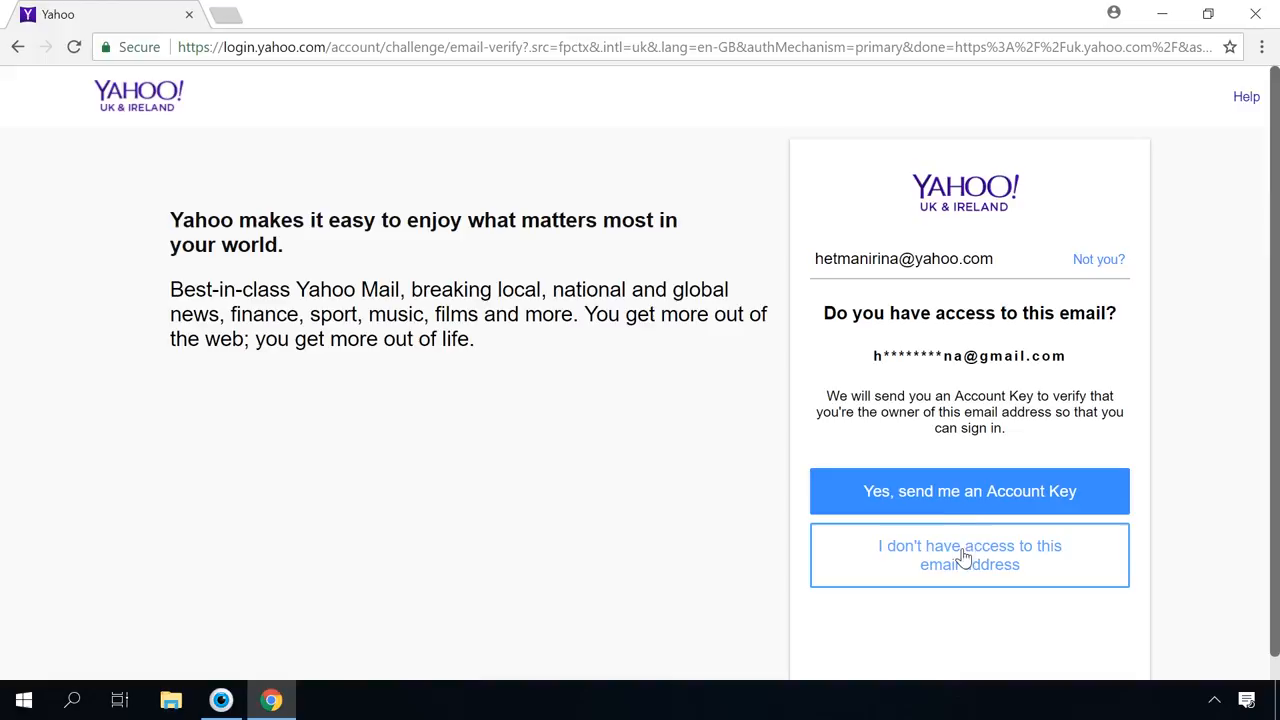
mouse_move(878, 356)
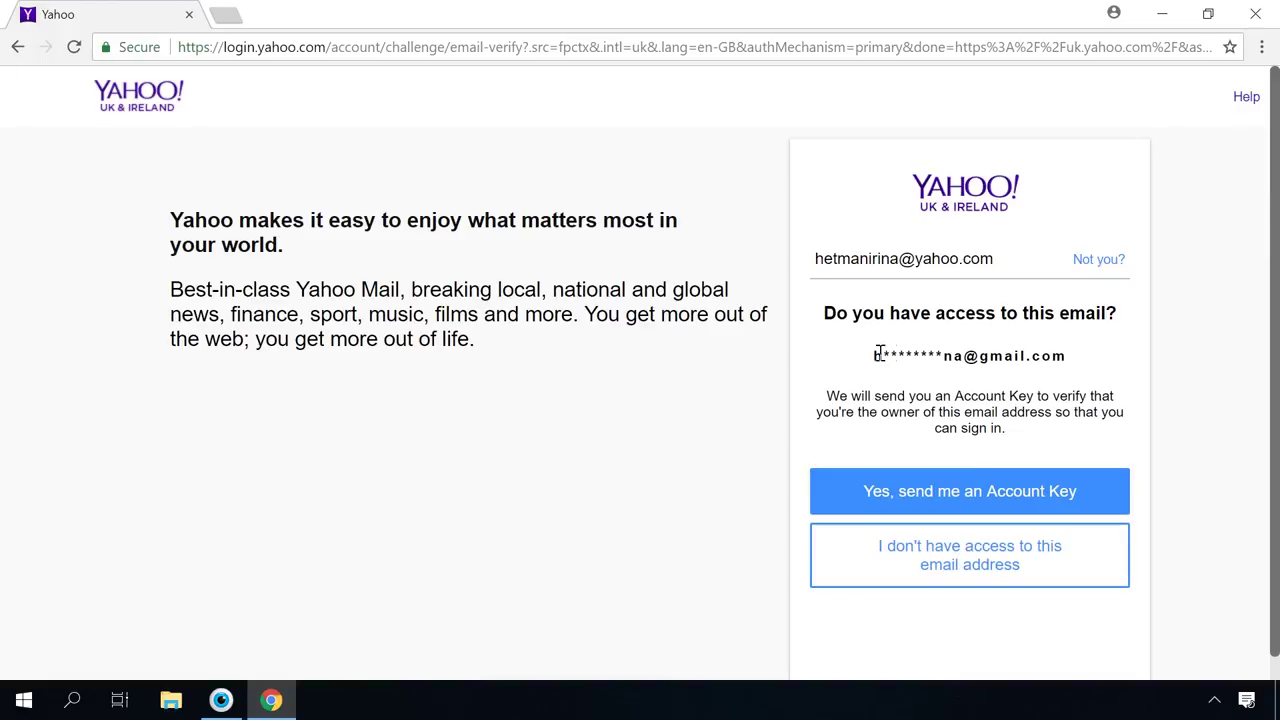
mouse_move(992, 356)
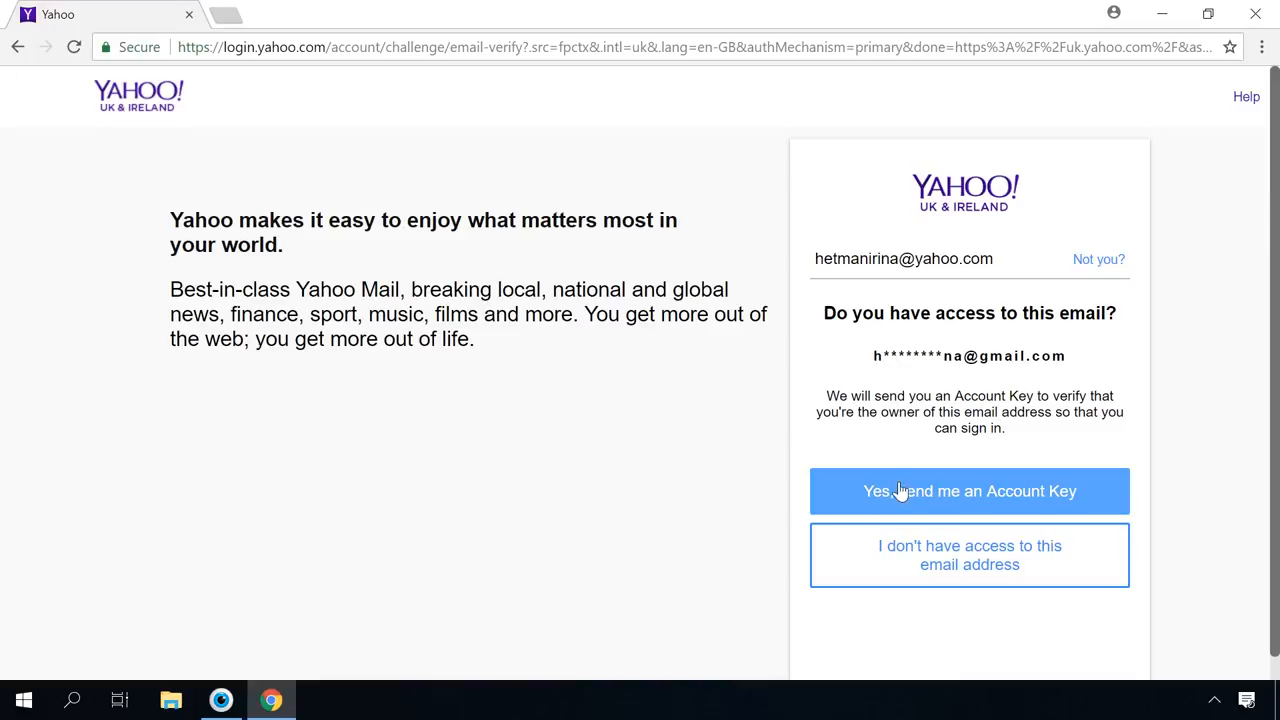
click(968, 492)
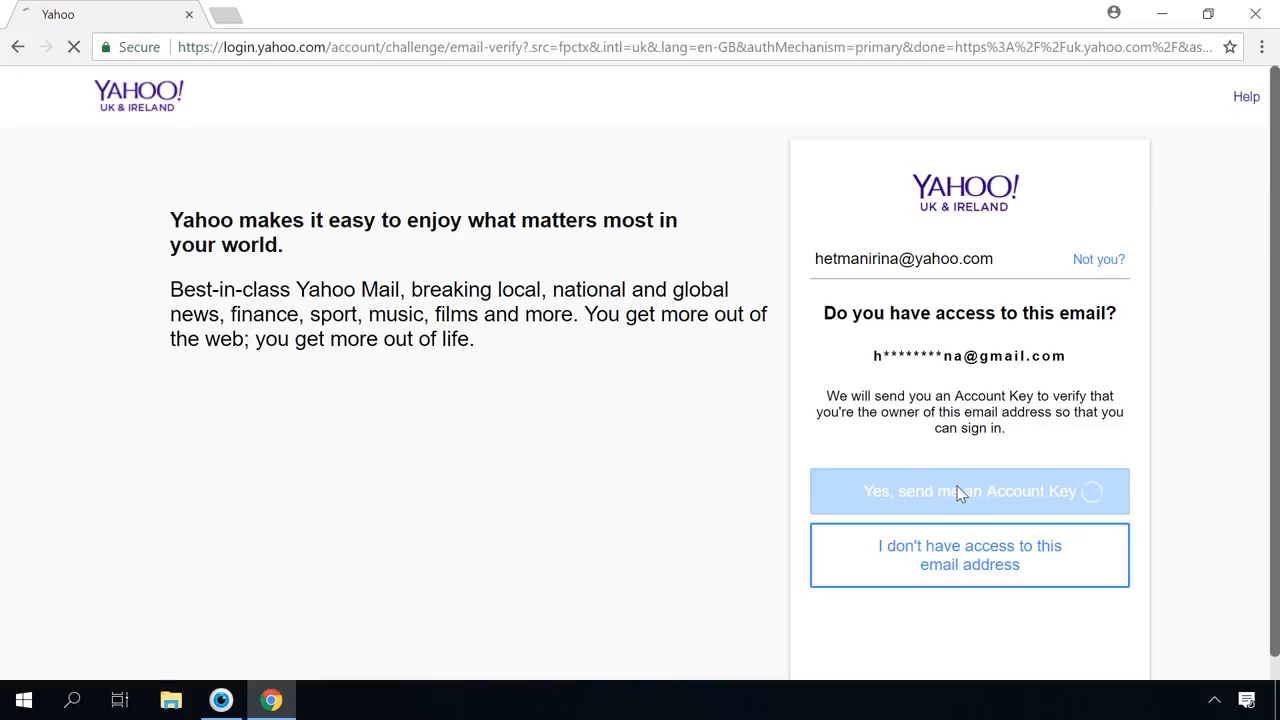
click(968, 492)
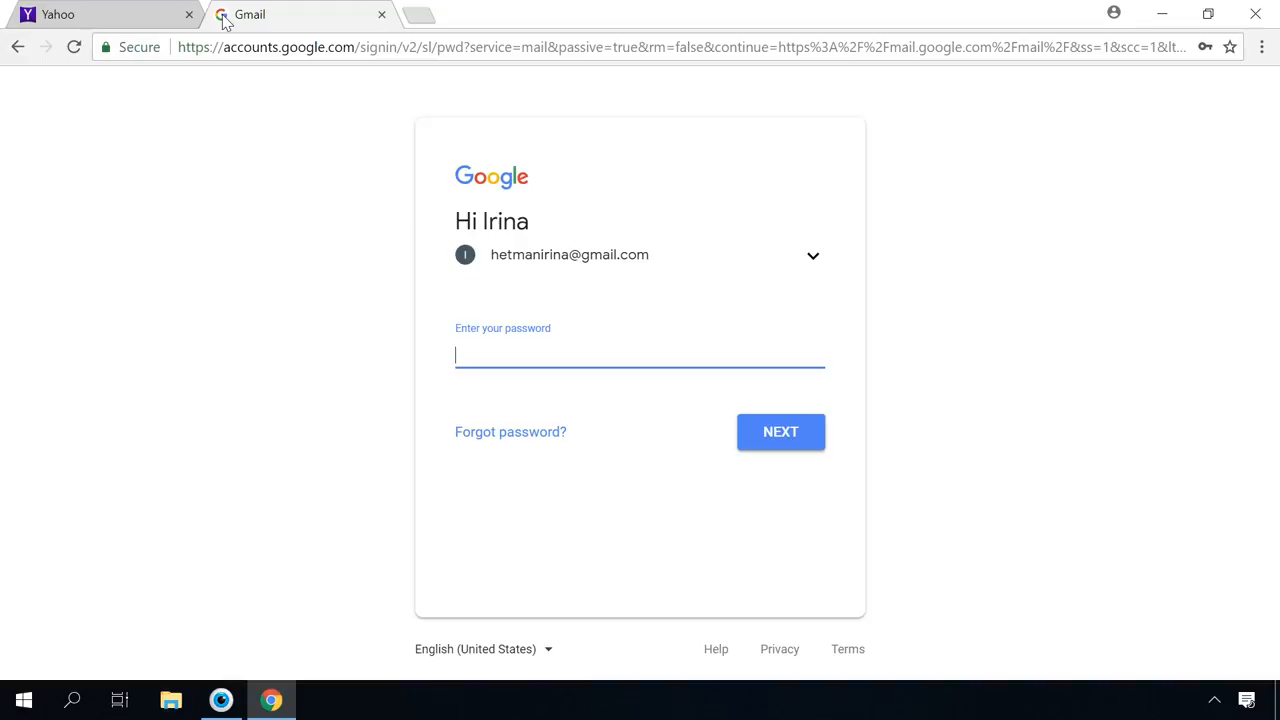
mouse_move(628, 412)
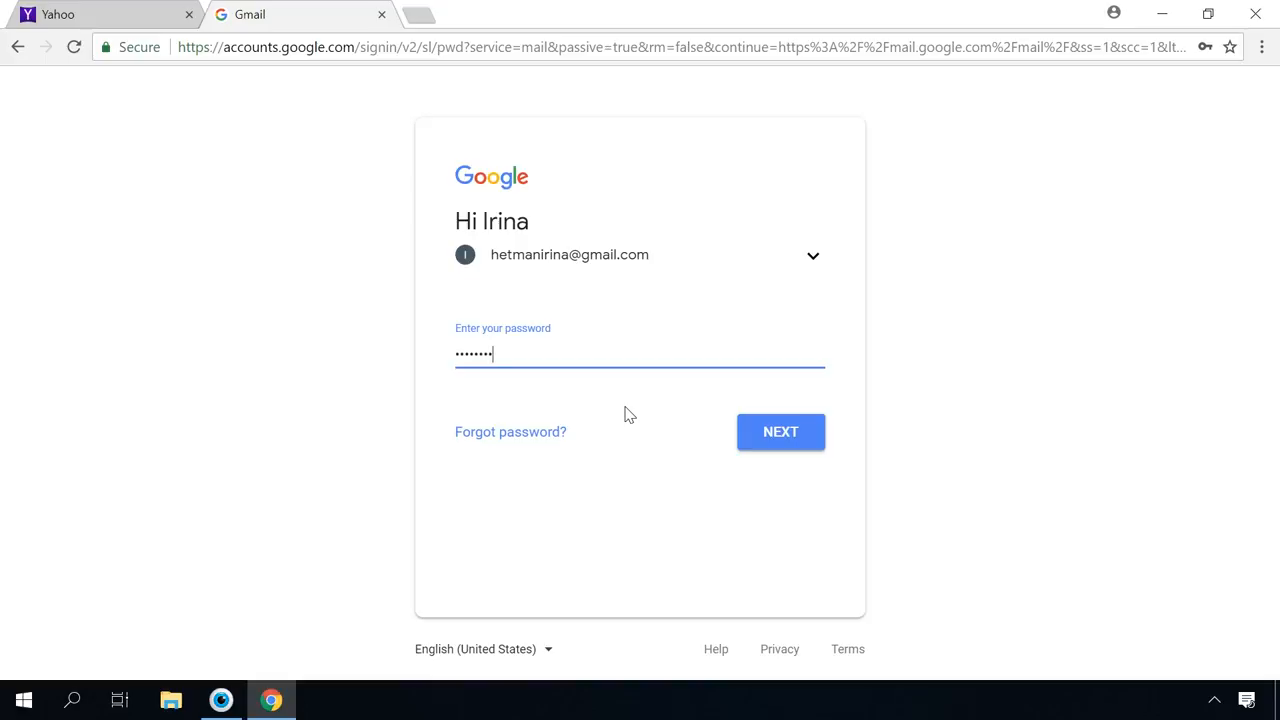
mouse_move(790, 444)
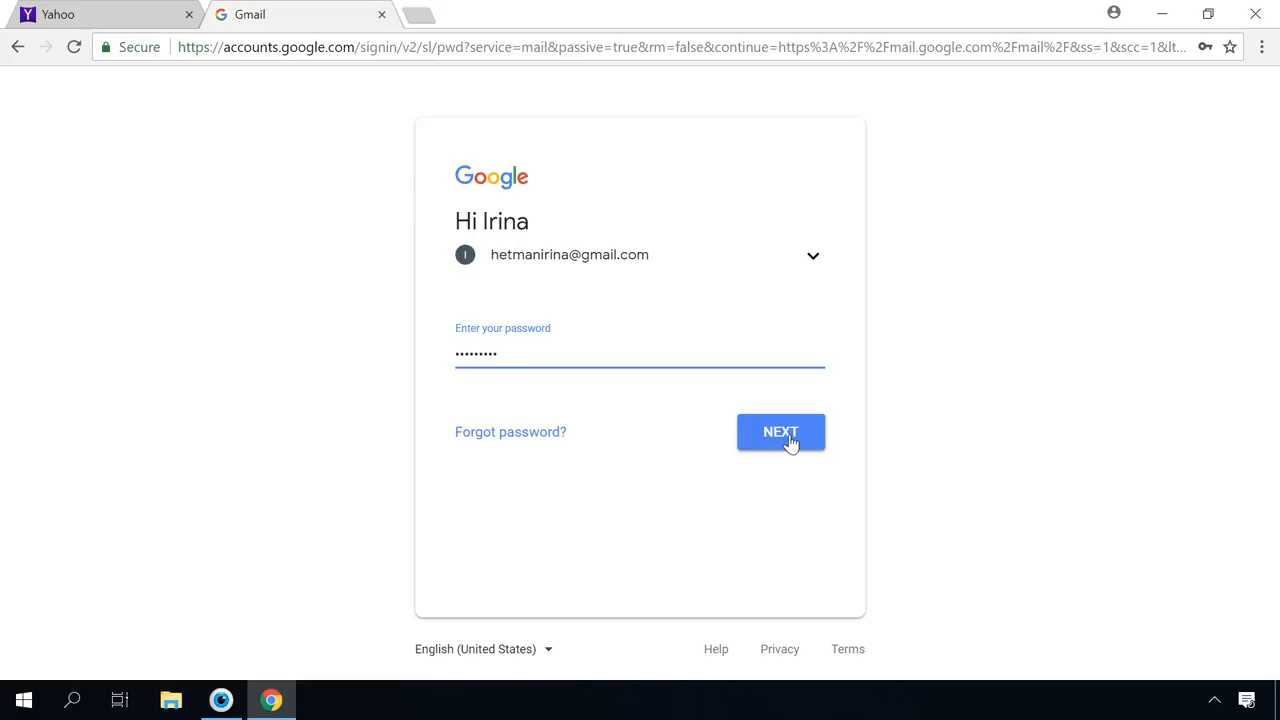
Step: Sign in to the recovery Gmail account to retrieve Yahoo's Account Key message
click(780, 432)
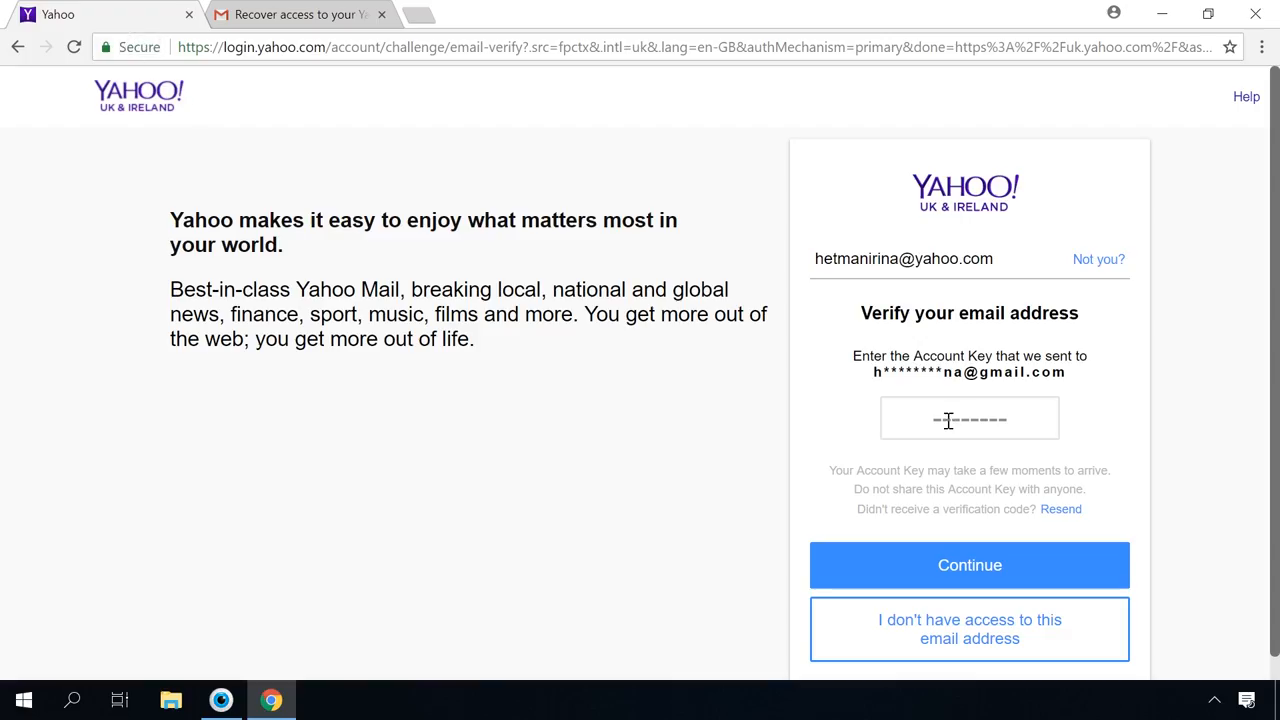
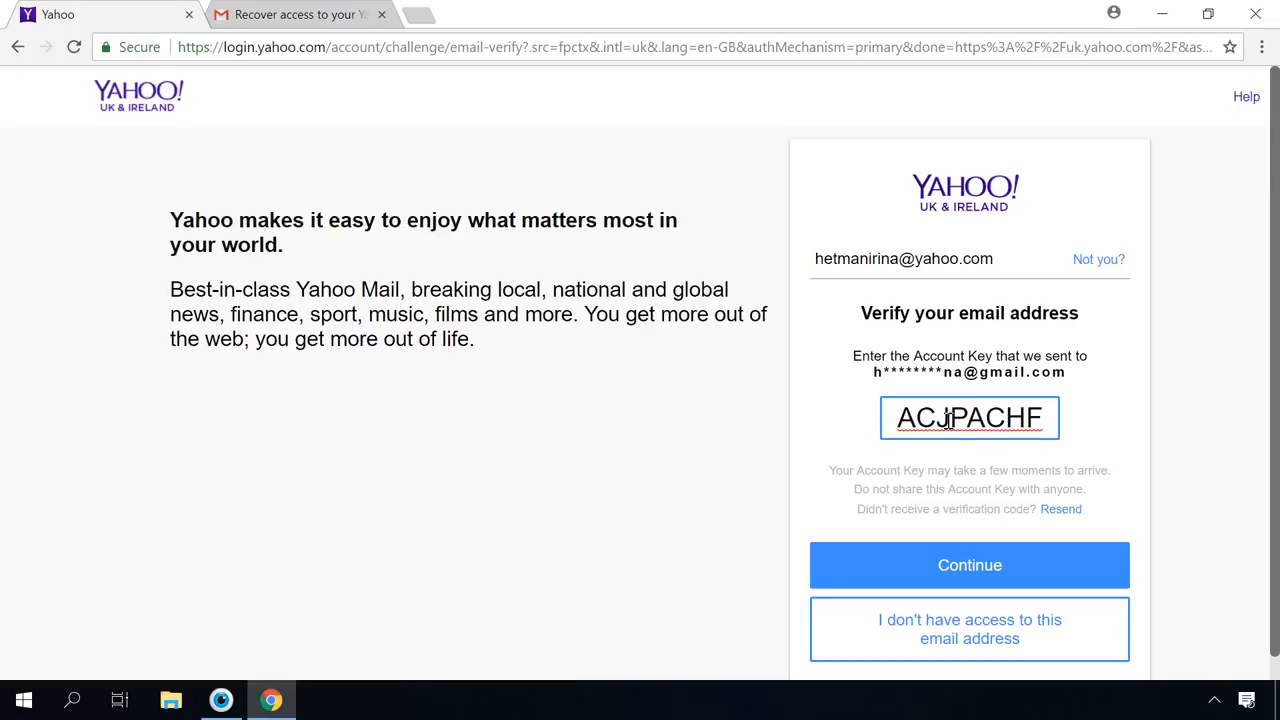
click(968, 564)
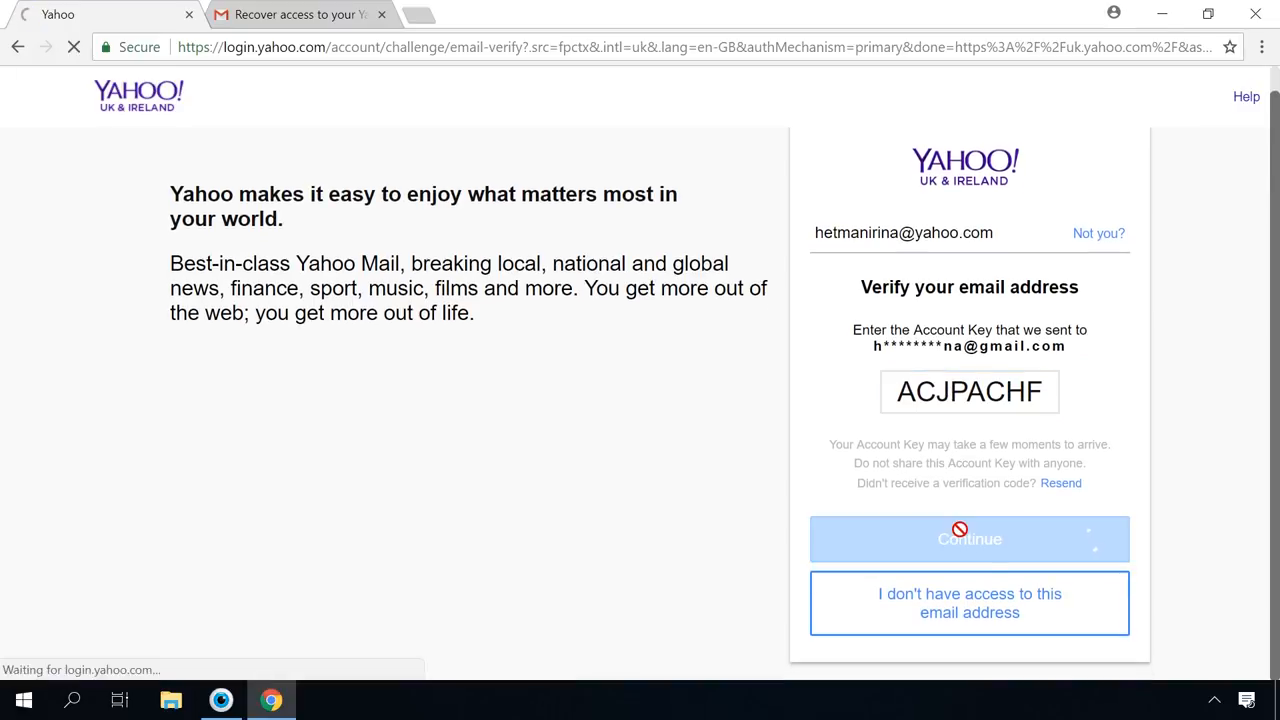
click(968, 540)
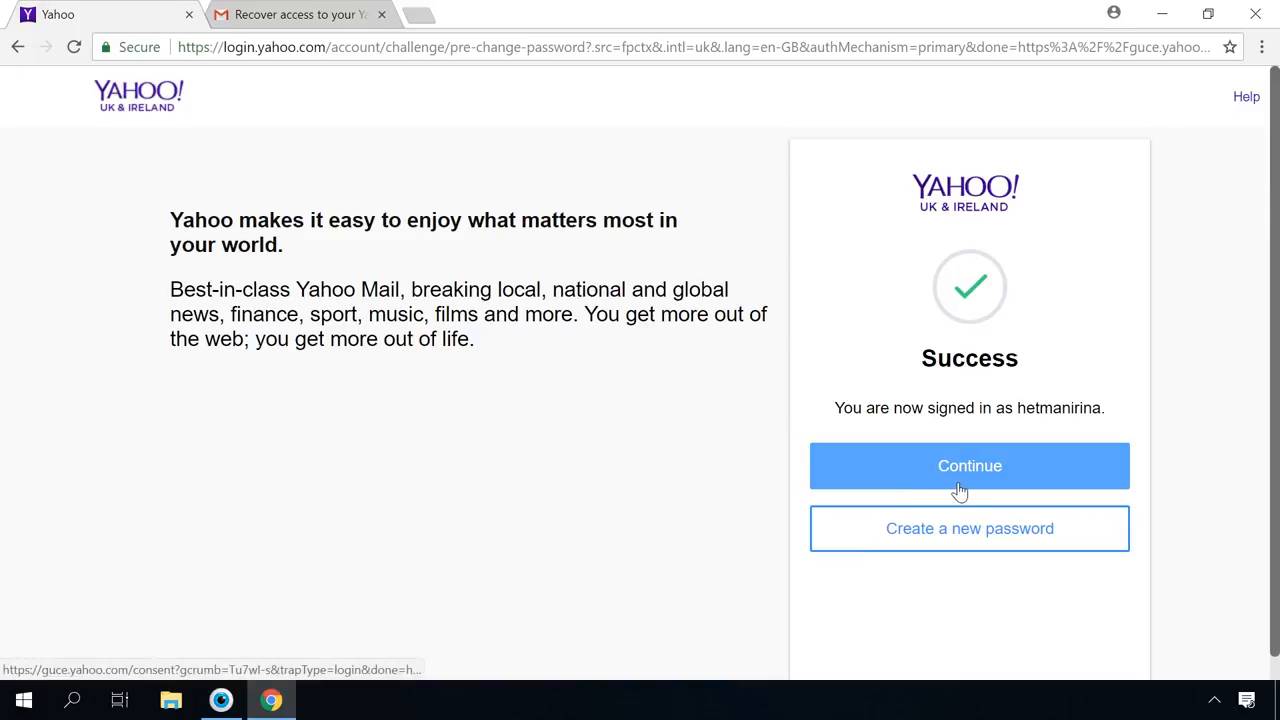
click(968, 466)
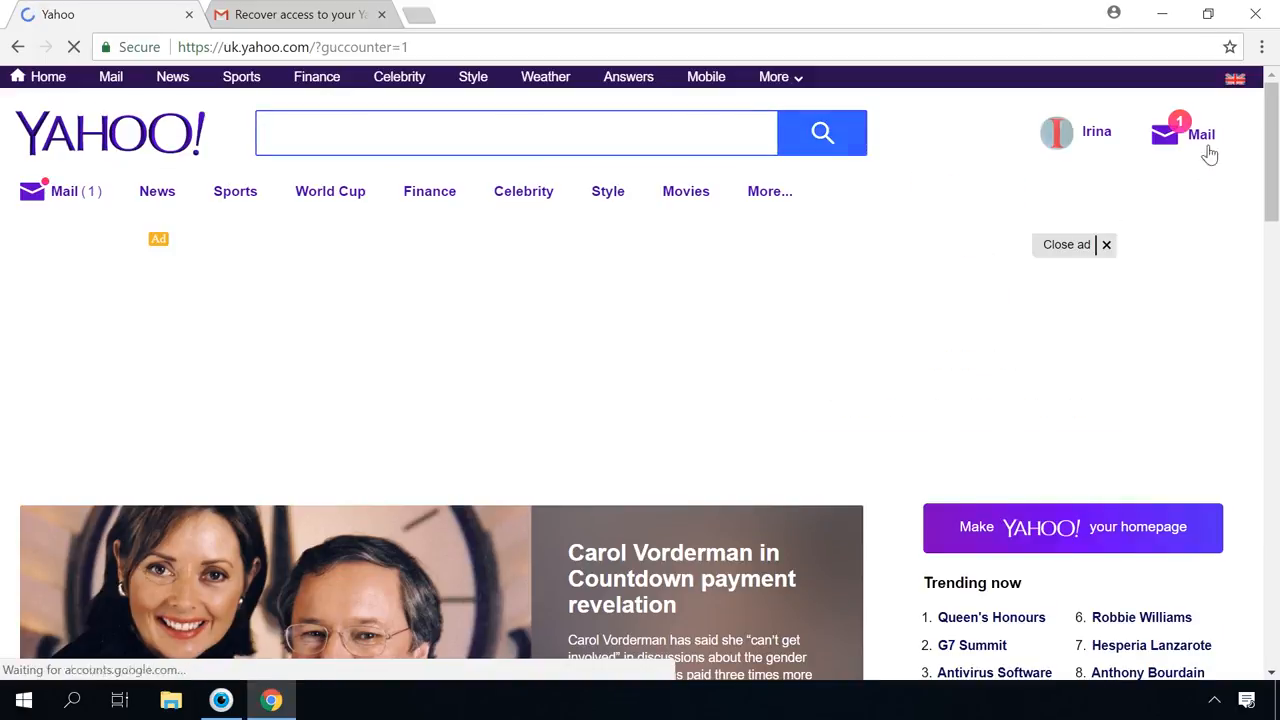
click(1200, 134)
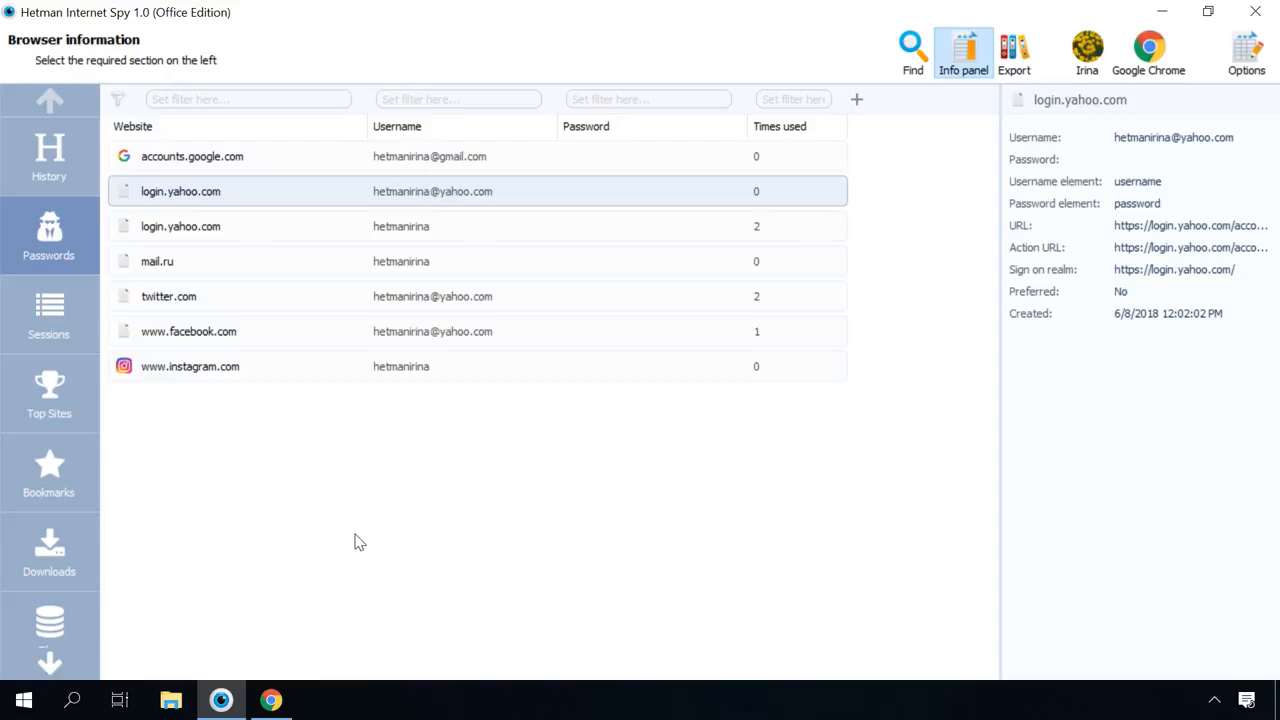
click(1252, 12)
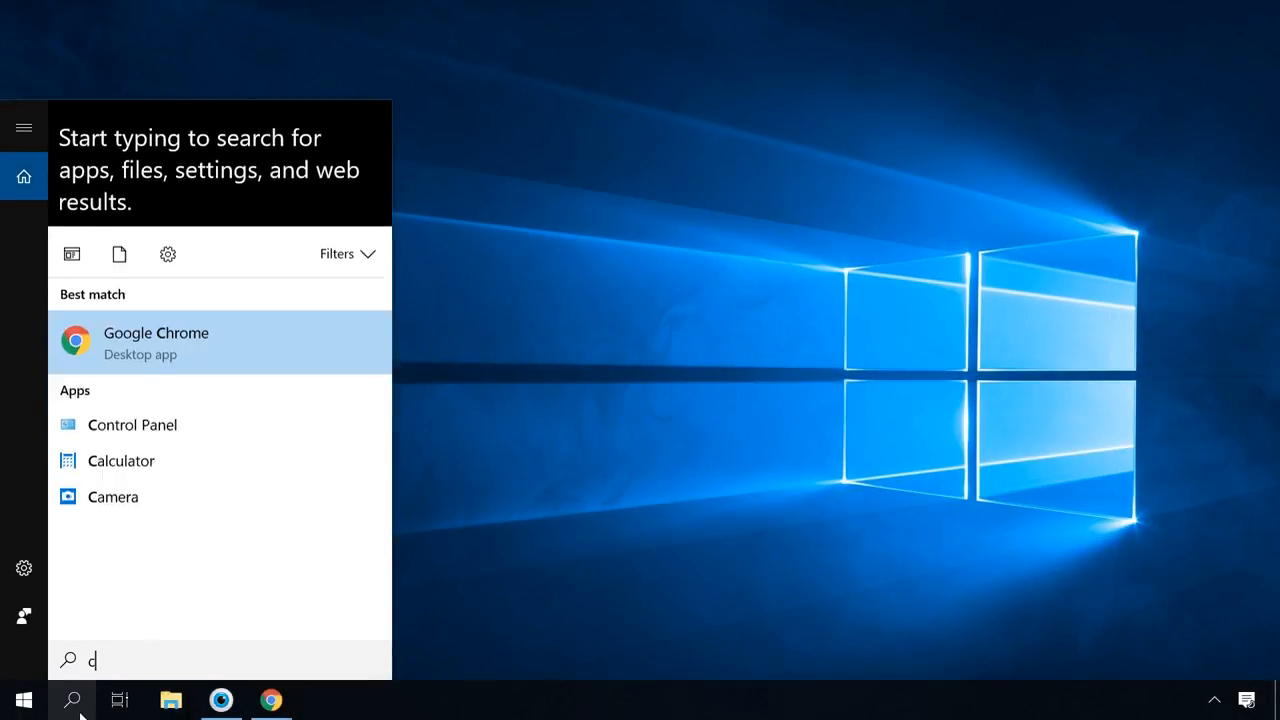
click(132, 424)
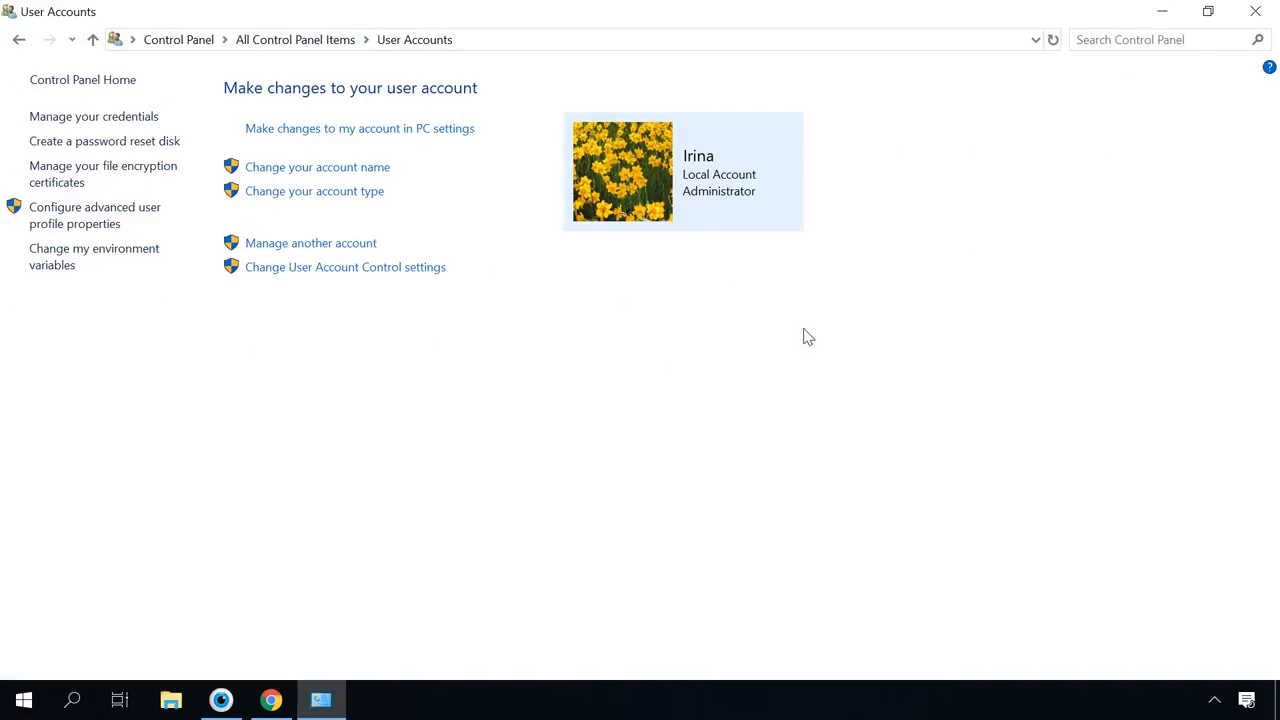
click(312, 242)
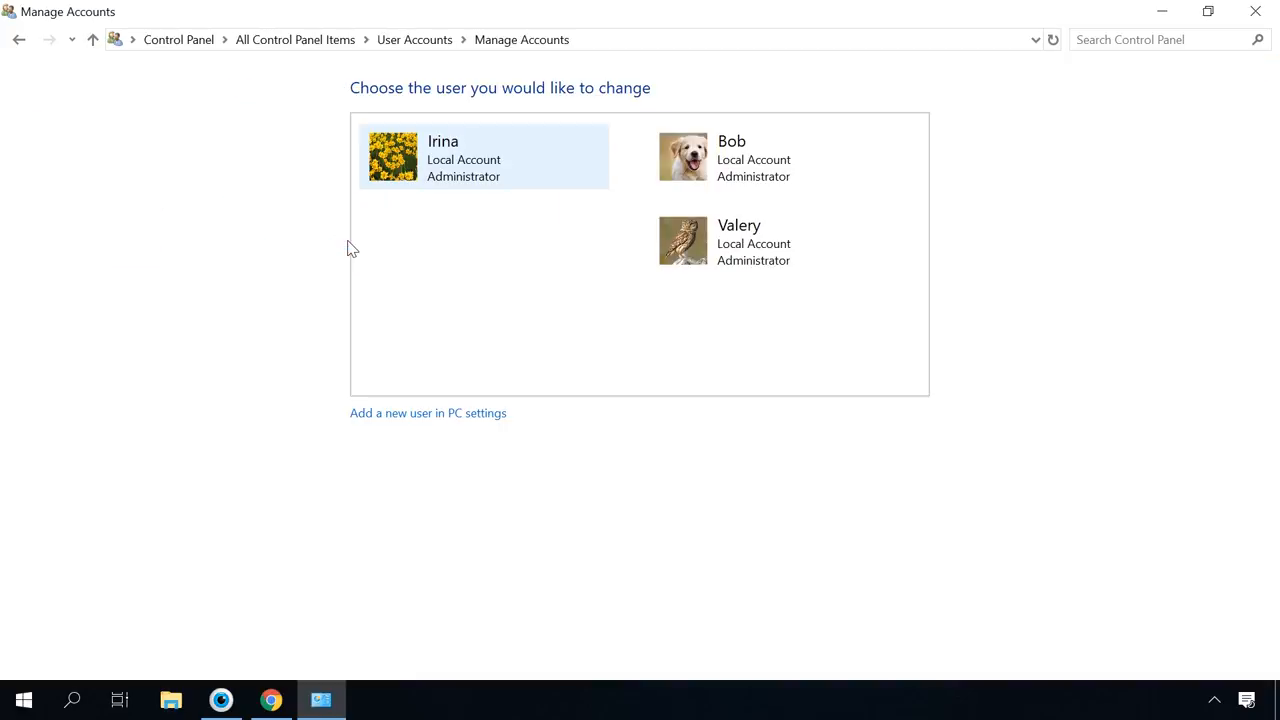
click(484, 156)
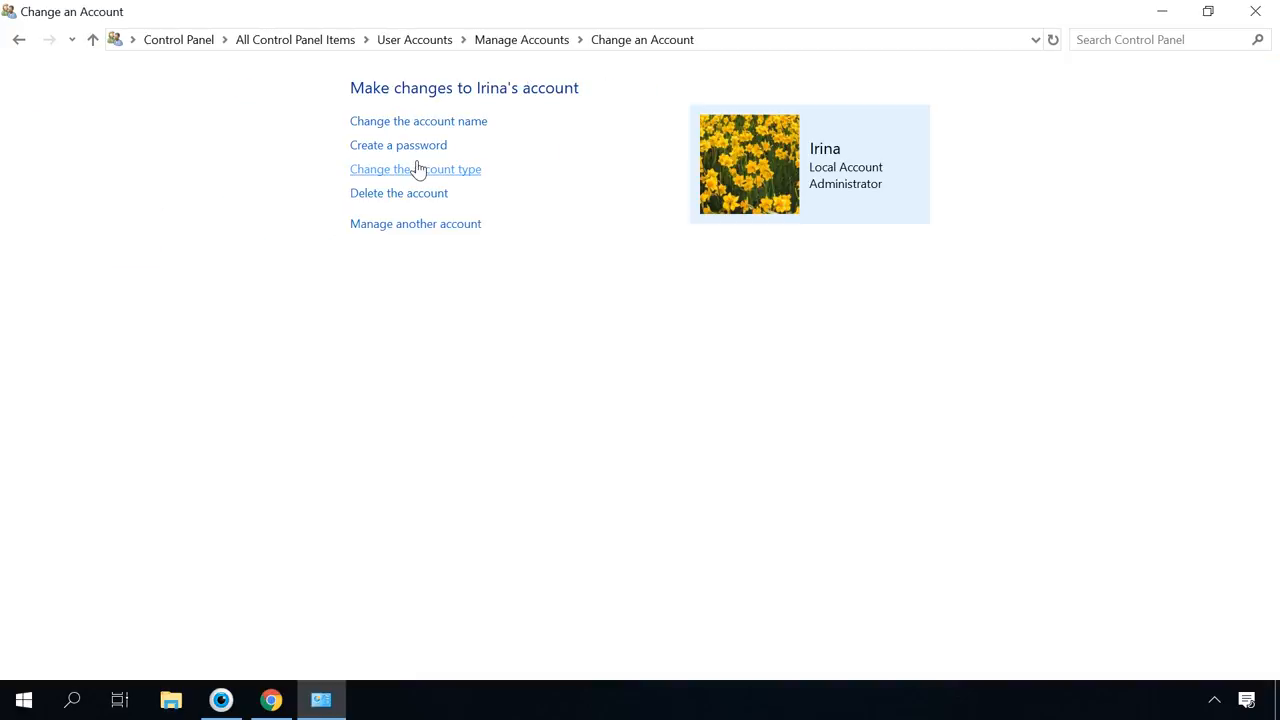
mouse_move(406, 152)
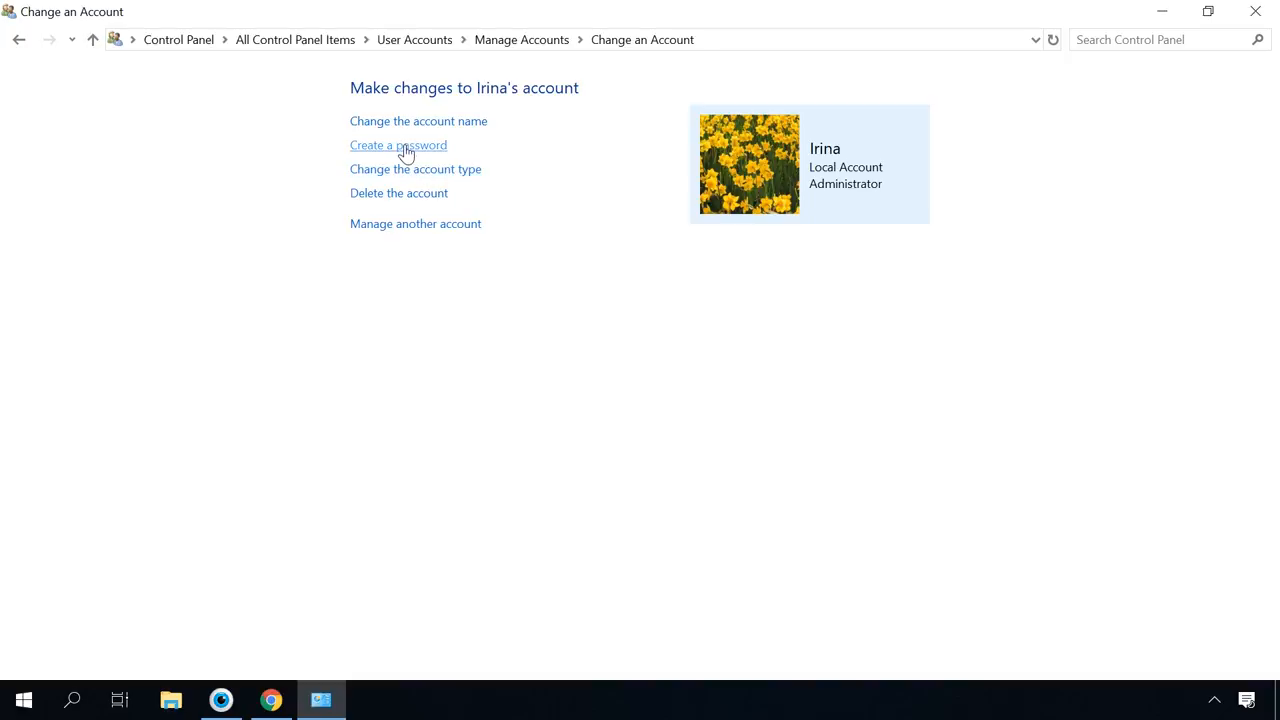
click(1256, 12)
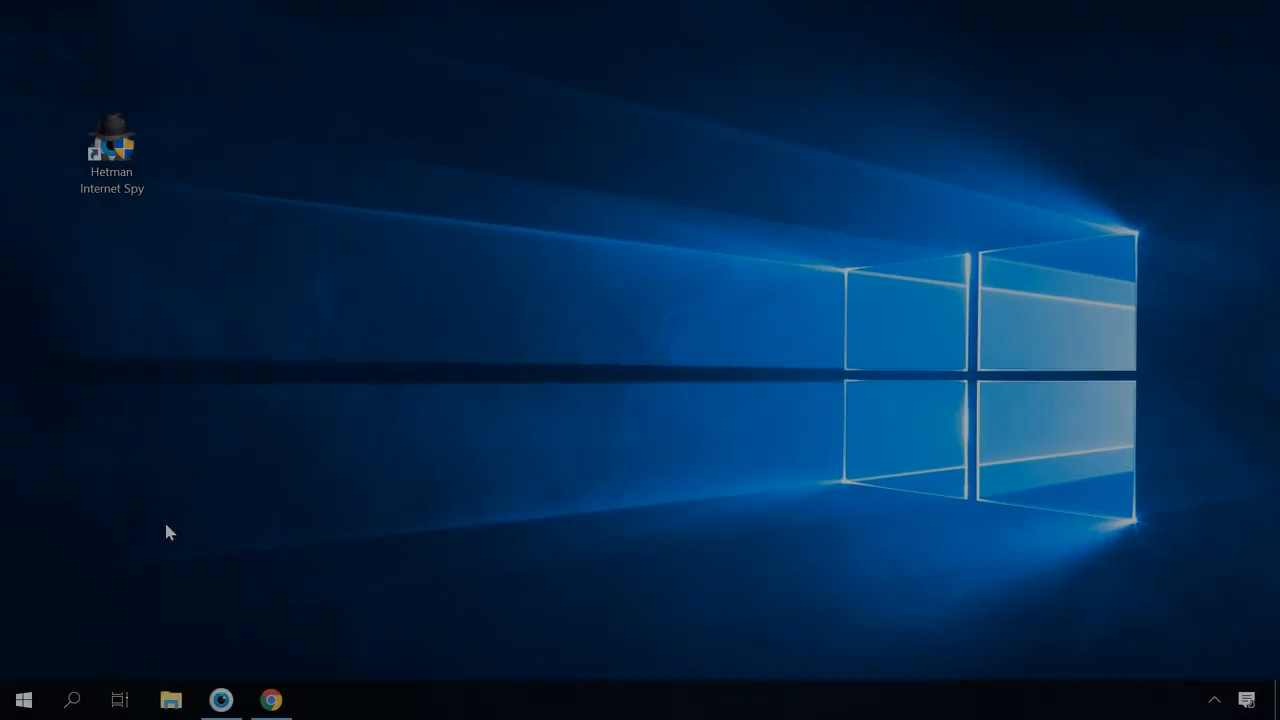
Step: Reach Windows Settings > Accounts > Sign-in options and begin adding a password to the account
click(24, 700)
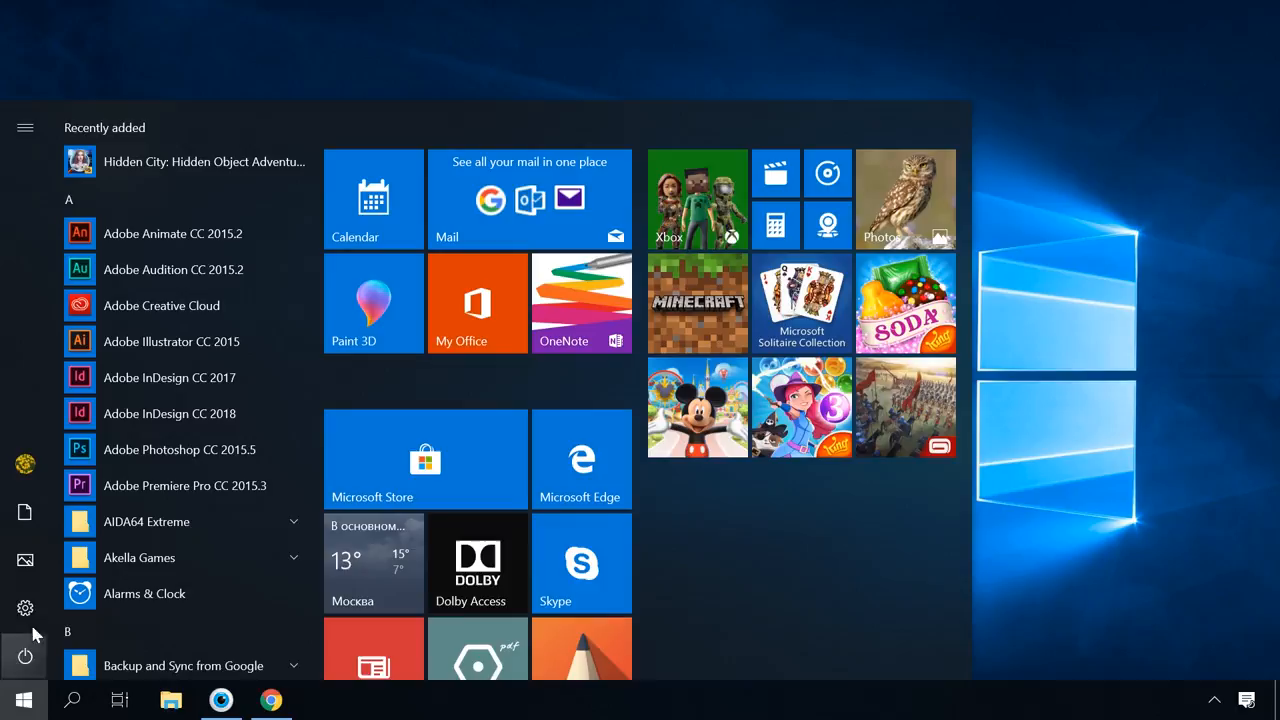
click(24, 608)
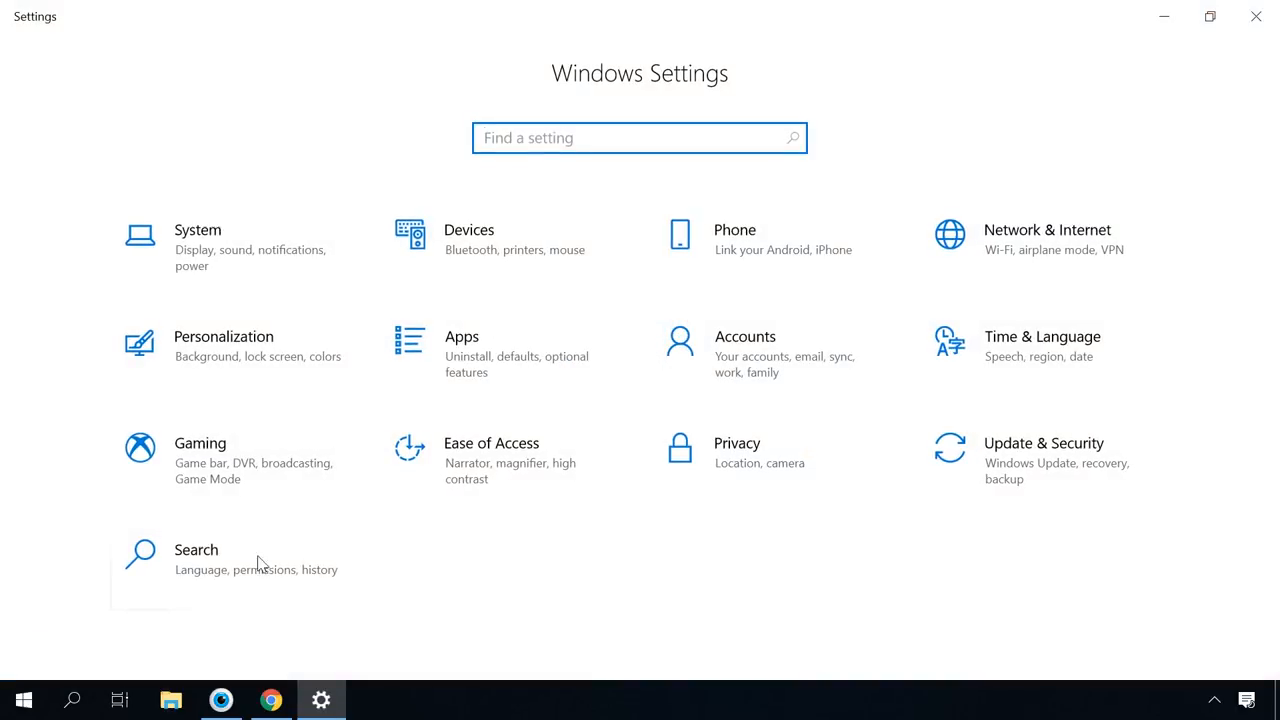
click(744, 344)
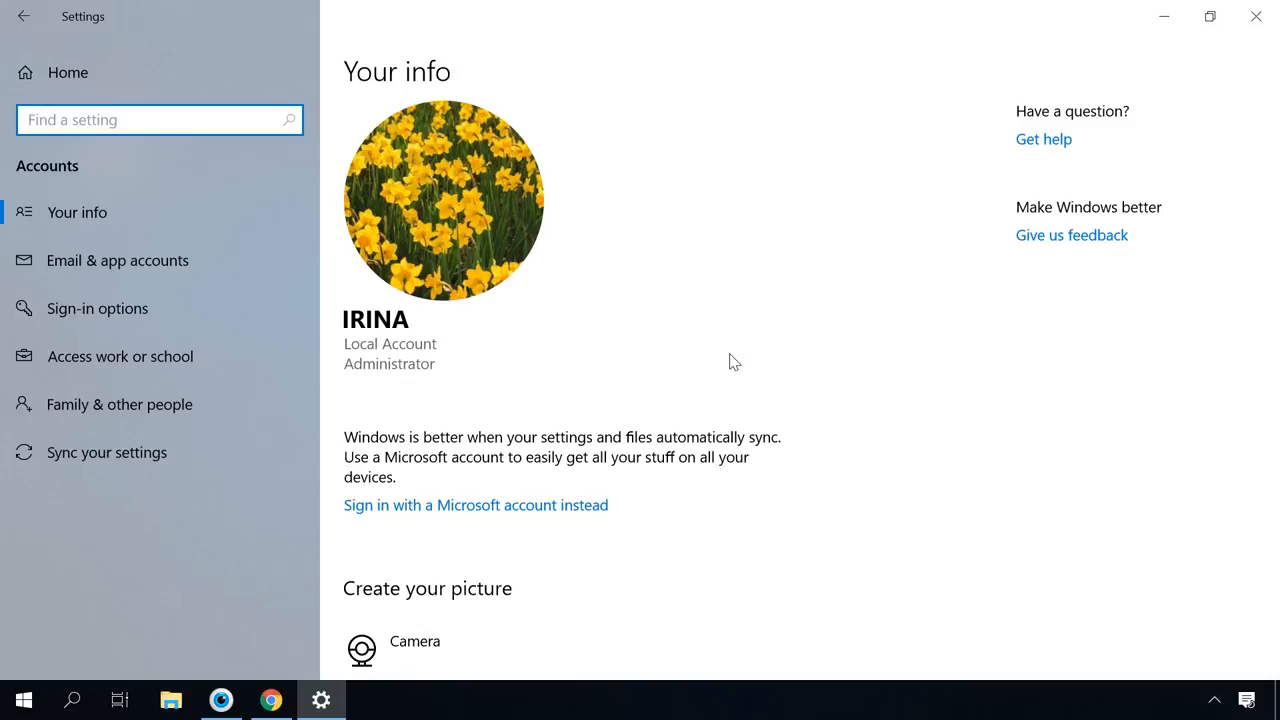
mouse_move(118, 316)
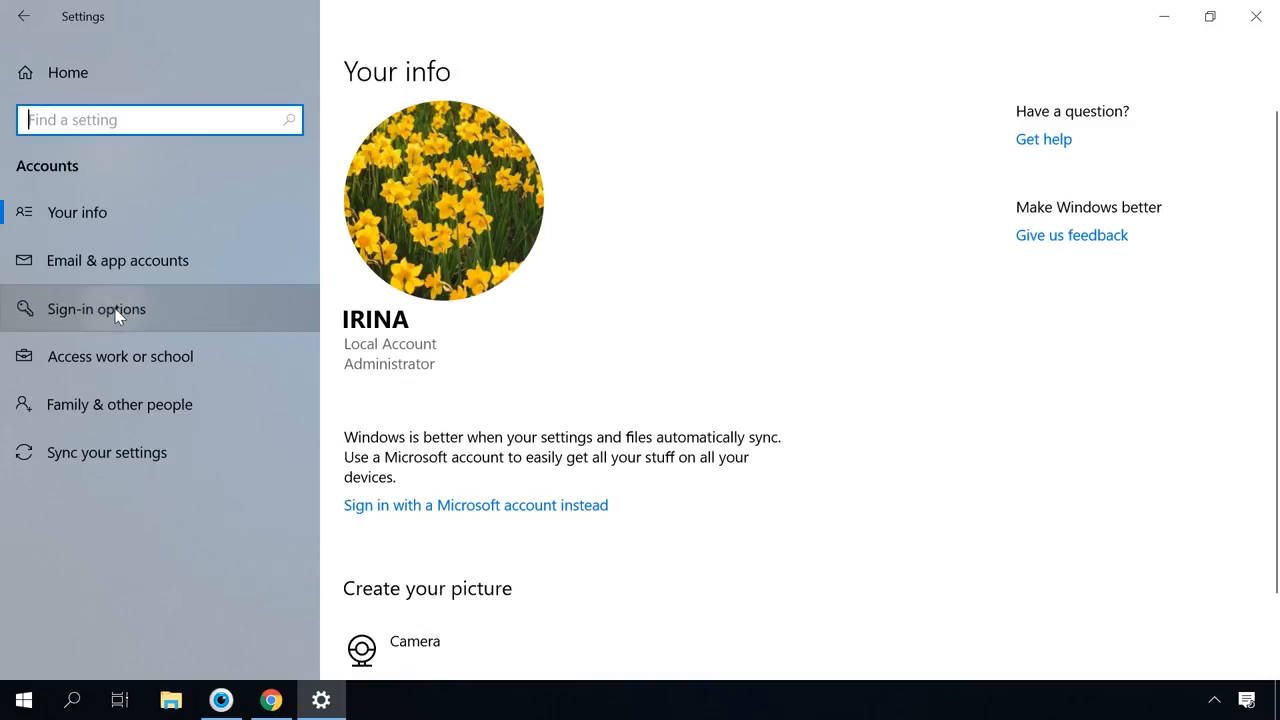
click(96, 308)
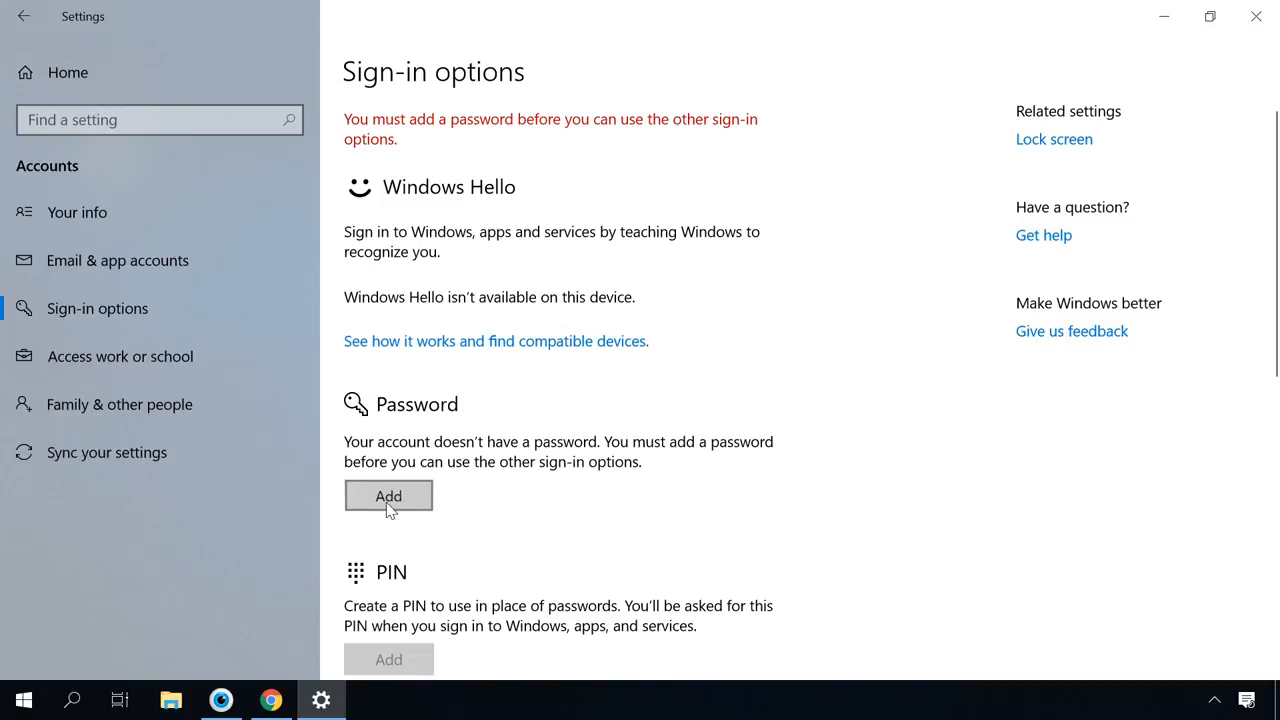
click(388, 496)
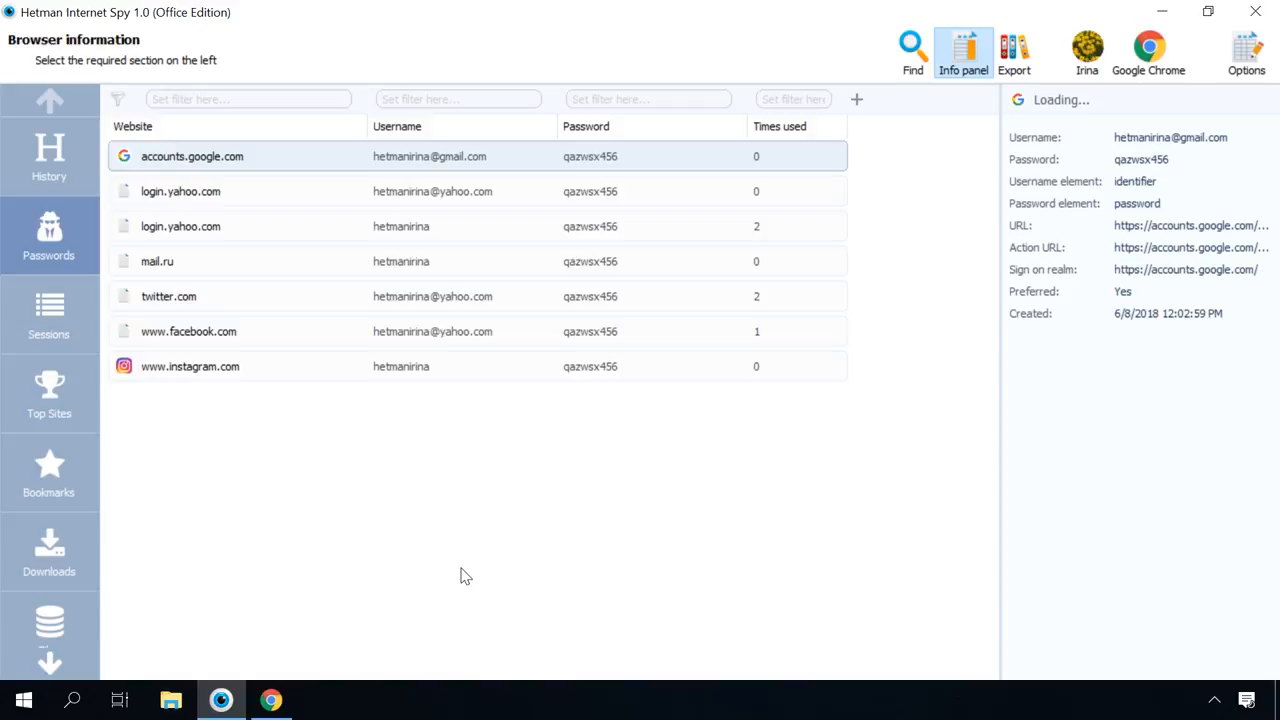
Step: Show the browser History's Mail list of 10 email subjects, including Yahoo password-change notices
click(48, 156)
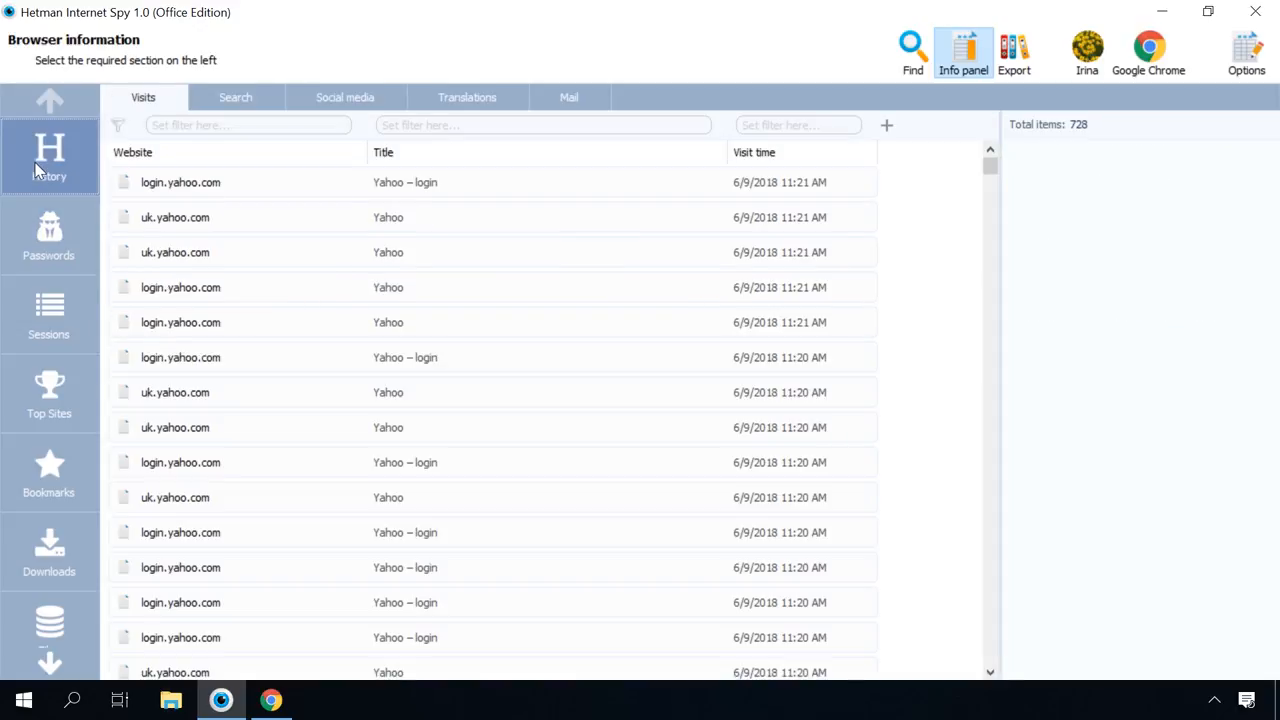
click(568, 96)
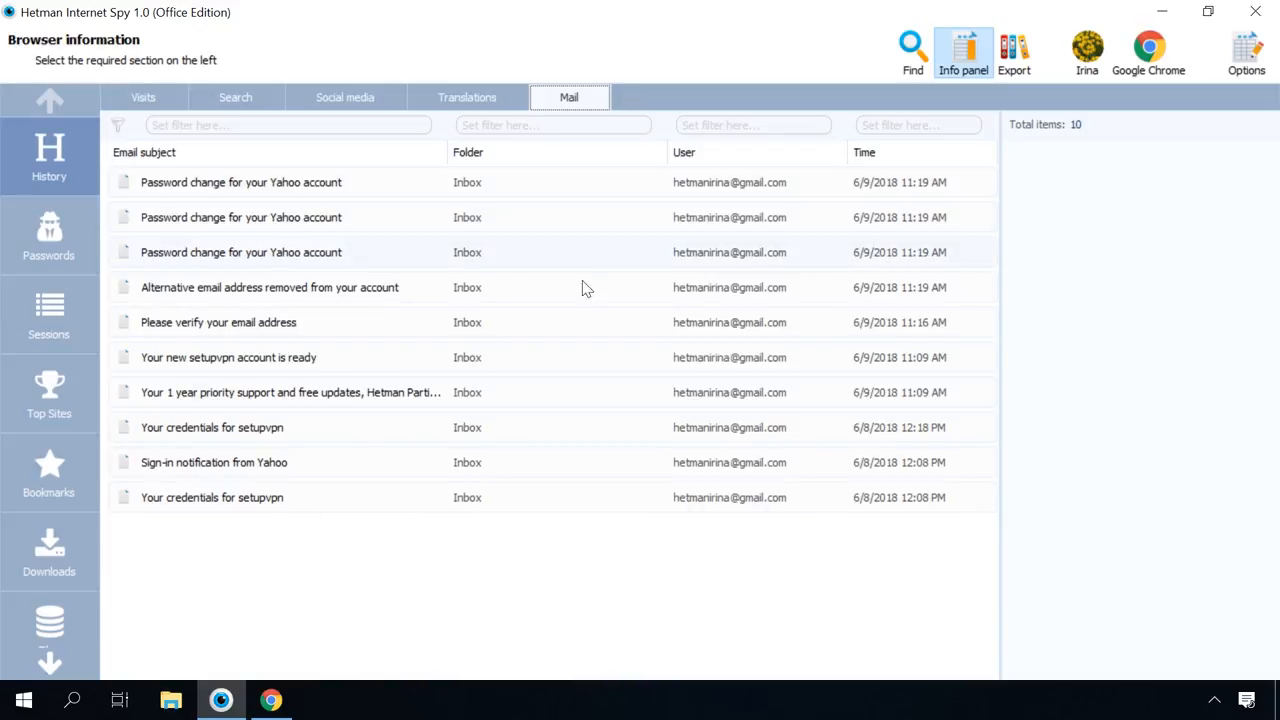
mouse_move(576, 612)
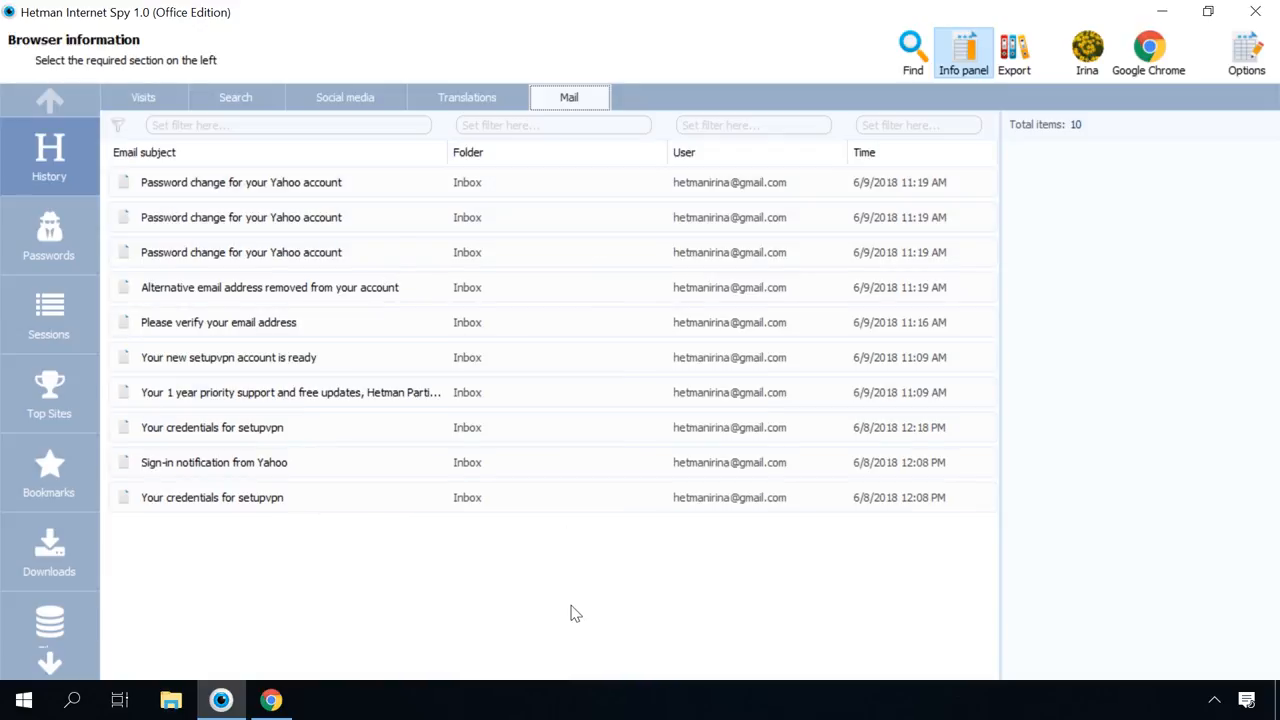